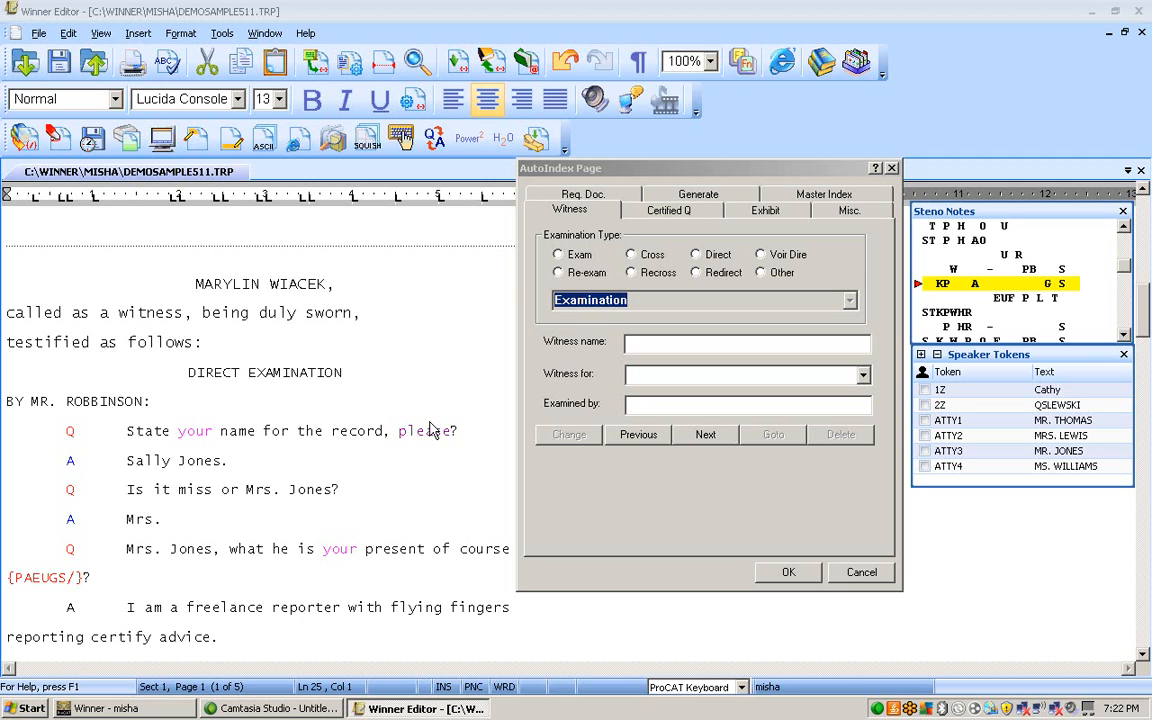
# Step: Enable Index Page generation on the Generate tab of the AutoIndex Page settings
pyautogui.press('ctrl+i')
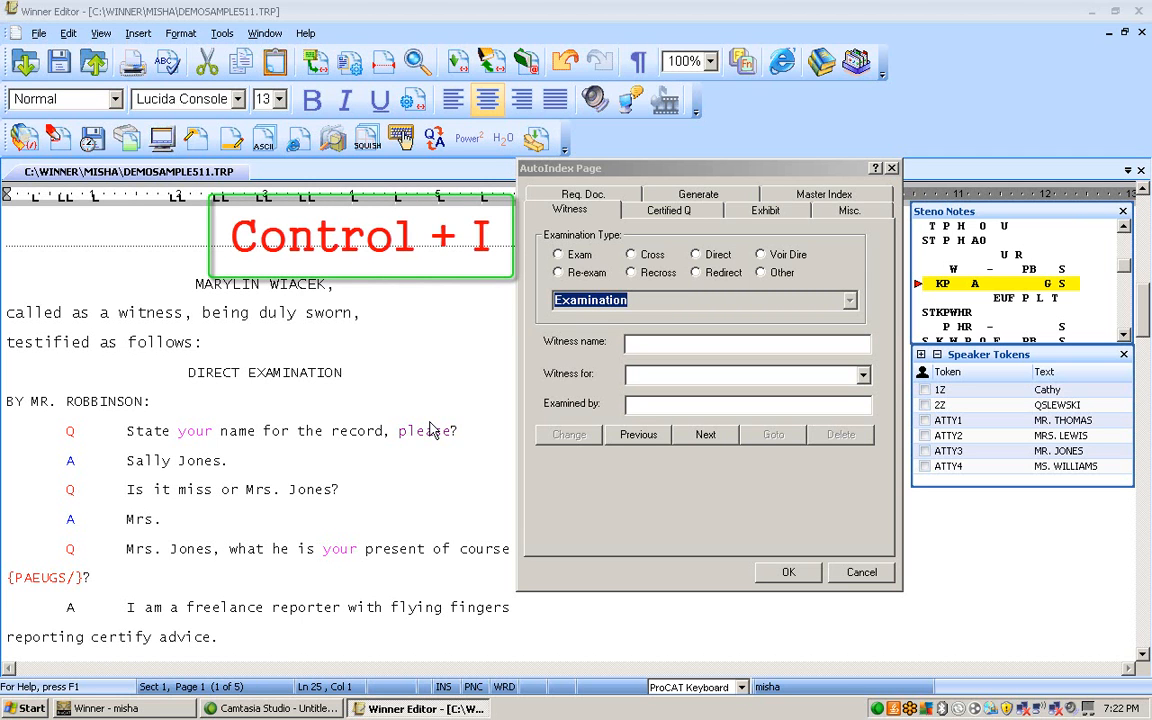
pyautogui.moveTo(555, 168)
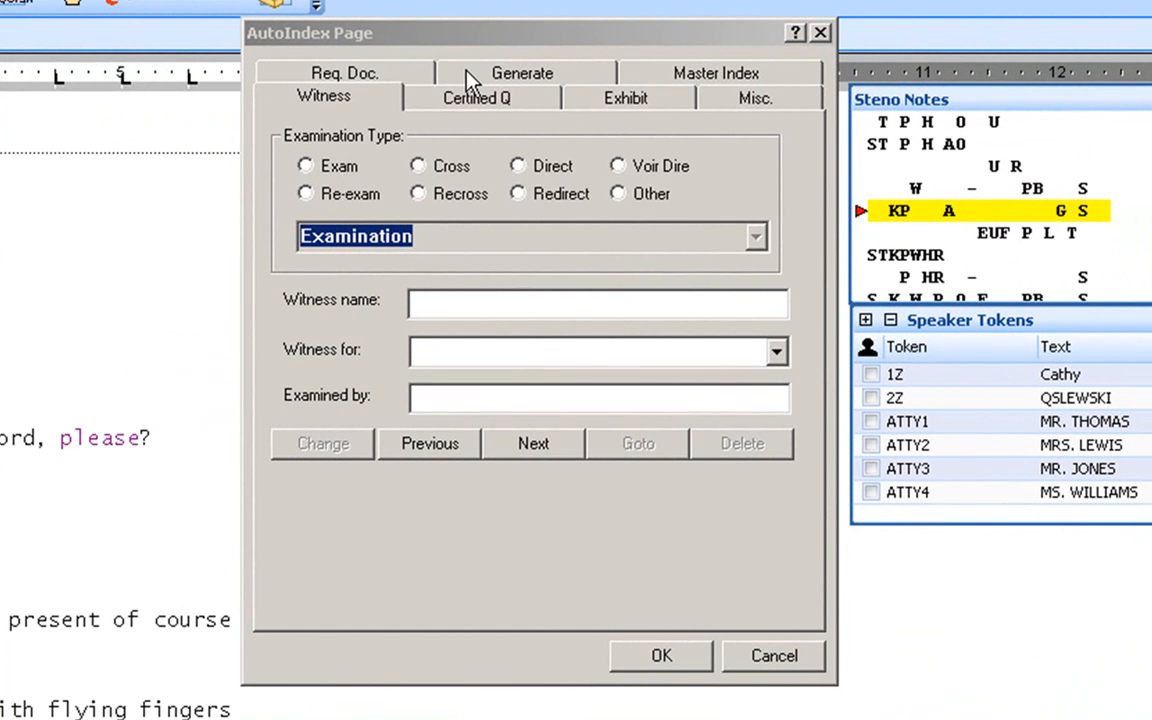
pyautogui.click(521, 72)
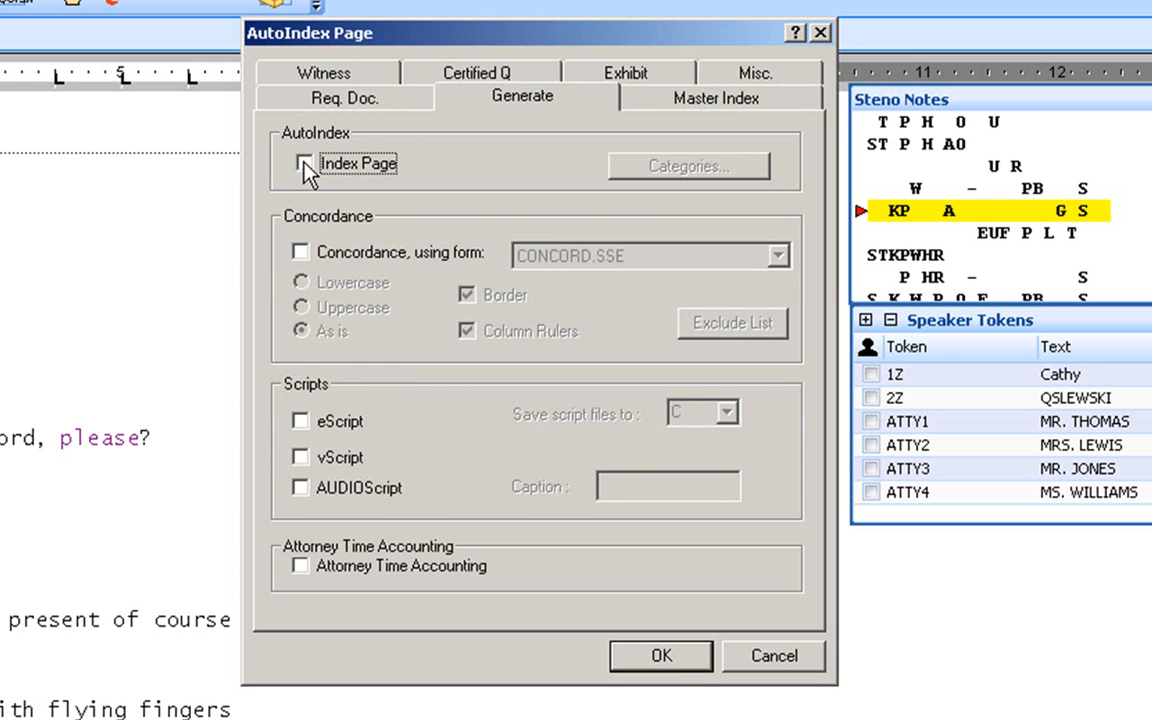
pyautogui.click(302, 163)
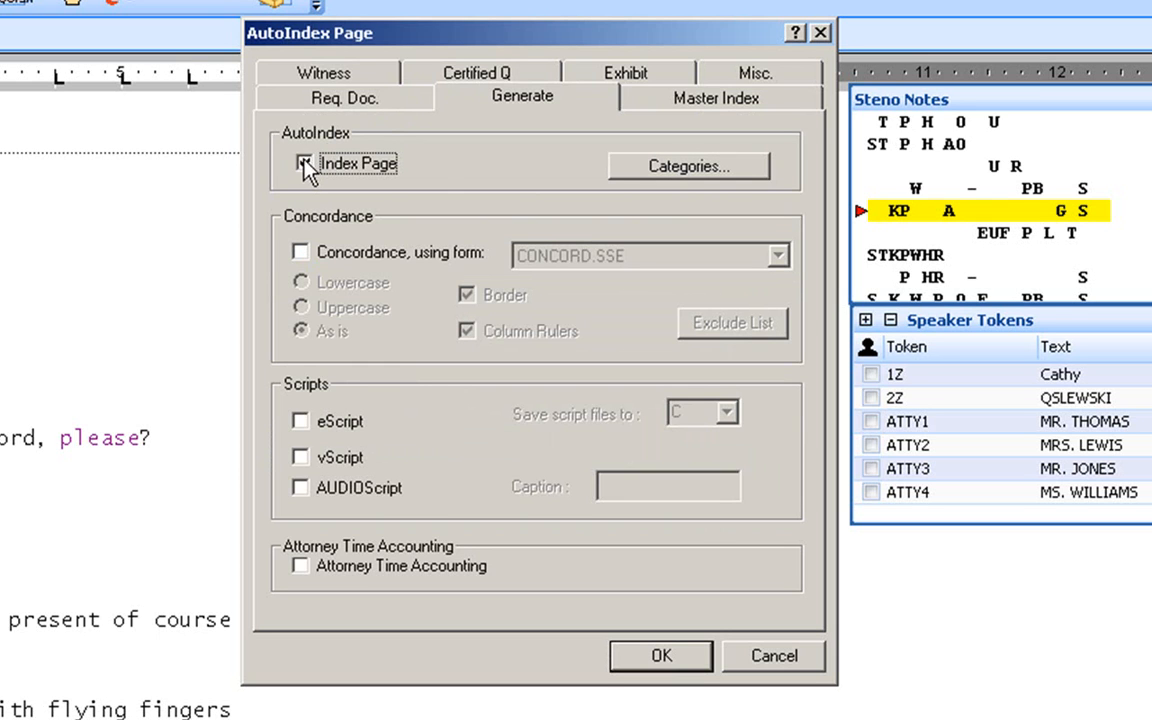
pyautogui.click(303, 163)
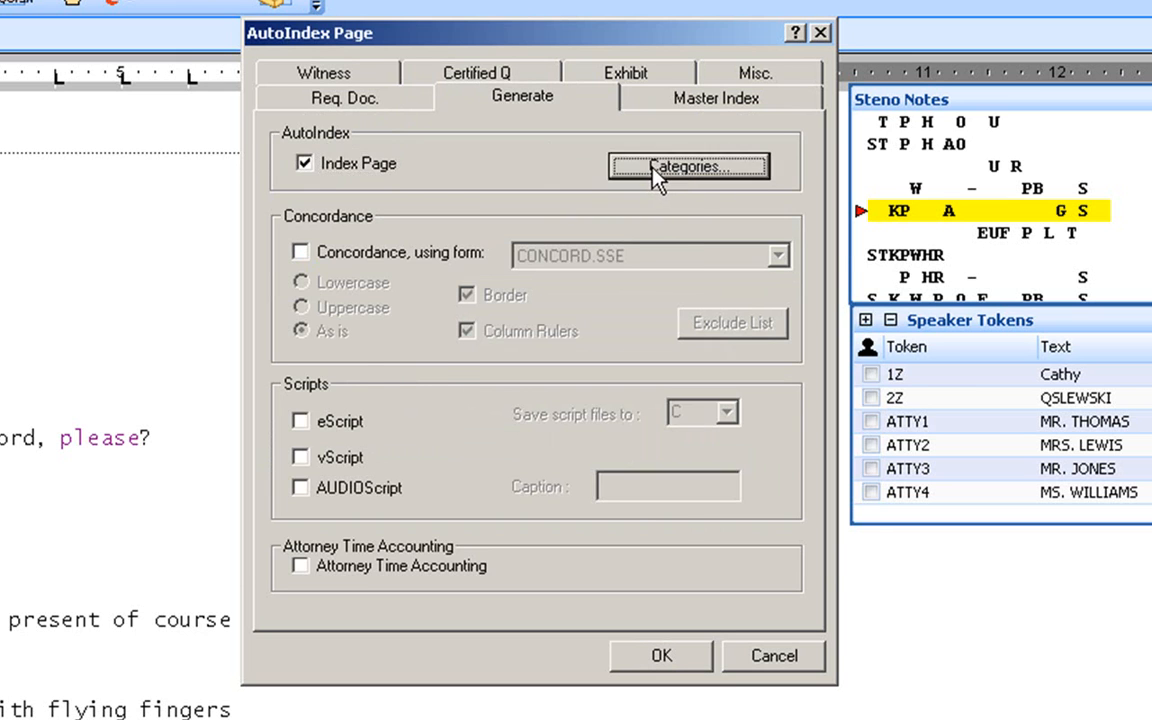
# Step: Open the AutoIndex categories and browse Category 1's .htm index template list
pyautogui.click(688, 166)
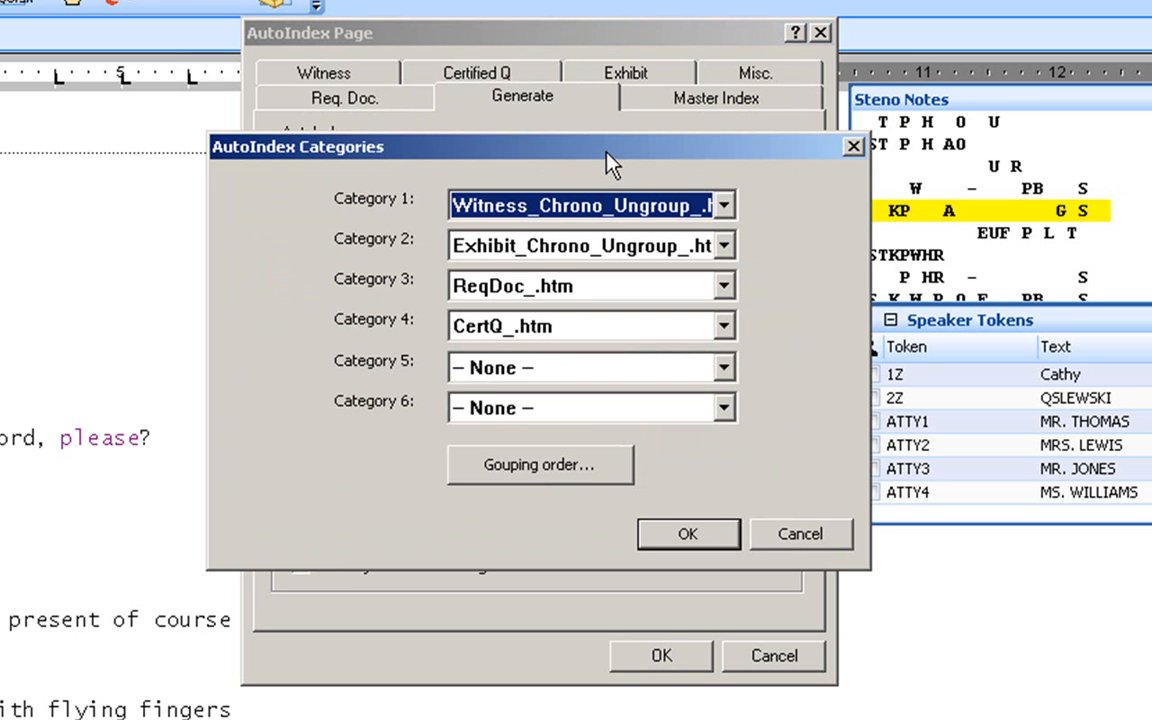
pyautogui.moveTo(627, 180)
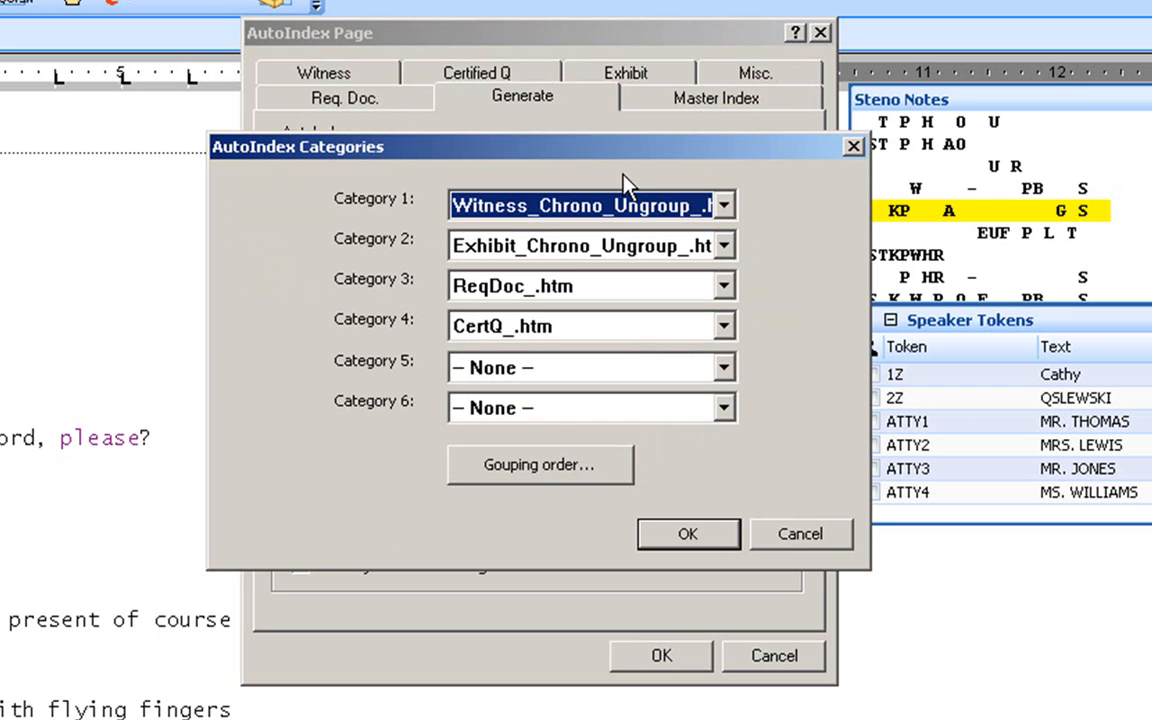
pyautogui.moveTo(630, 190)
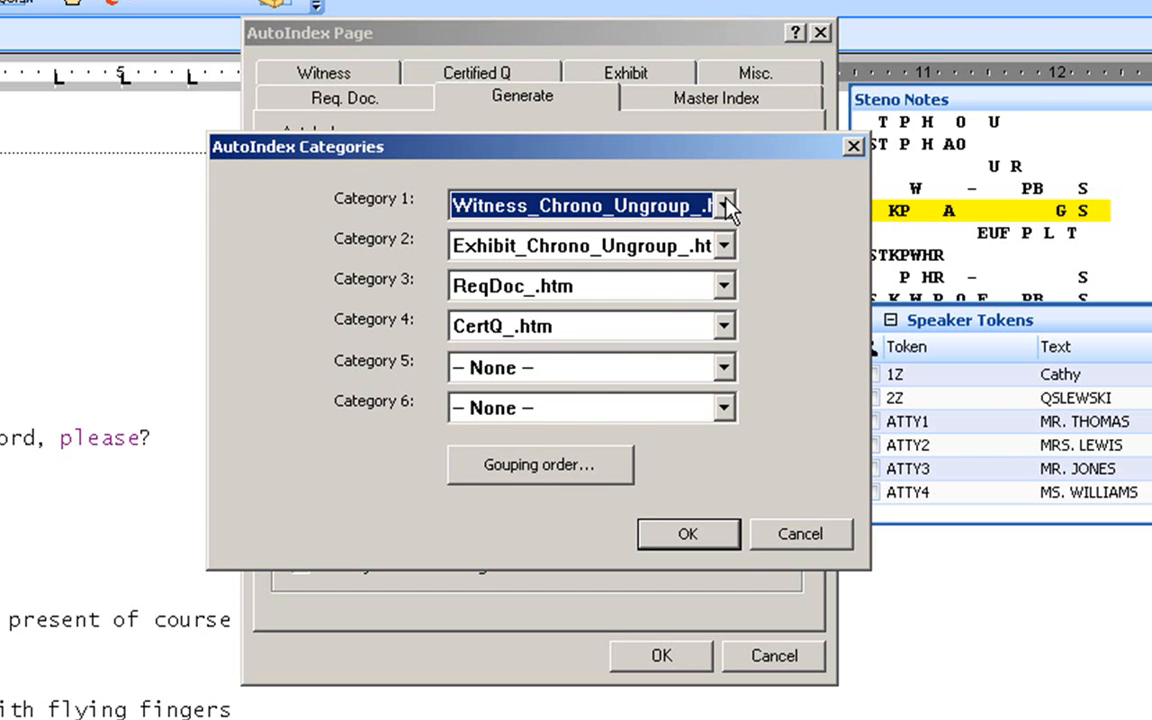
pyautogui.click(723, 205)
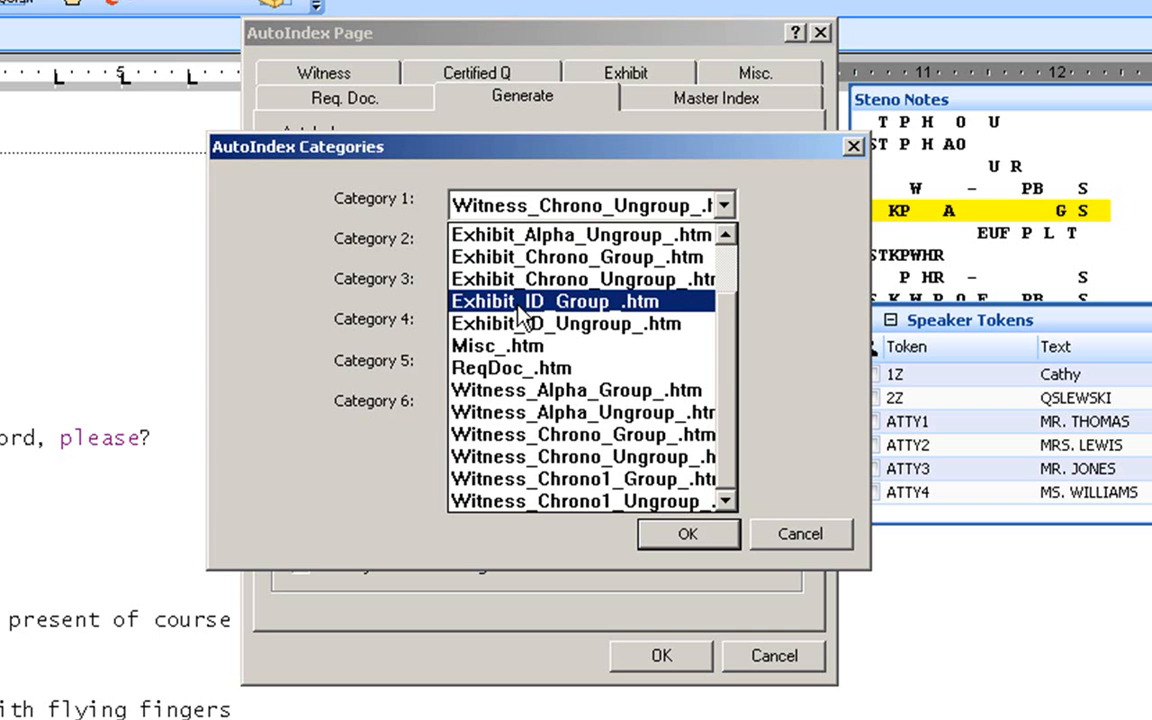
pyautogui.click(567, 323)
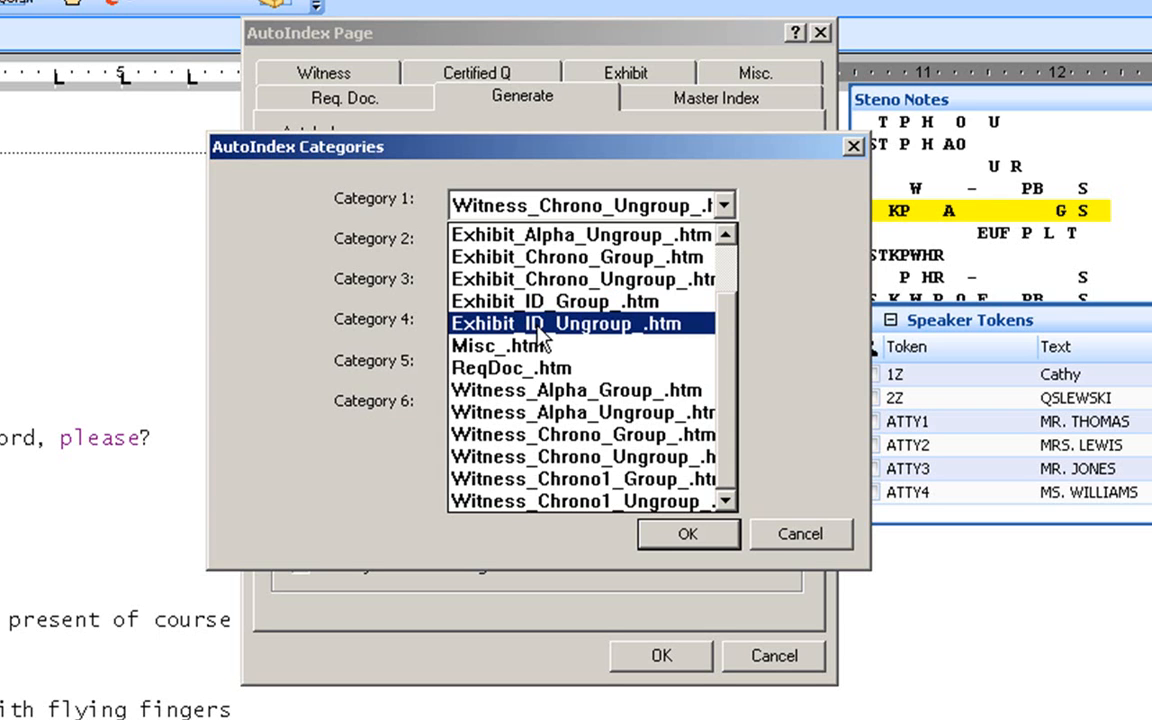
# Step: Close the Category 1 template list, keeping the Witness_Chrono_Ungroup format
pyautogui.click(583, 501)
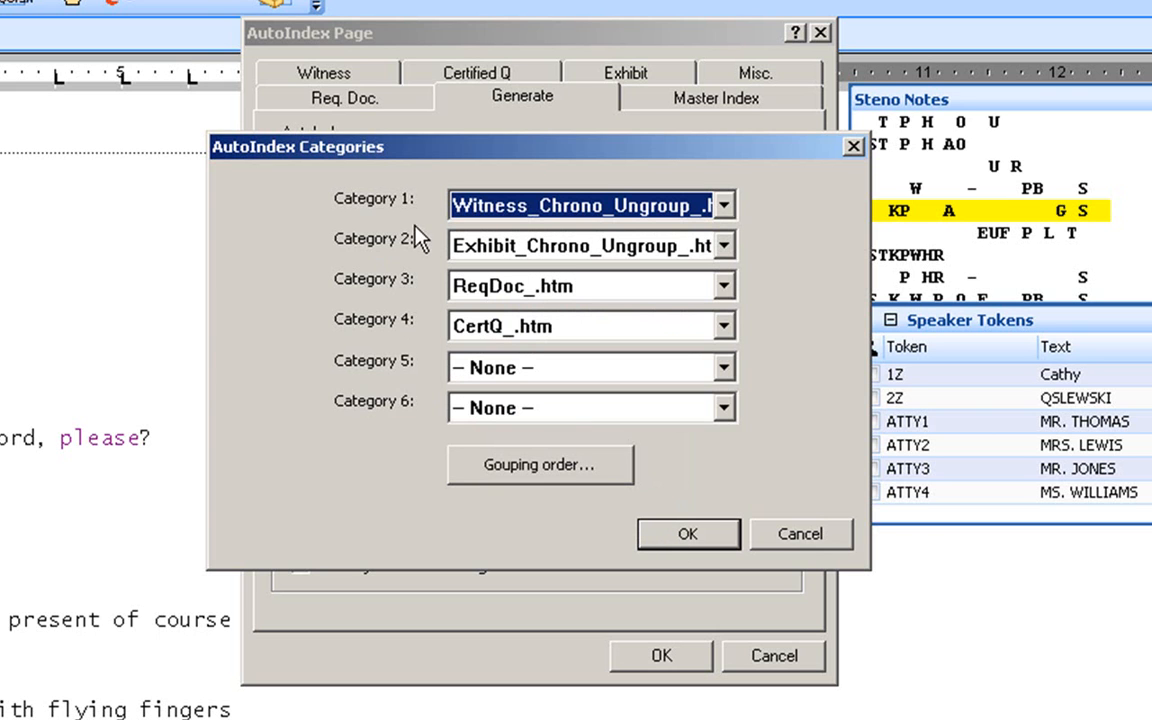
pyautogui.moveTo(485, 225)
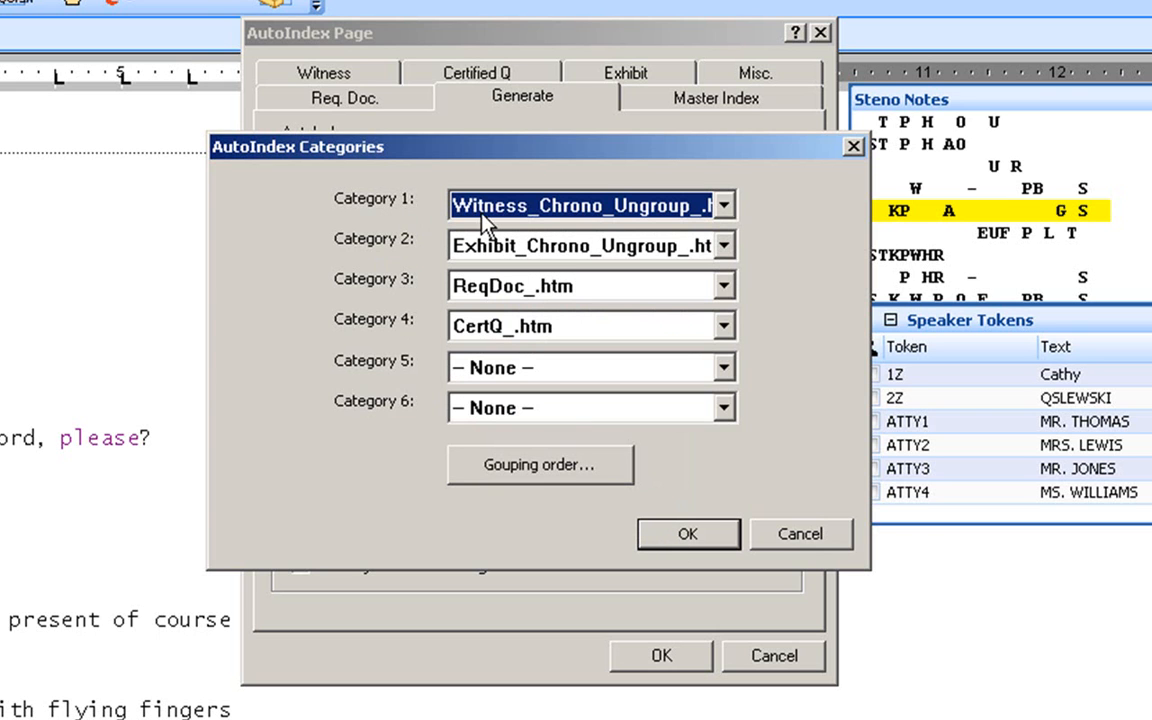
pyautogui.moveTo(562, 262)
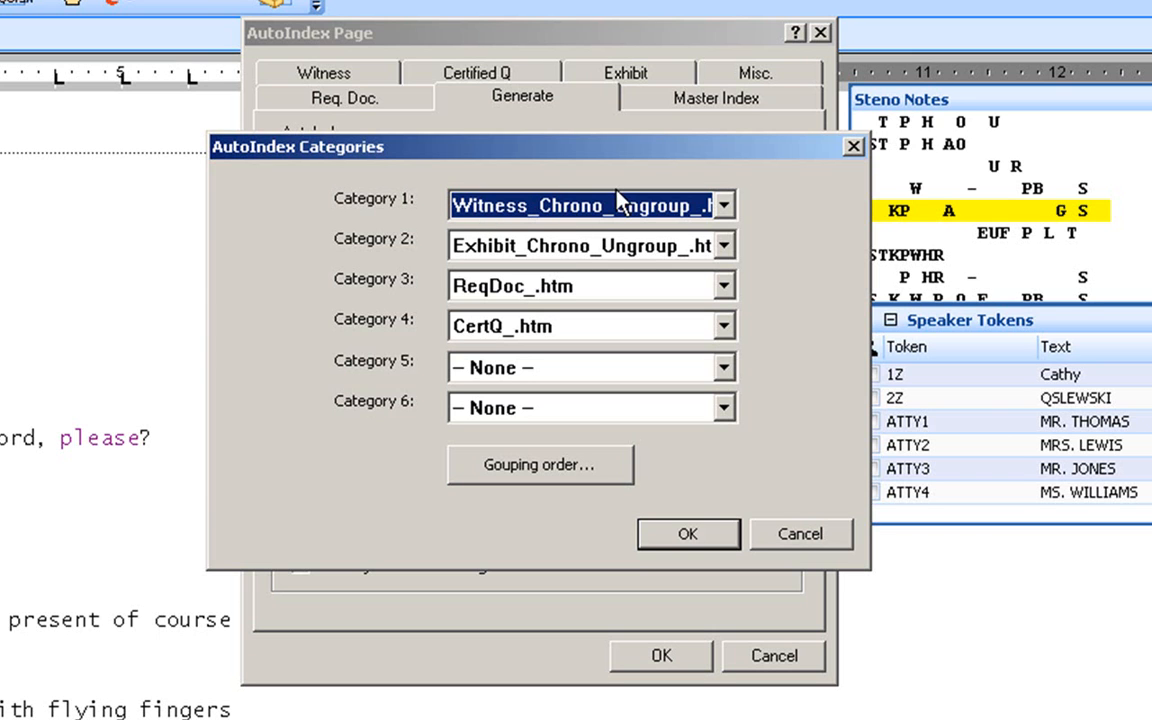
pyautogui.moveTo(588, 220)
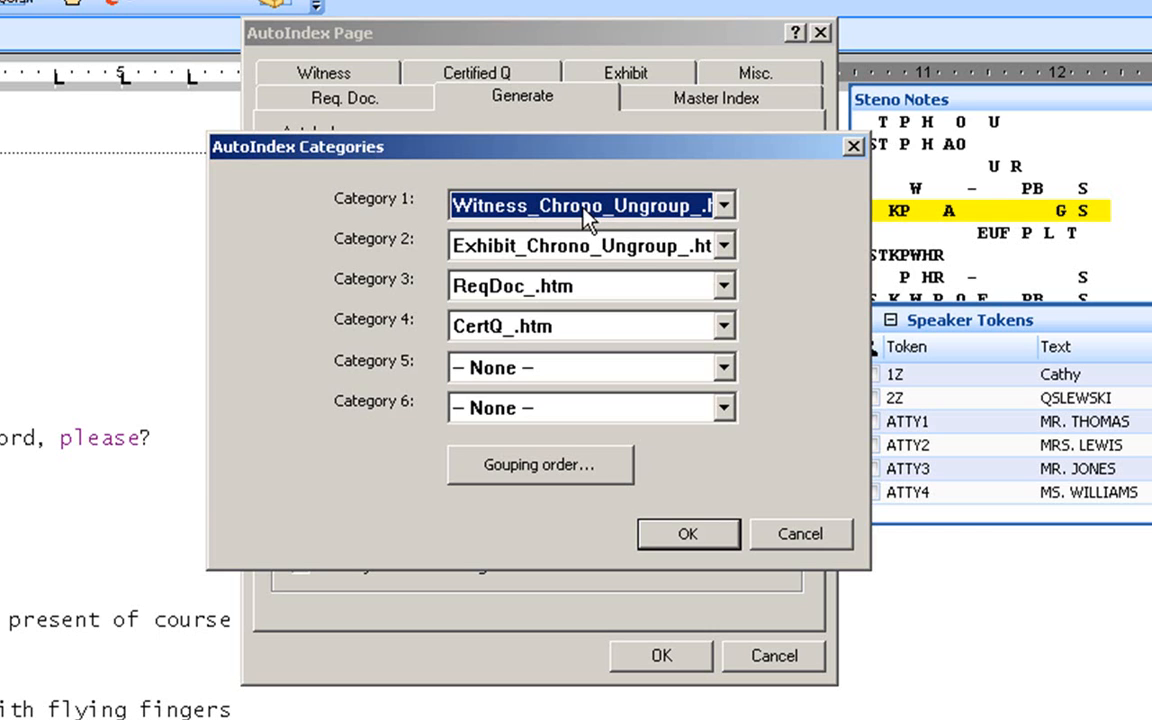
pyautogui.moveTo(478, 238)
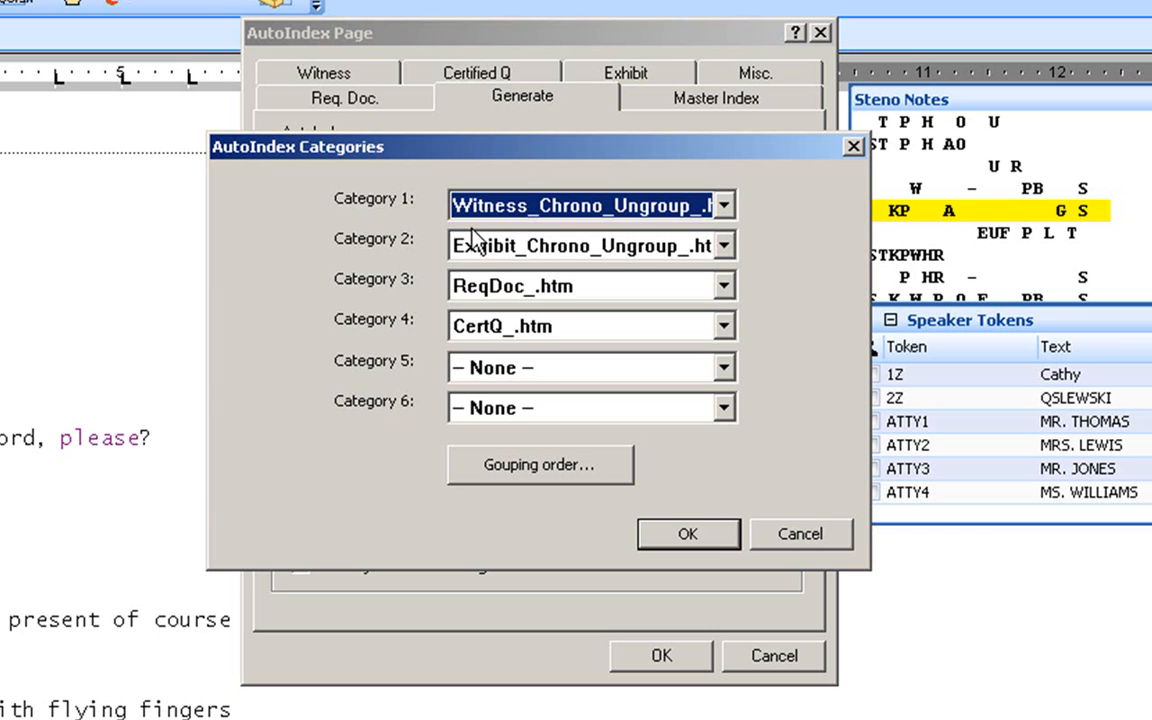
pyautogui.moveTo(520, 258)
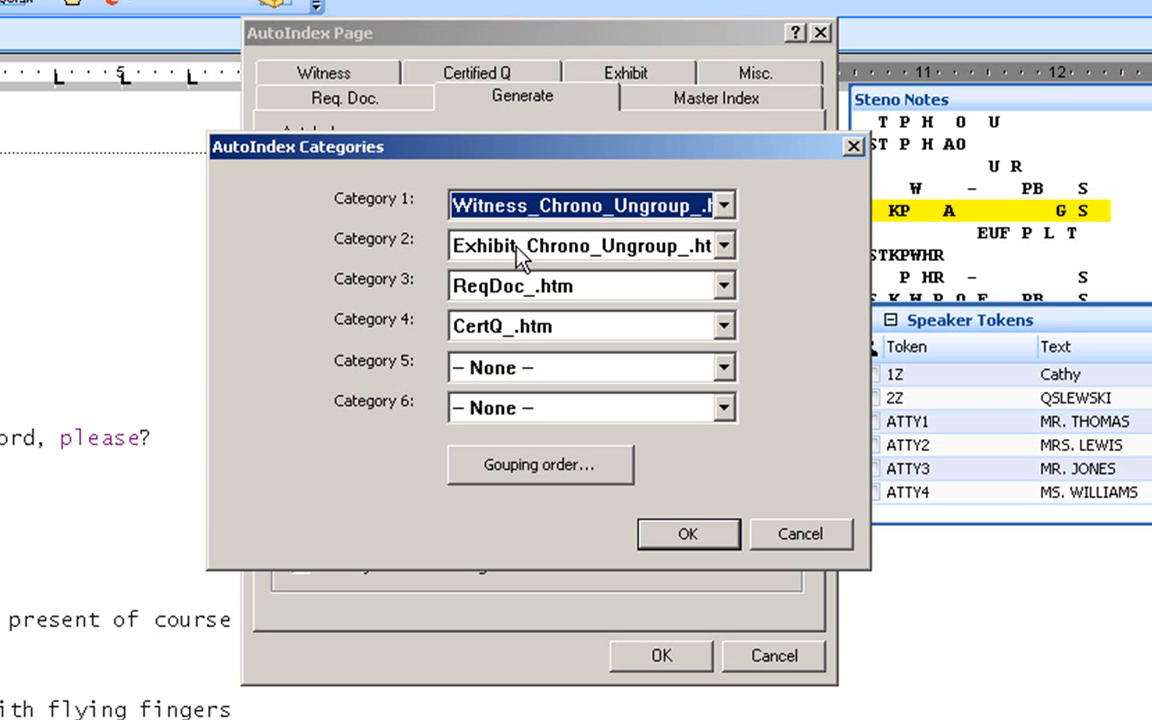
pyautogui.moveTo(505, 252)
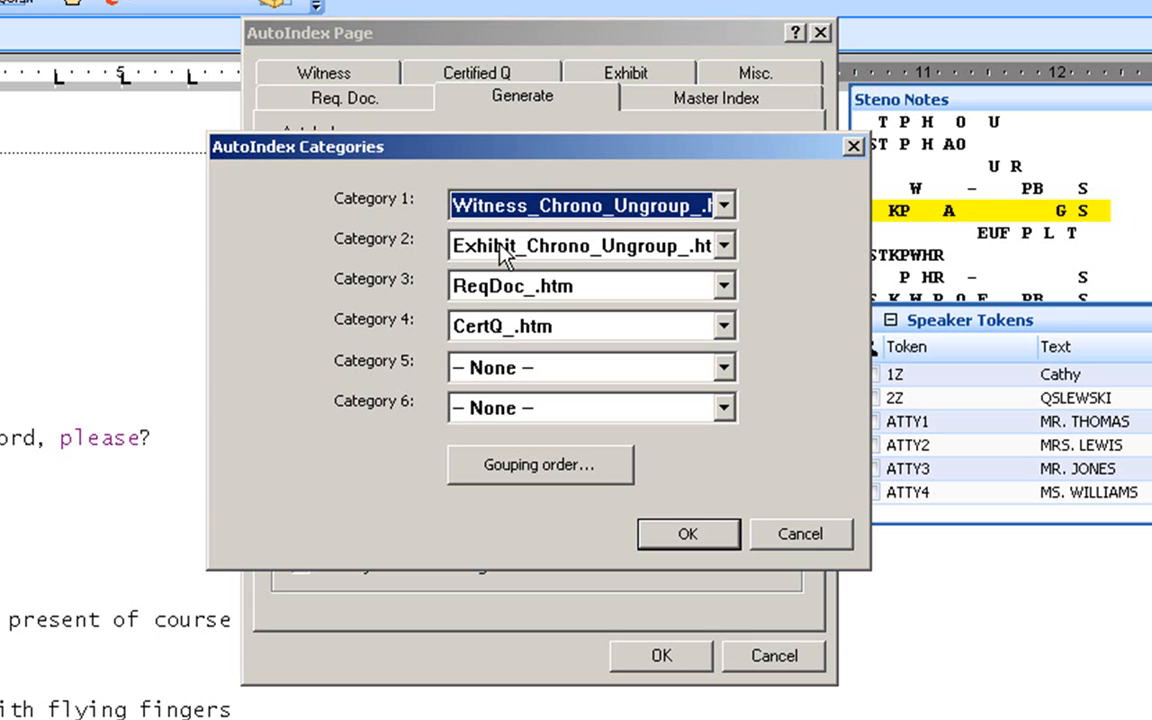
pyautogui.moveTo(470, 305)
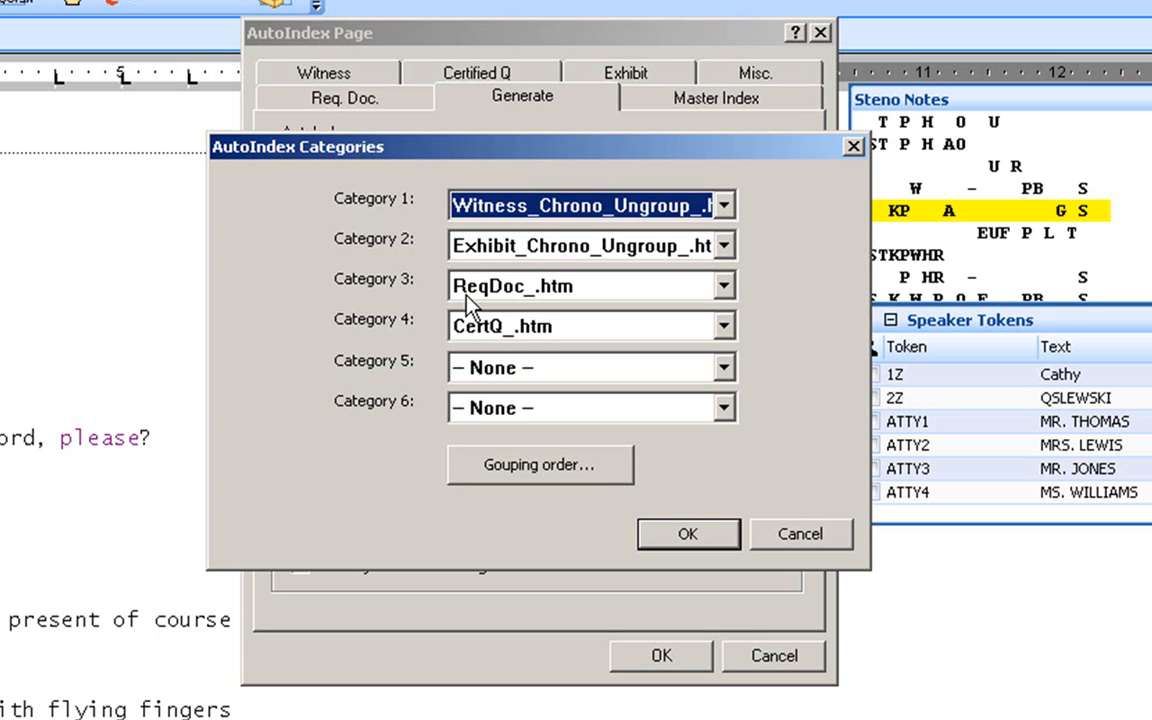
pyautogui.moveTo(470, 310)
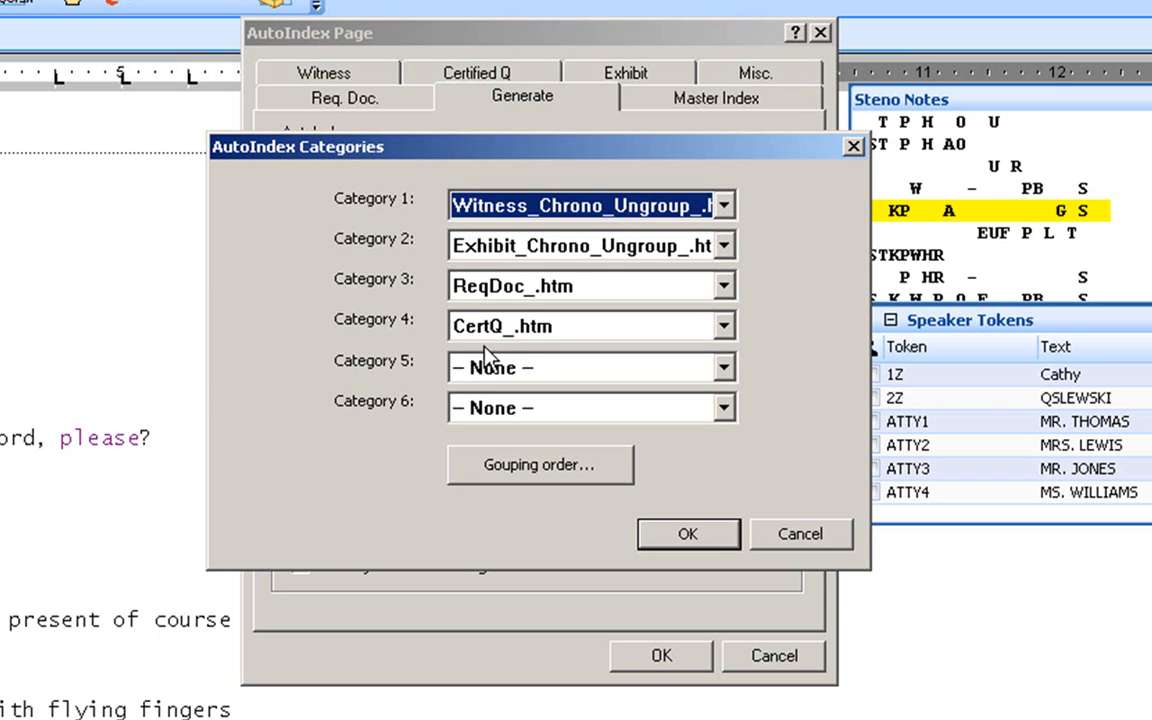
pyautogui.moveTo(490, 340)
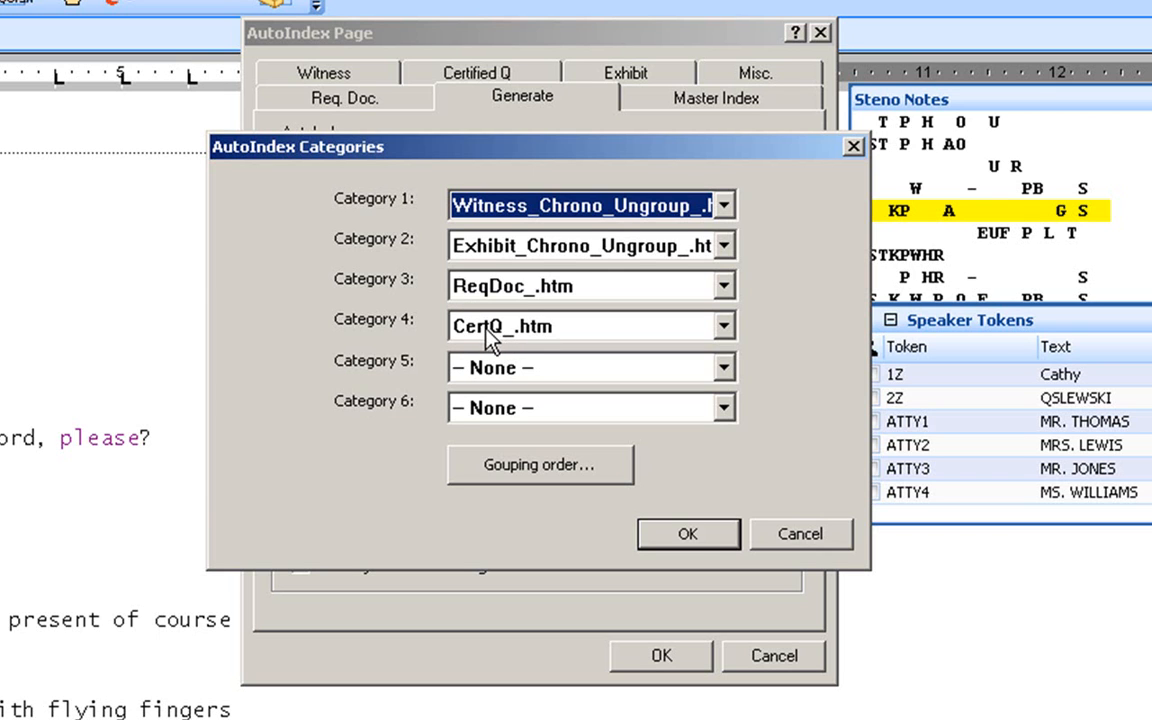
pyautogui.moveTo(468, 338)
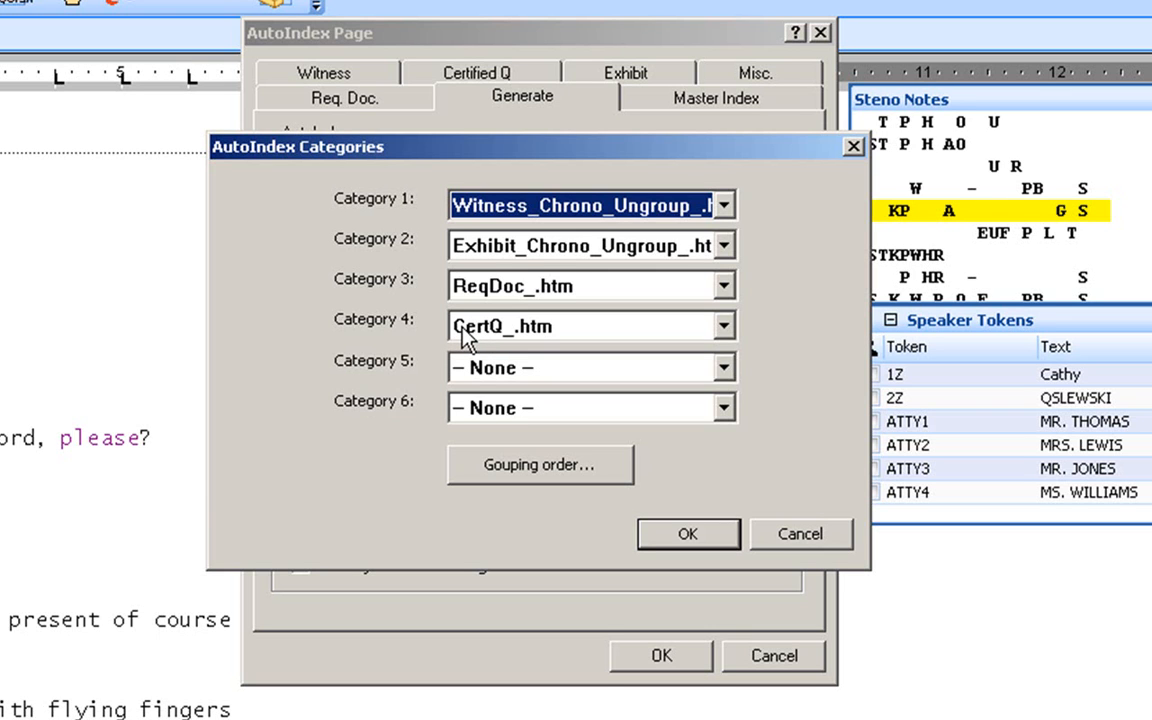
pyautogui.moveTo(465, 240)
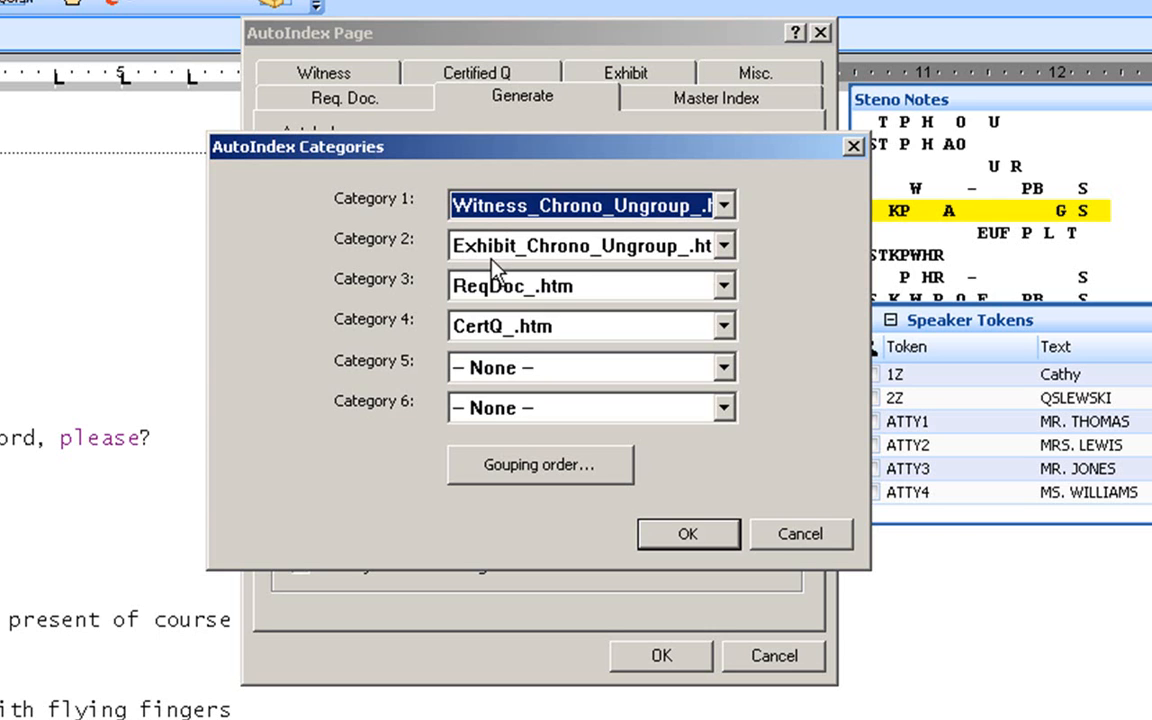
pyautogui.moveTo(481, 337)
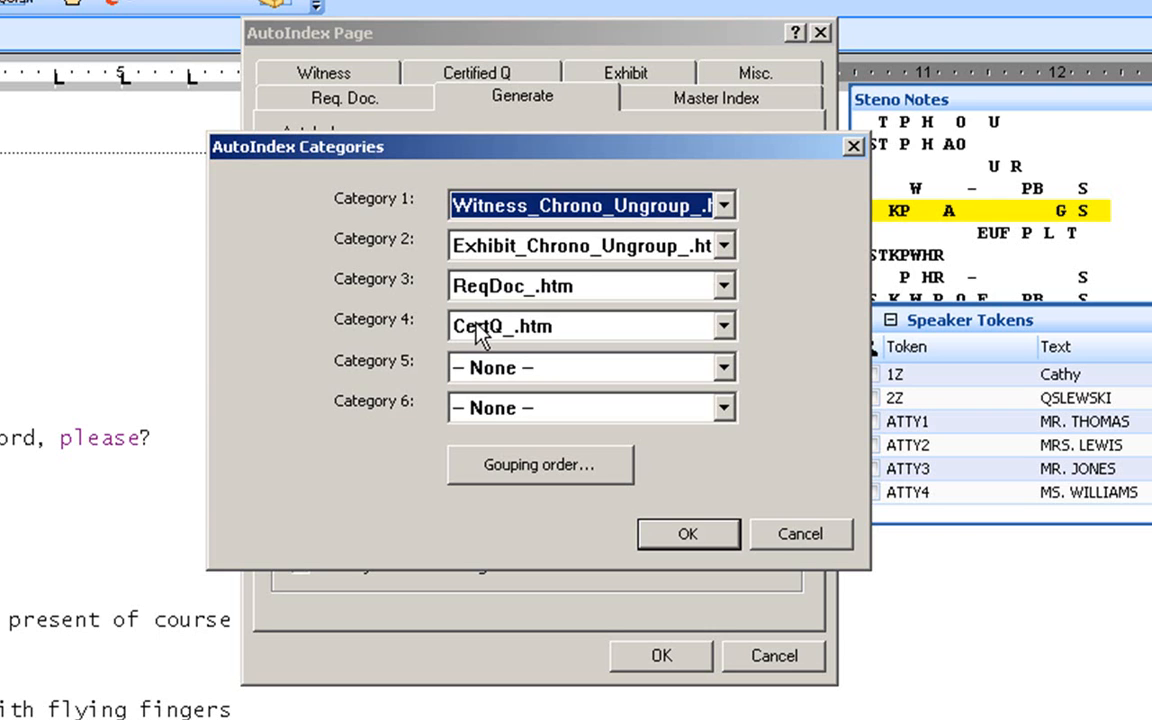
pyautogui.moveTo(550, 331)
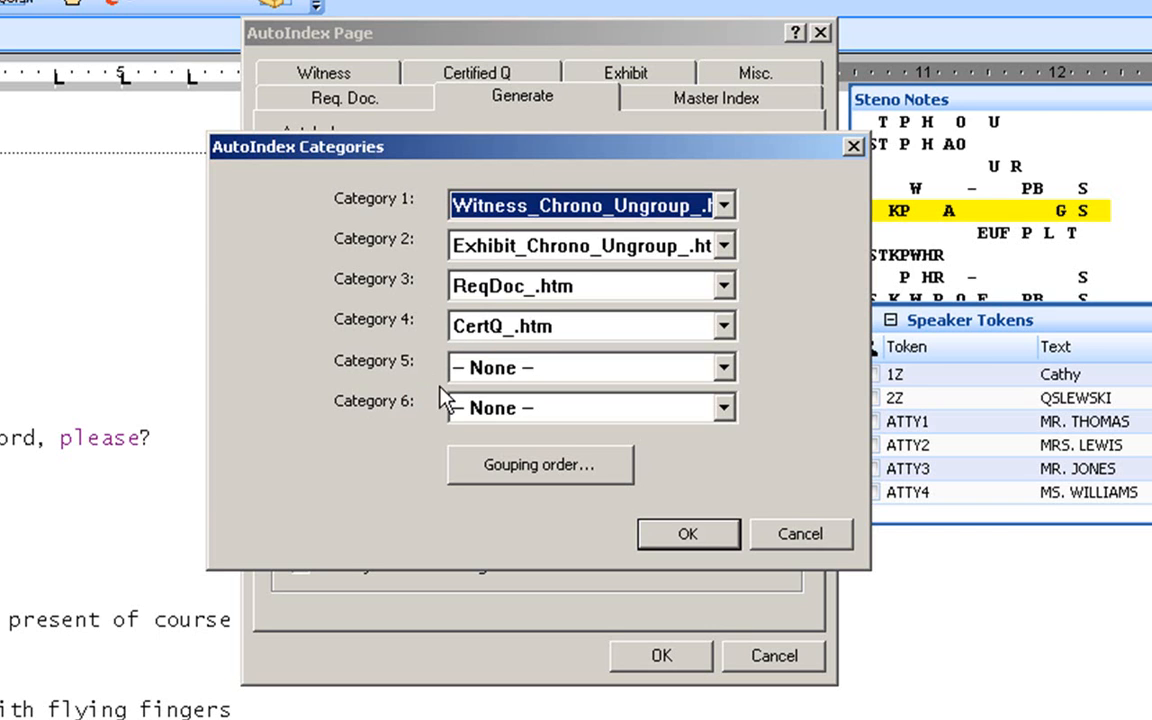
pyautogui.moveTo(430, 418)
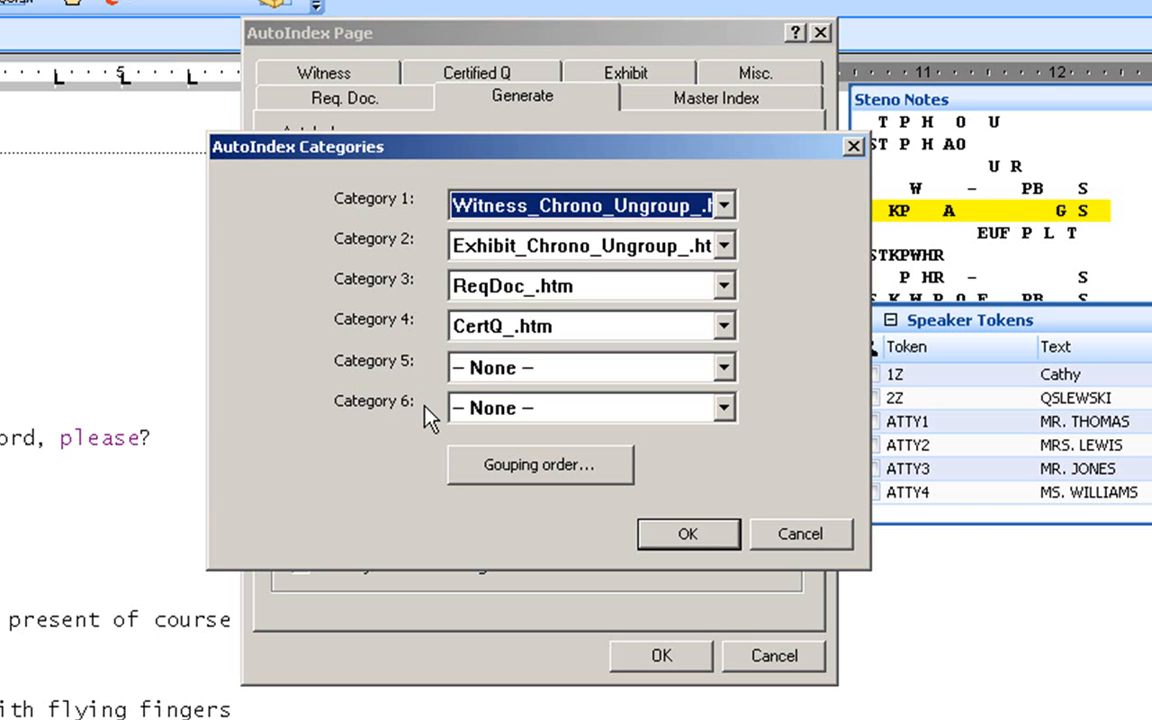
pyautogui.moveTo(487, 424)
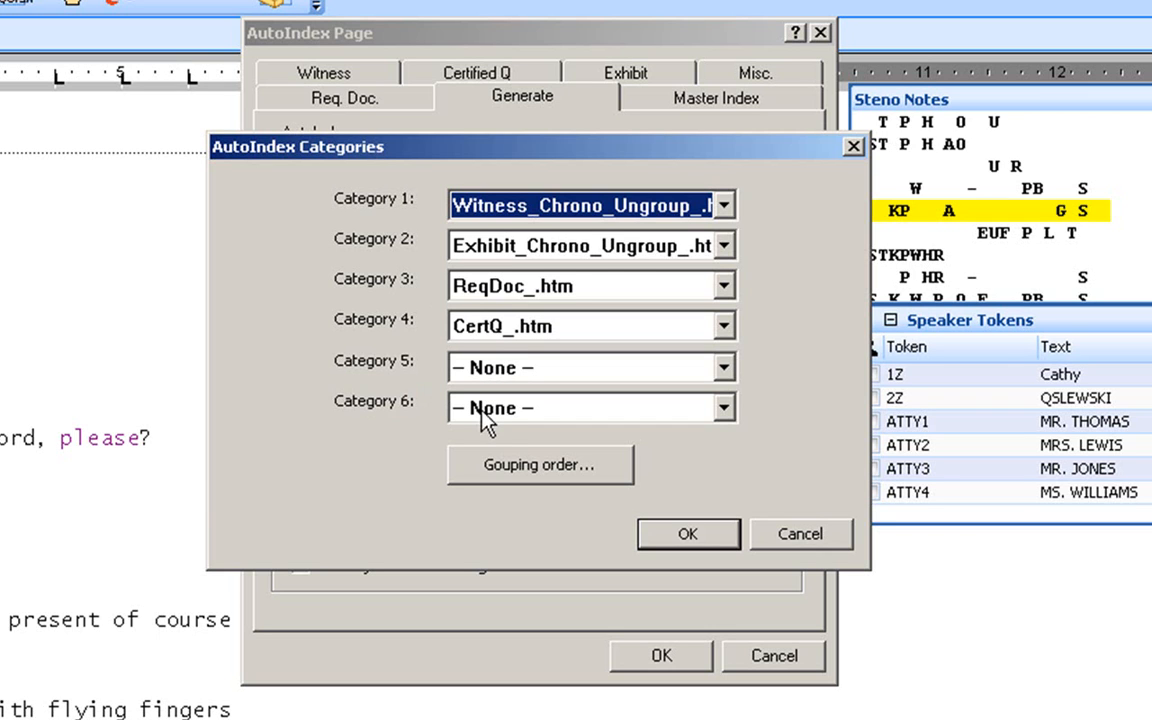
pyautogui.moveTo(485, 420)
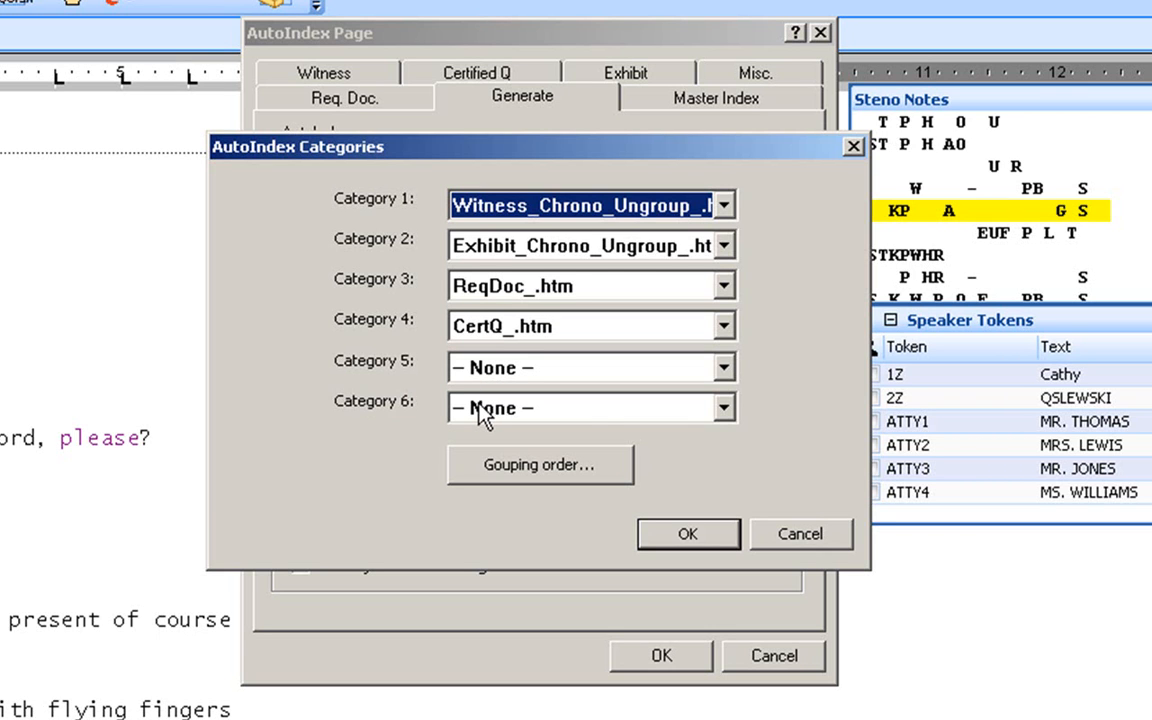
pyautogui.moveTo(495, 467)
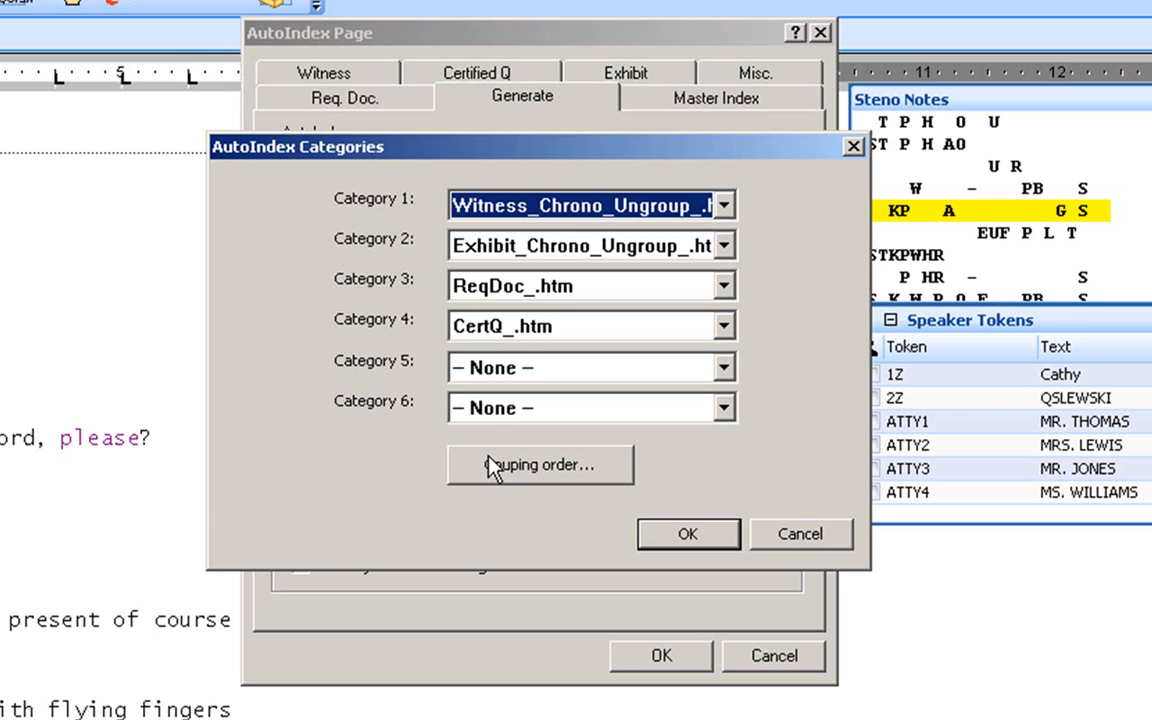
pyautogui.moveTo(435, 330)
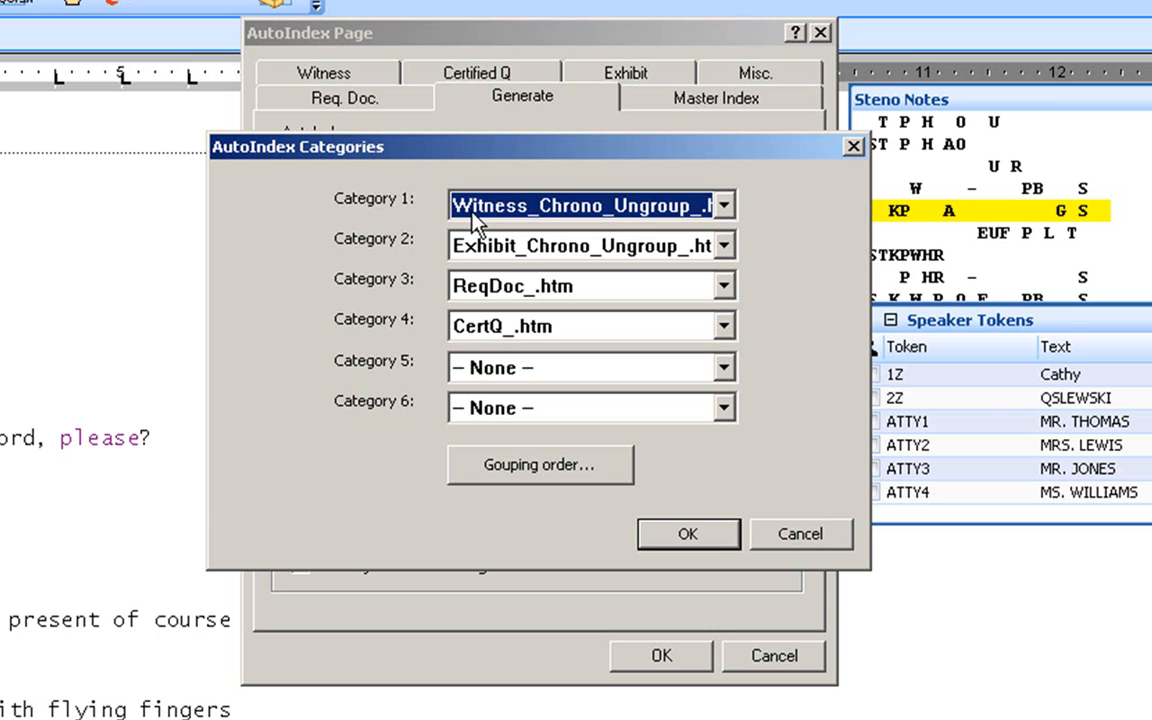
pyautogui.moveTo(562, 224)
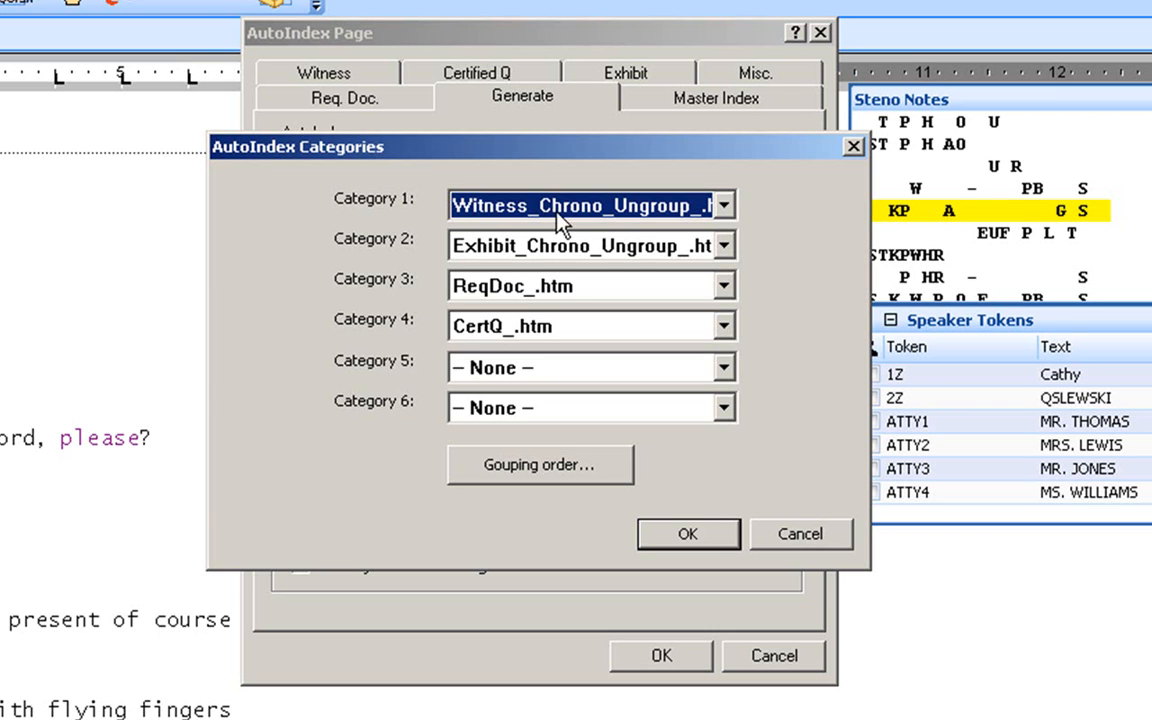
pyautogui.moveTo(635, 218)
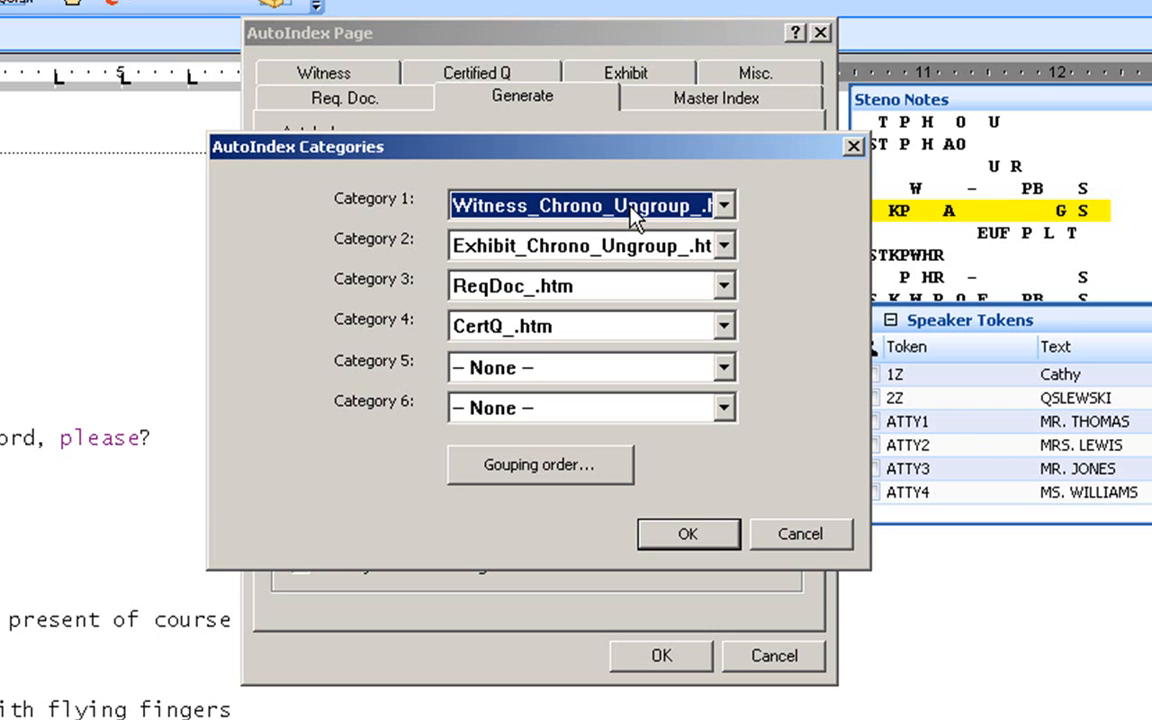
pyautogui.moveTo(720, 250)
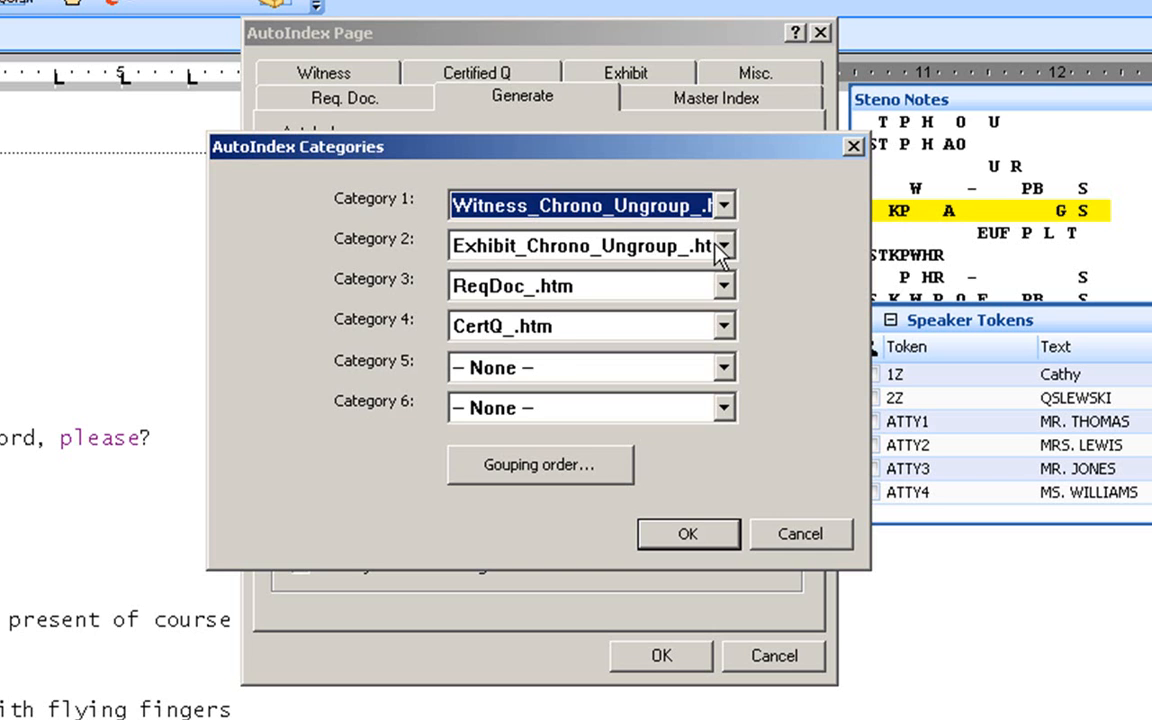
pyautogui.click(721, 246)
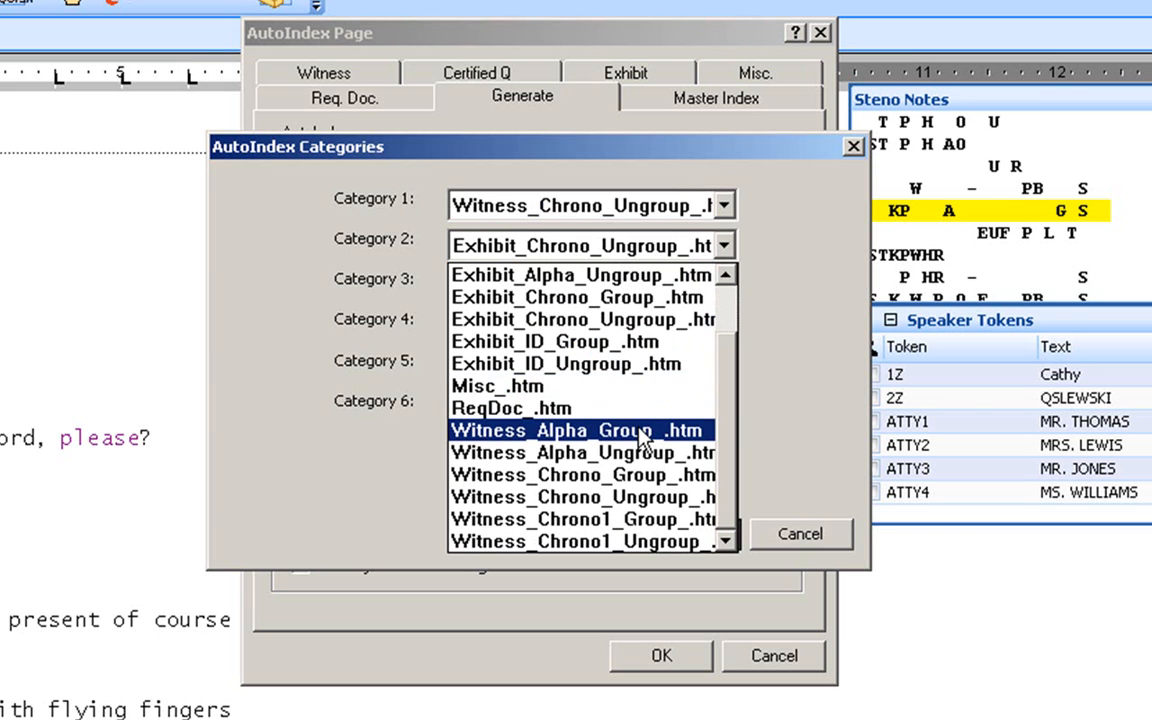
pyautogui.click(579, 430)
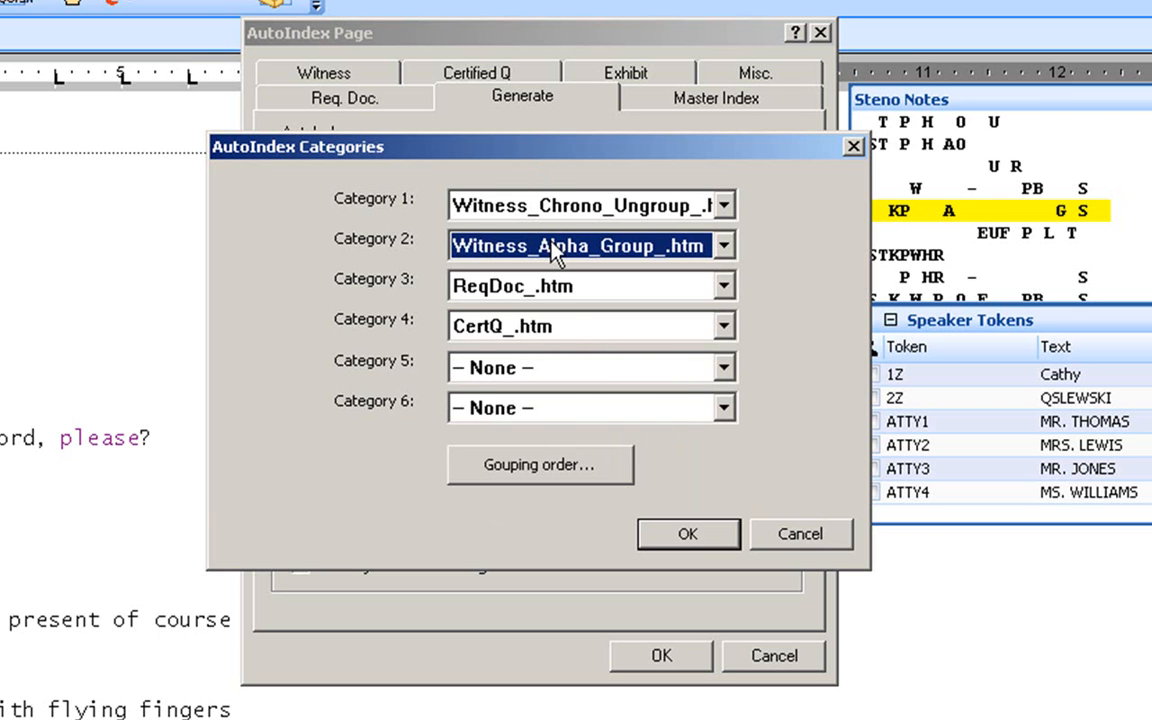
pyautogui.moveTo(533, 252)
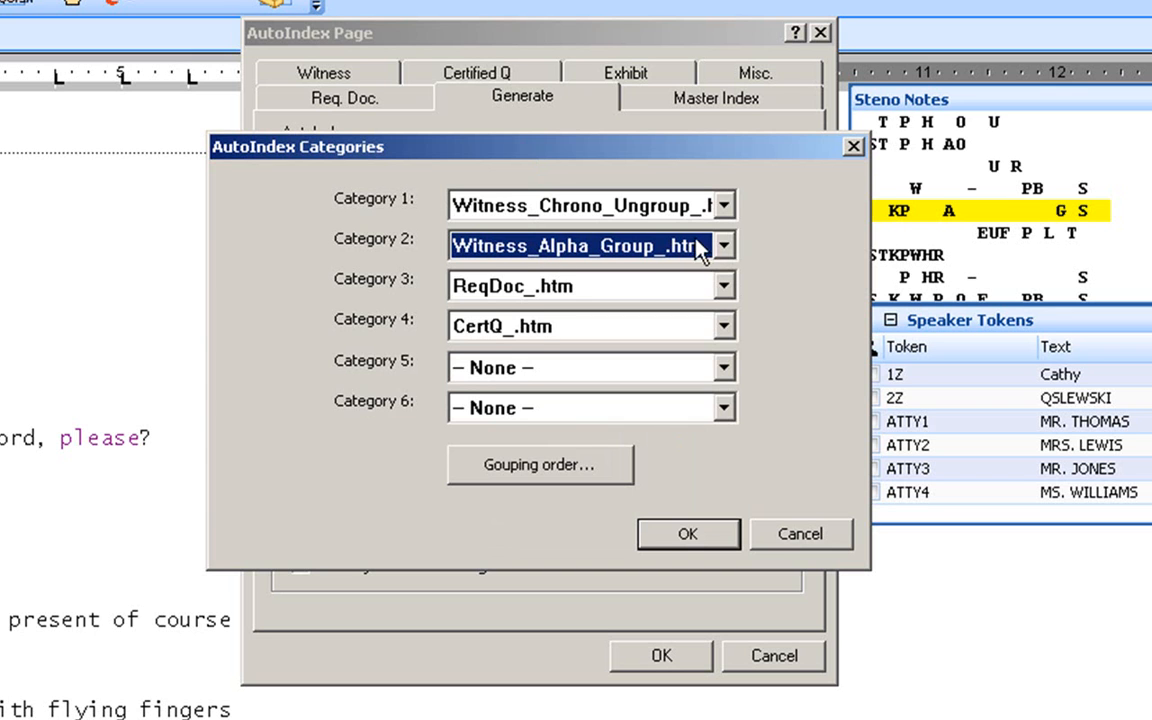
pyautogui.click(723, 245)
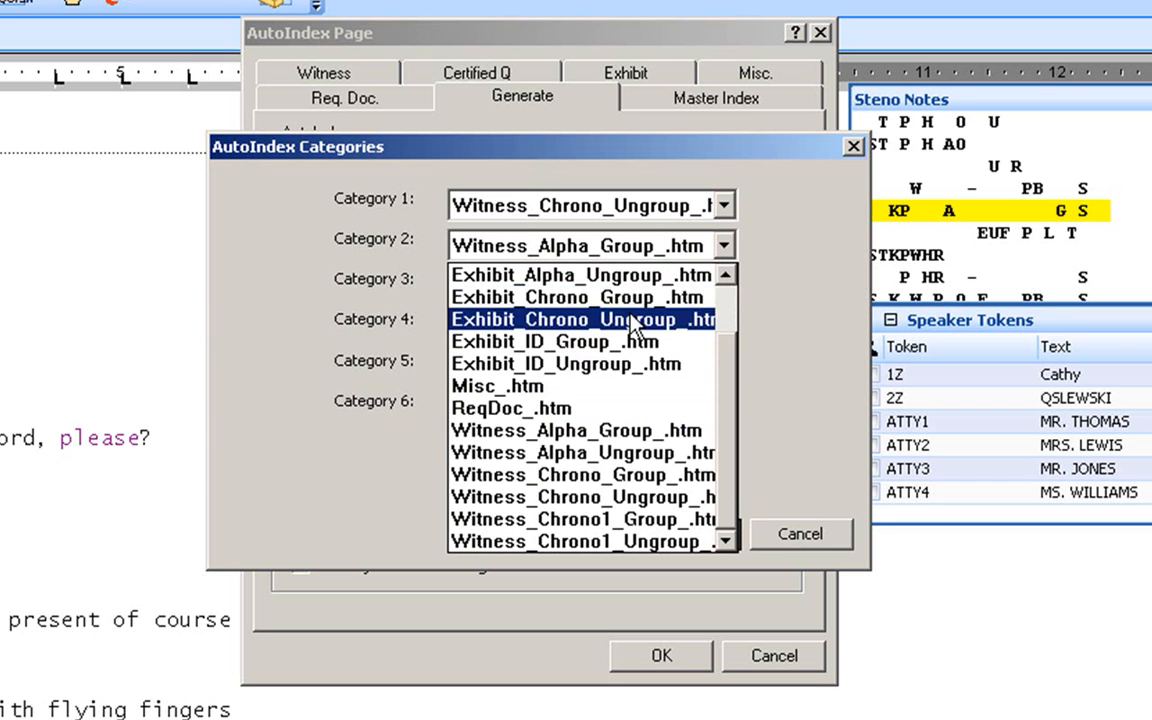
pyautogui.click(580, 319)
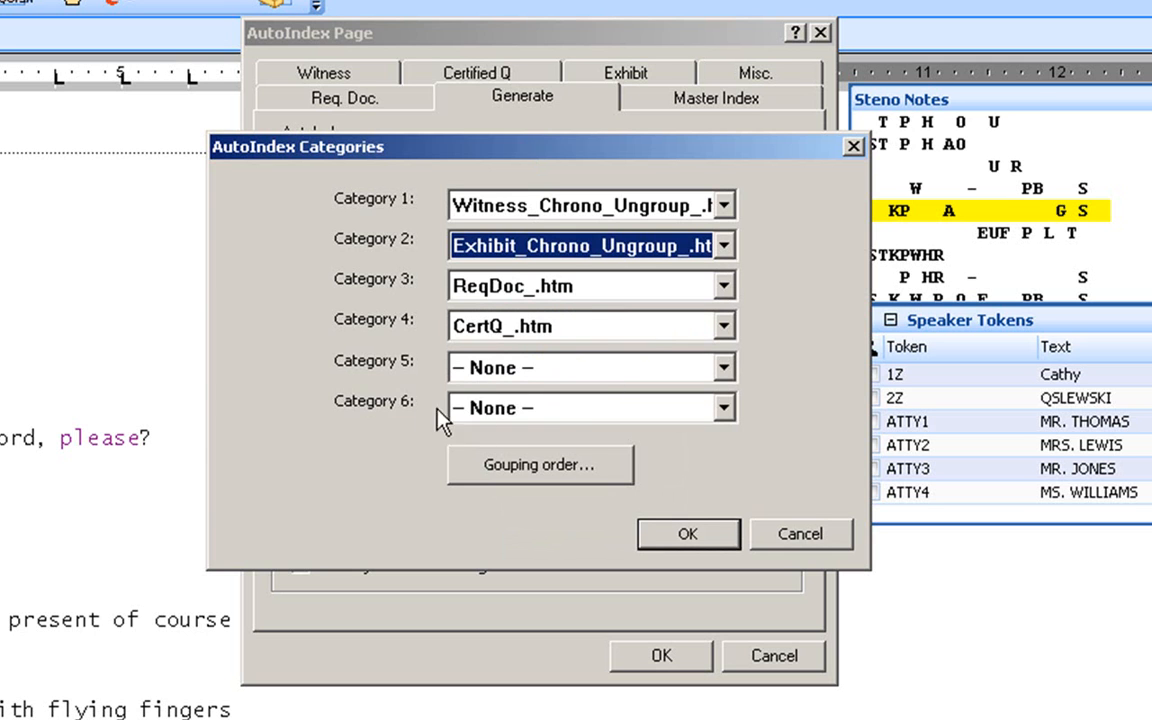
pyautogui.moveTo(523, 476)
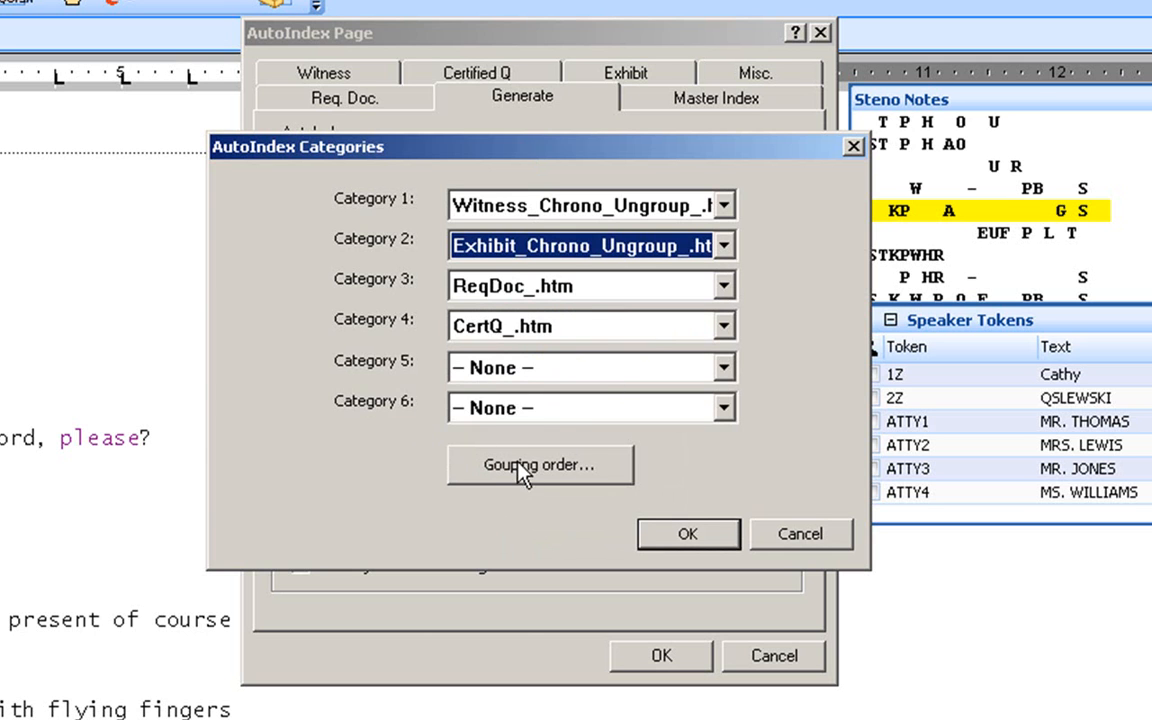
pyautogui.click(540, 465)
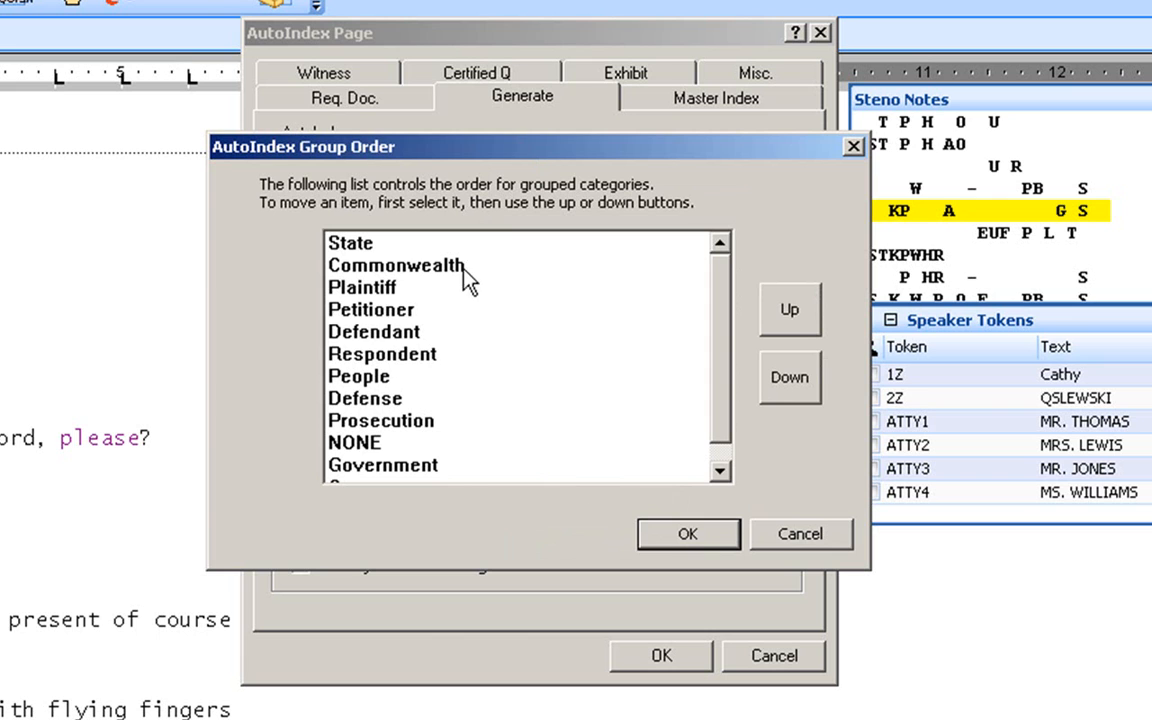
pyautogui.moveTo(356, 258)
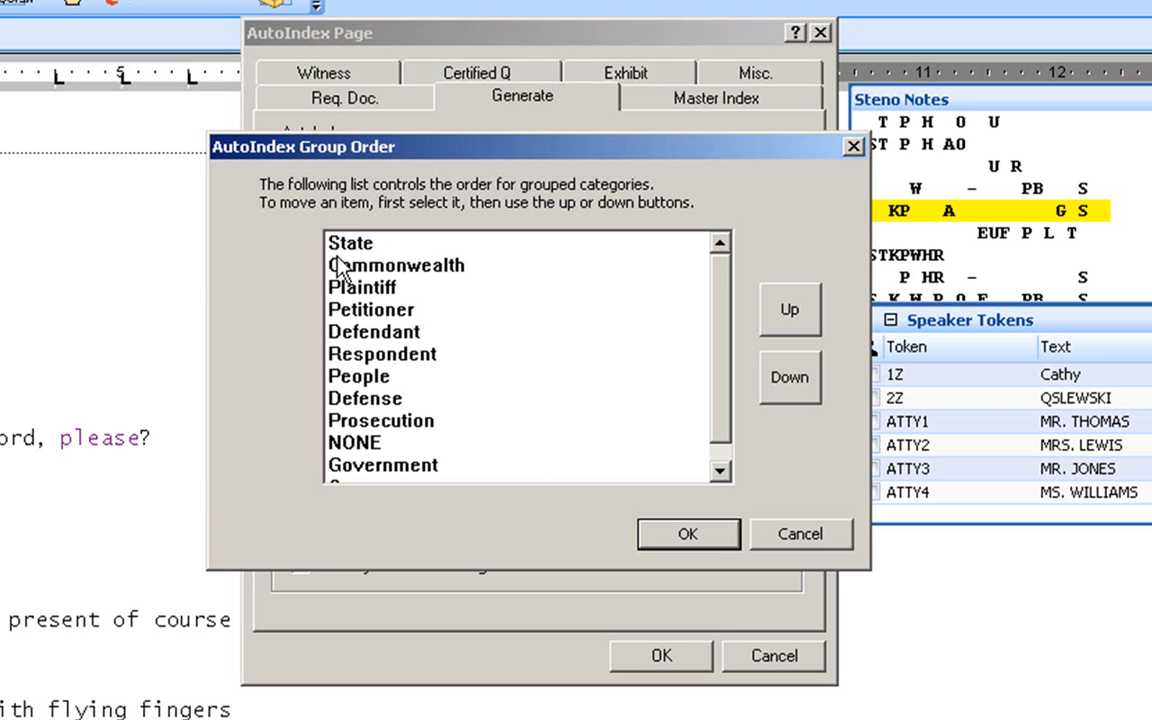
pyautogui.moveTo(355, 262)
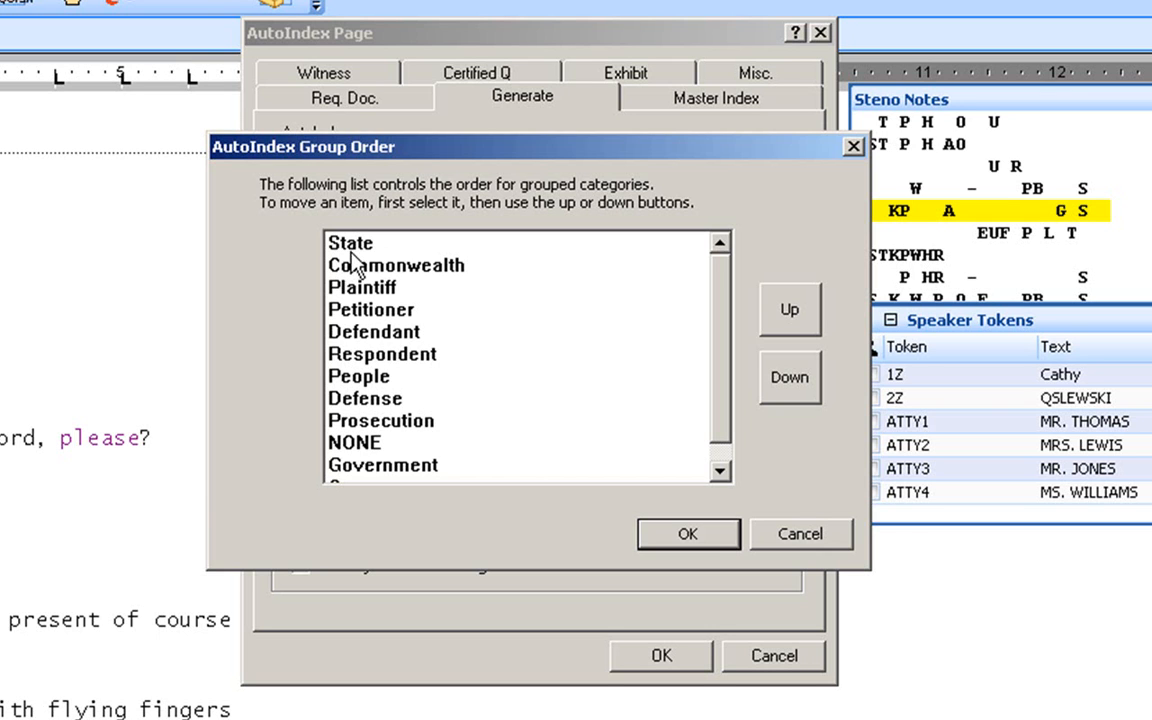
pyautogui.moveTo(347, 255)
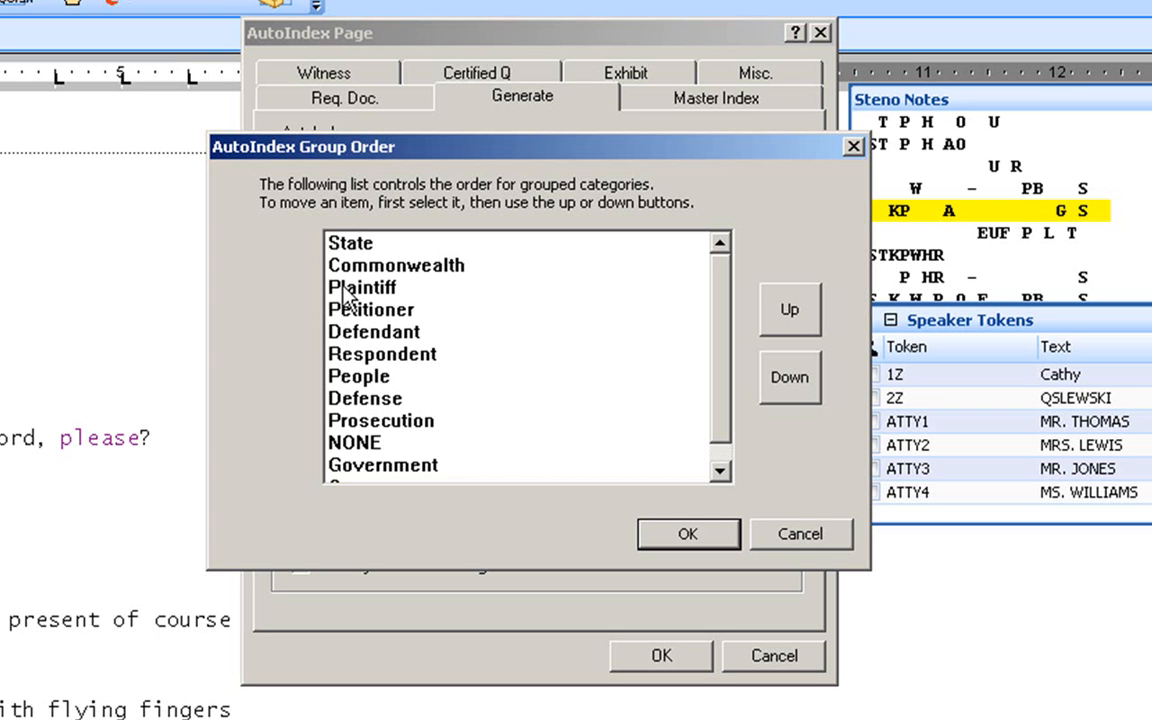
pyautogui.moveTo(348, 283)
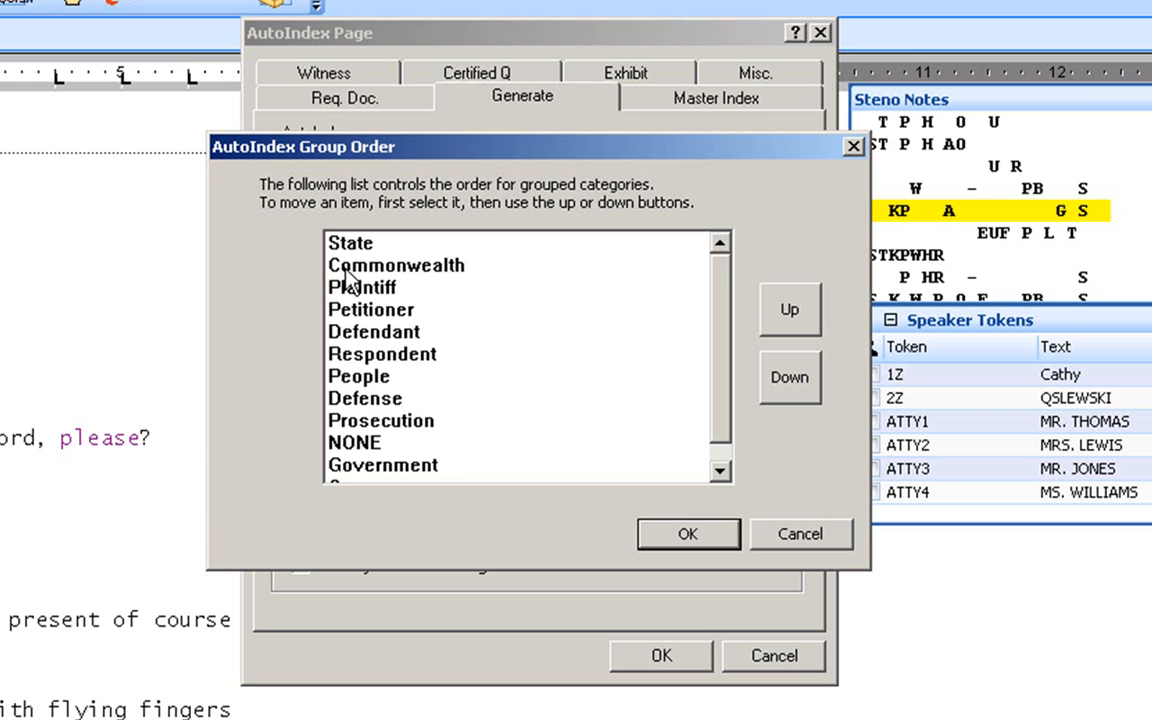
pyautogui.moveTo(360, 280)
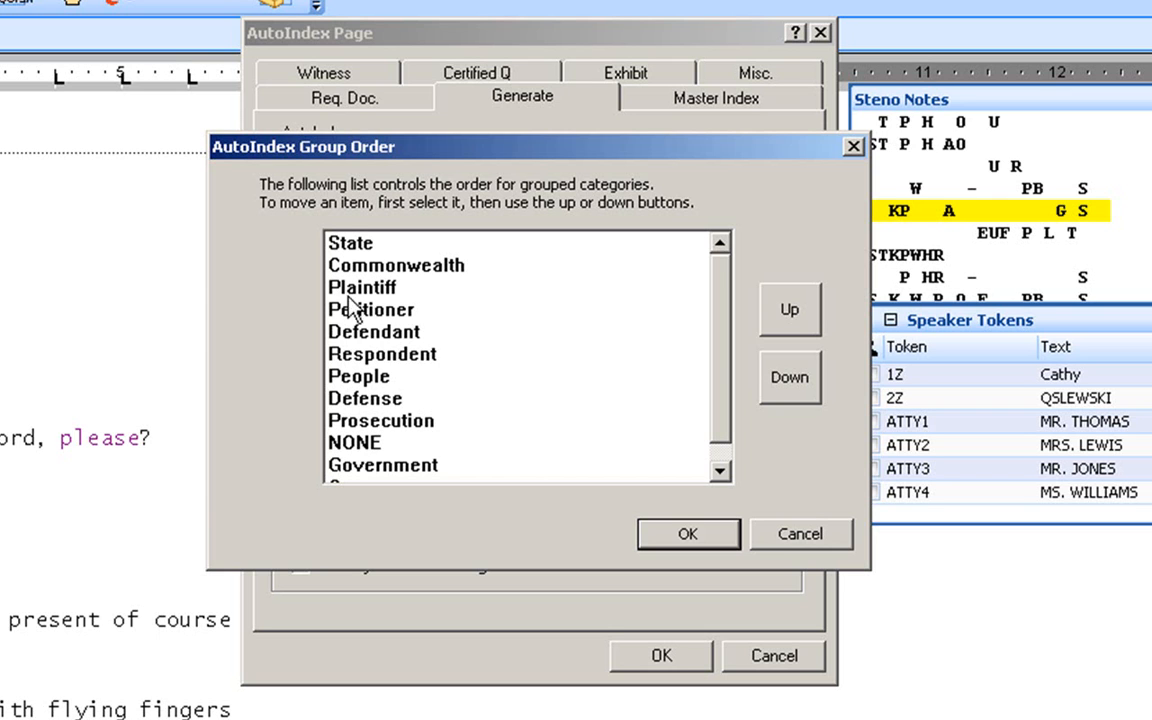
pyautogui.moveTo(349, 345)
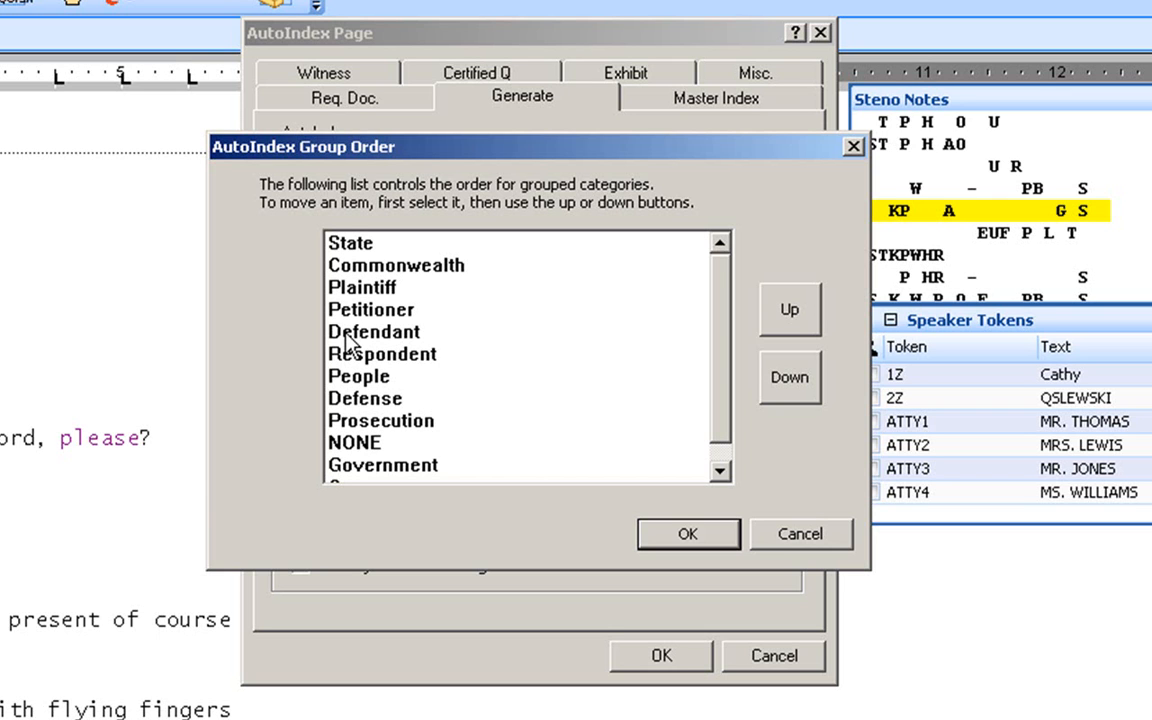
pyautogui.moveTo(449, 428)
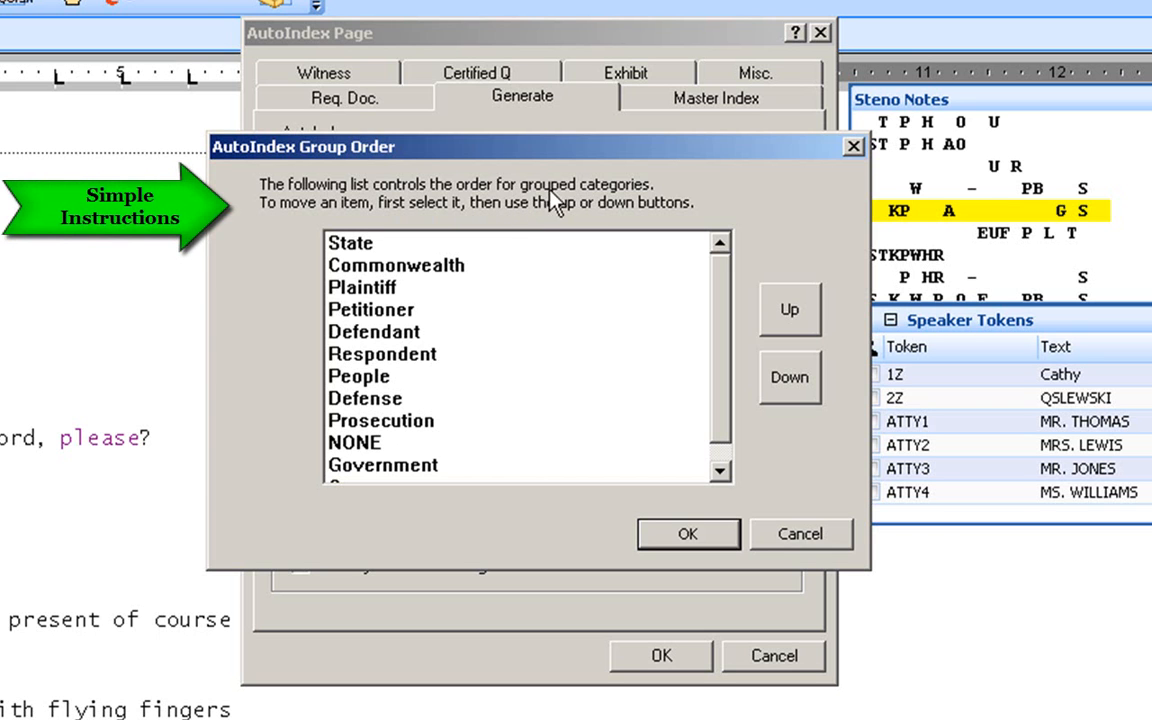
pyautogui.moveTo(475, 273)
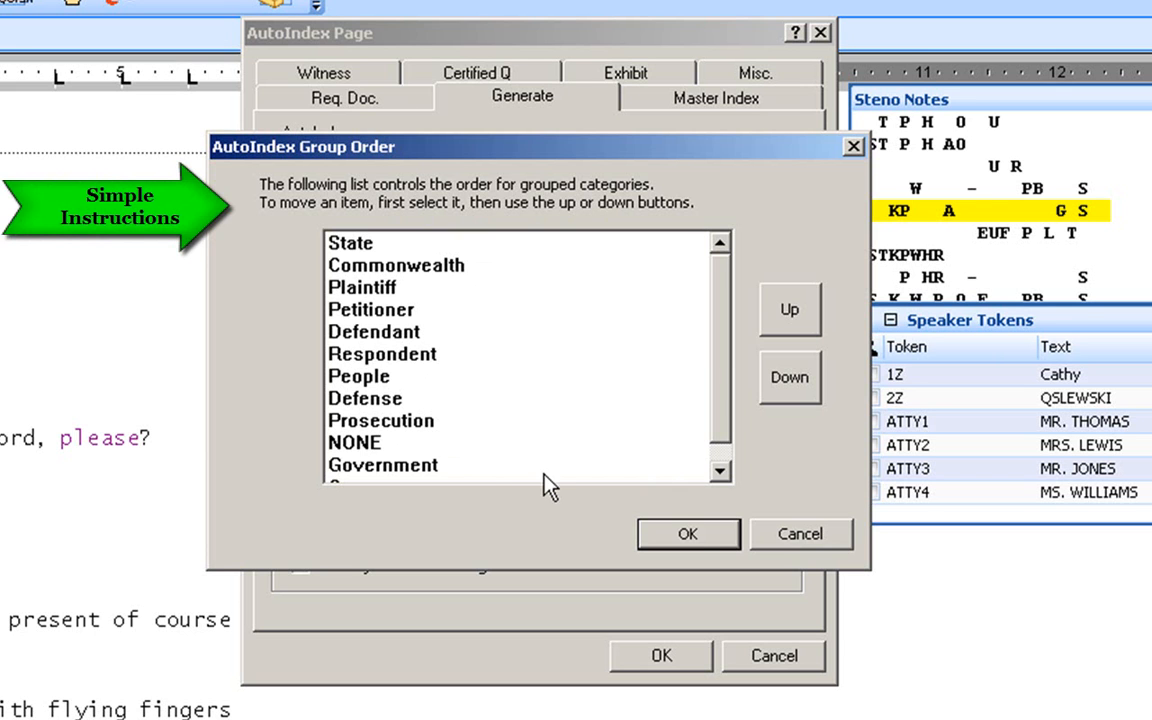
pyautogui.click(688, 533)
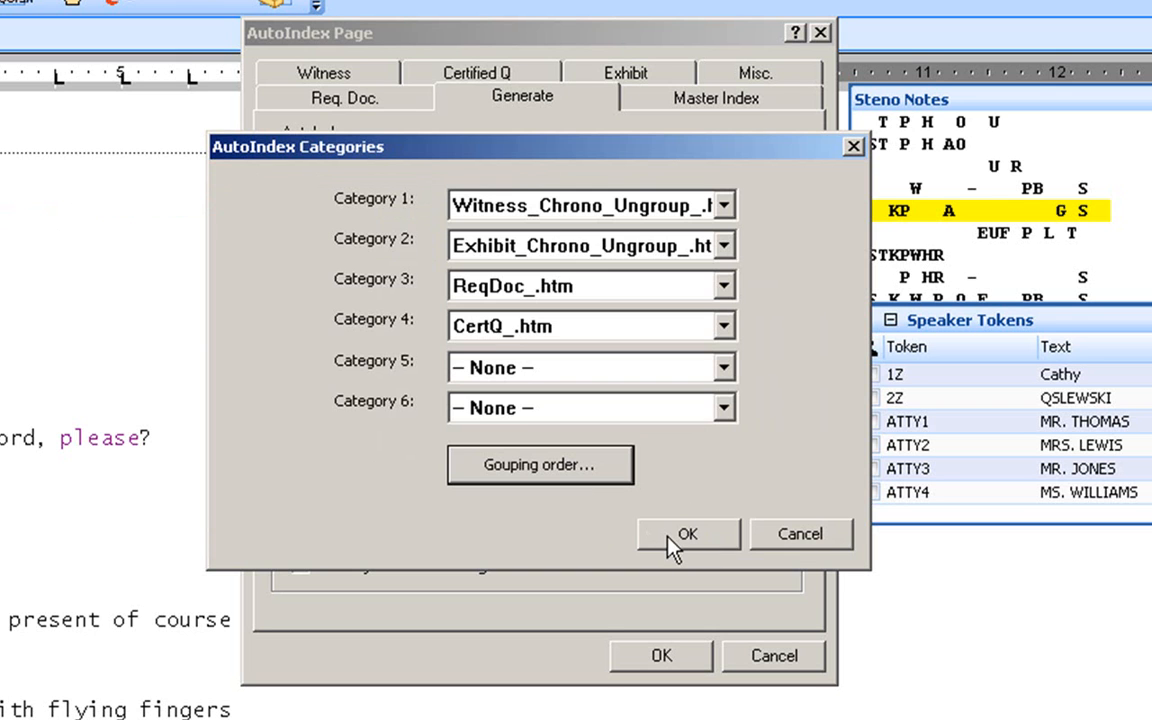
# Step: Accept the AutoIndex categories and close the AutoIndex Page dialog
pyautogui.click(687, 533)
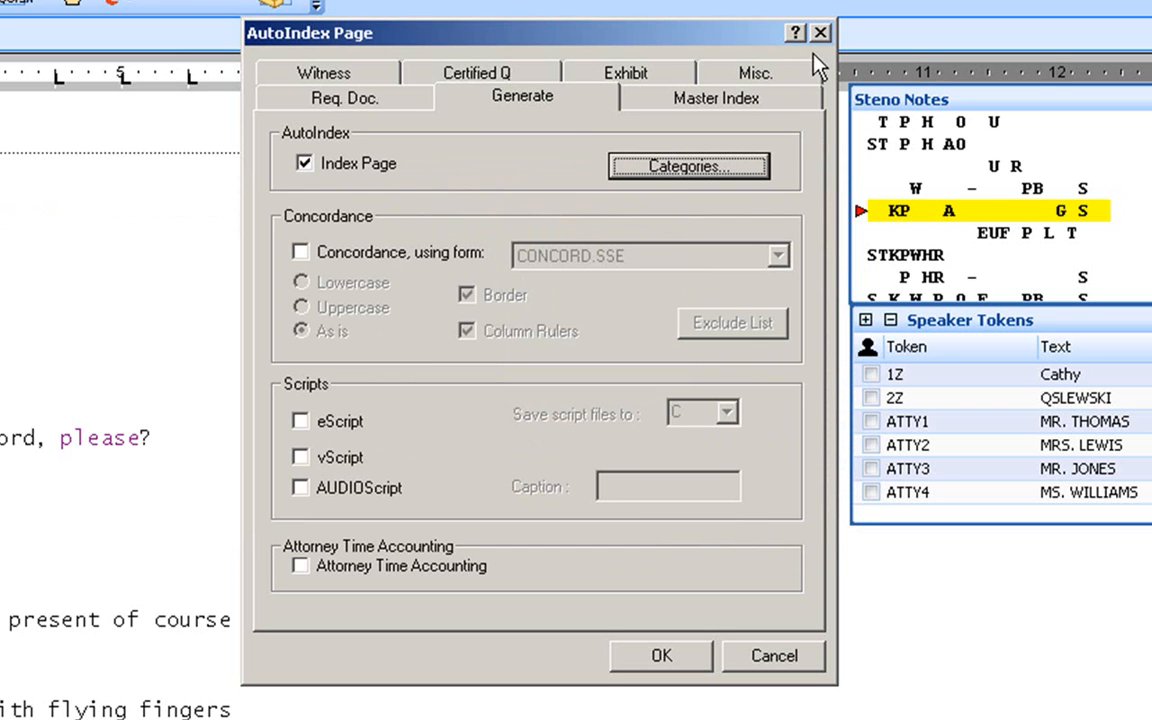
pyautogui.moveTo(820, 33)
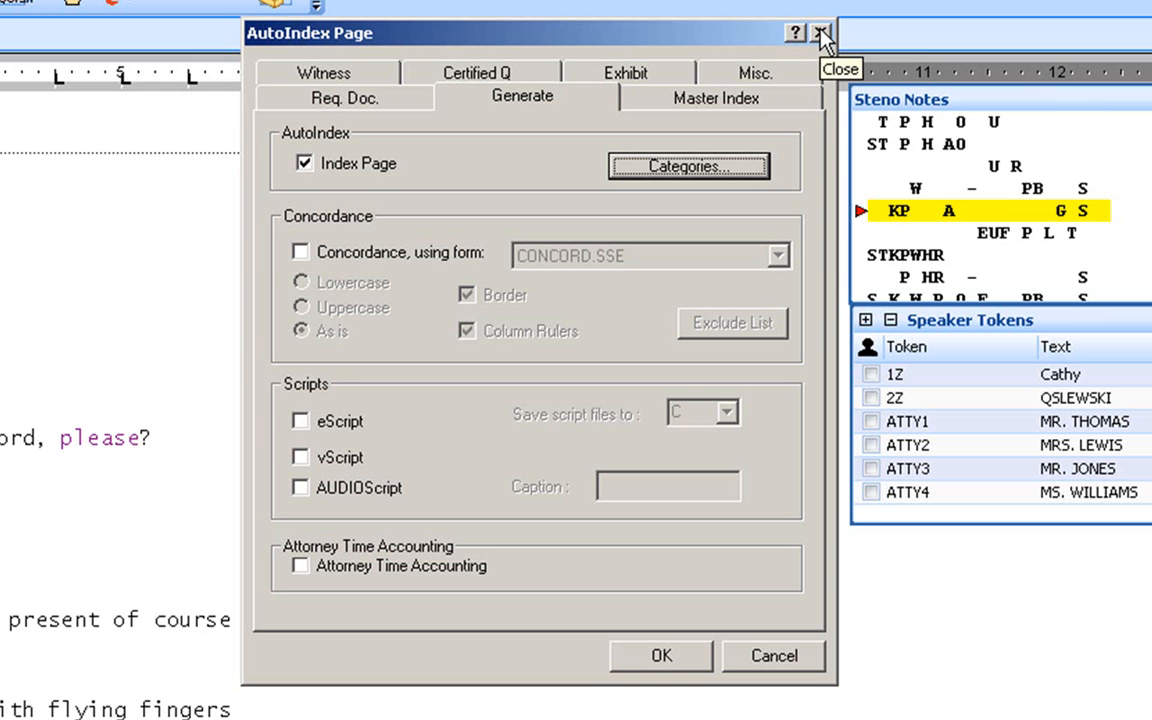
pyautogui.click(821, 33)
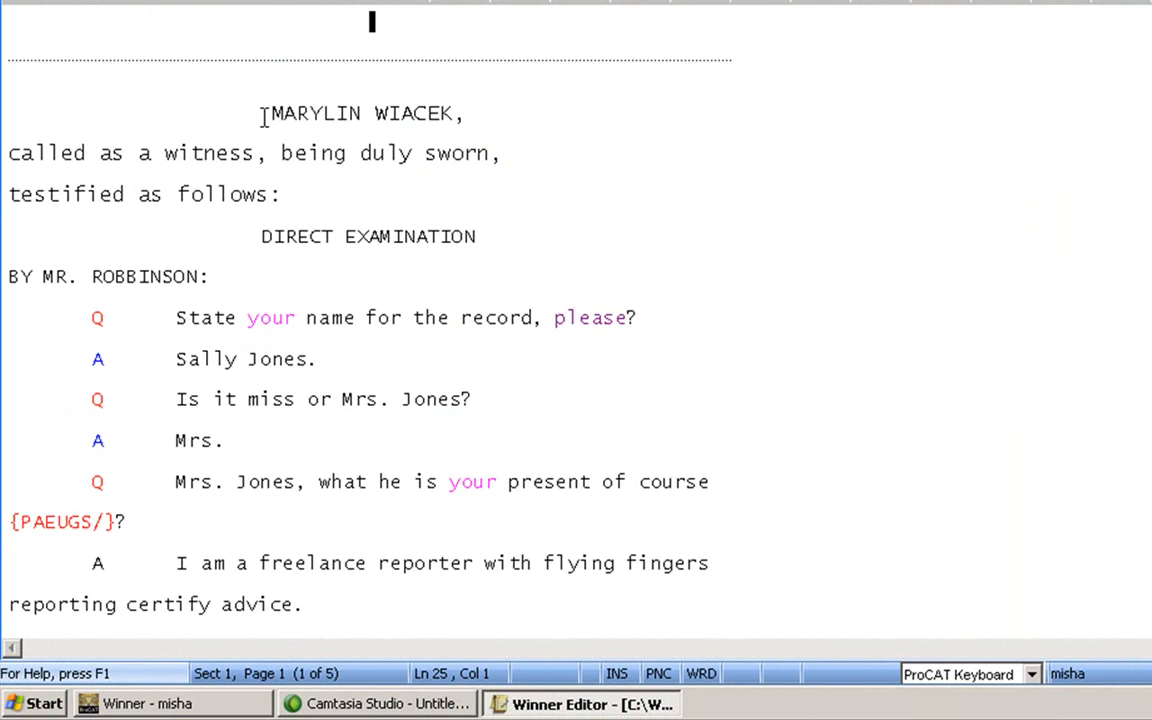
pyautogui.moveTo(263, 118)
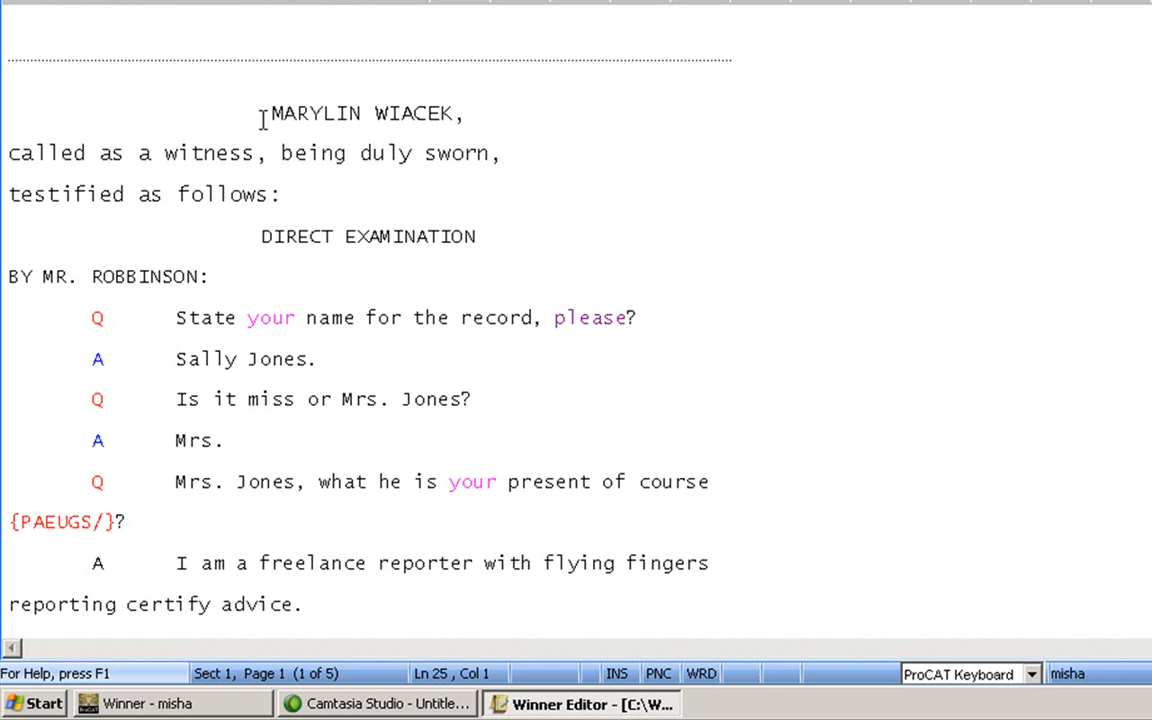
pyautogui.moveTo(280, 390)
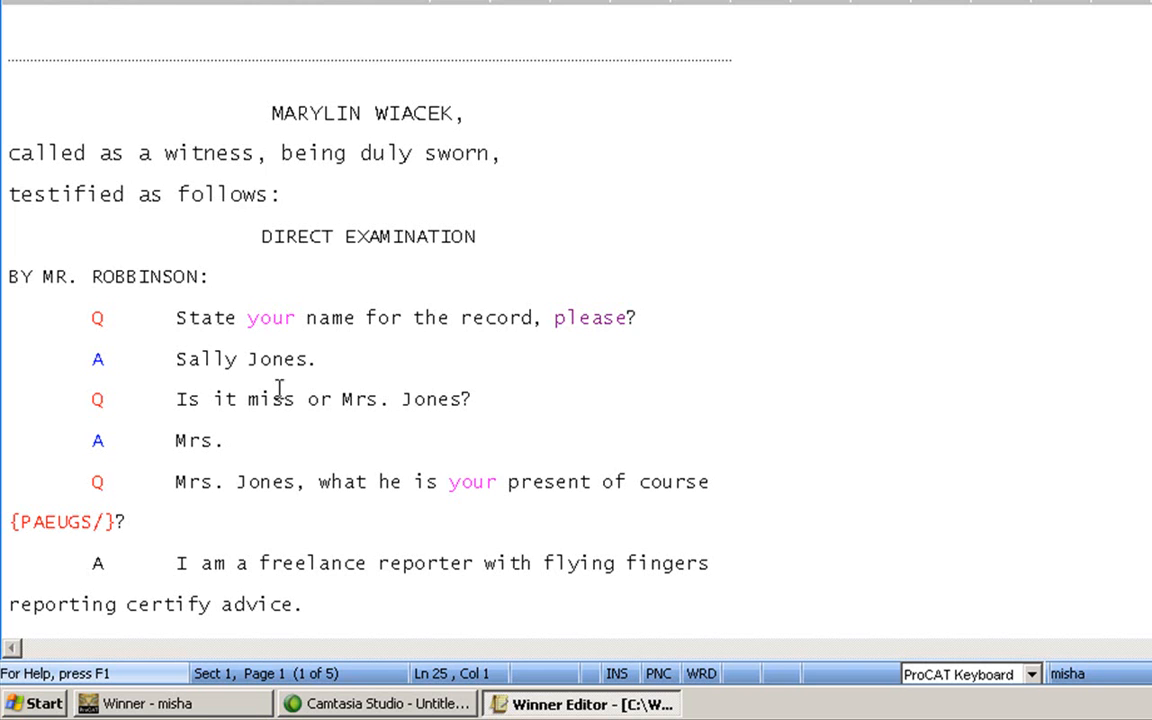
pyautogui.moveTo(557, 186)
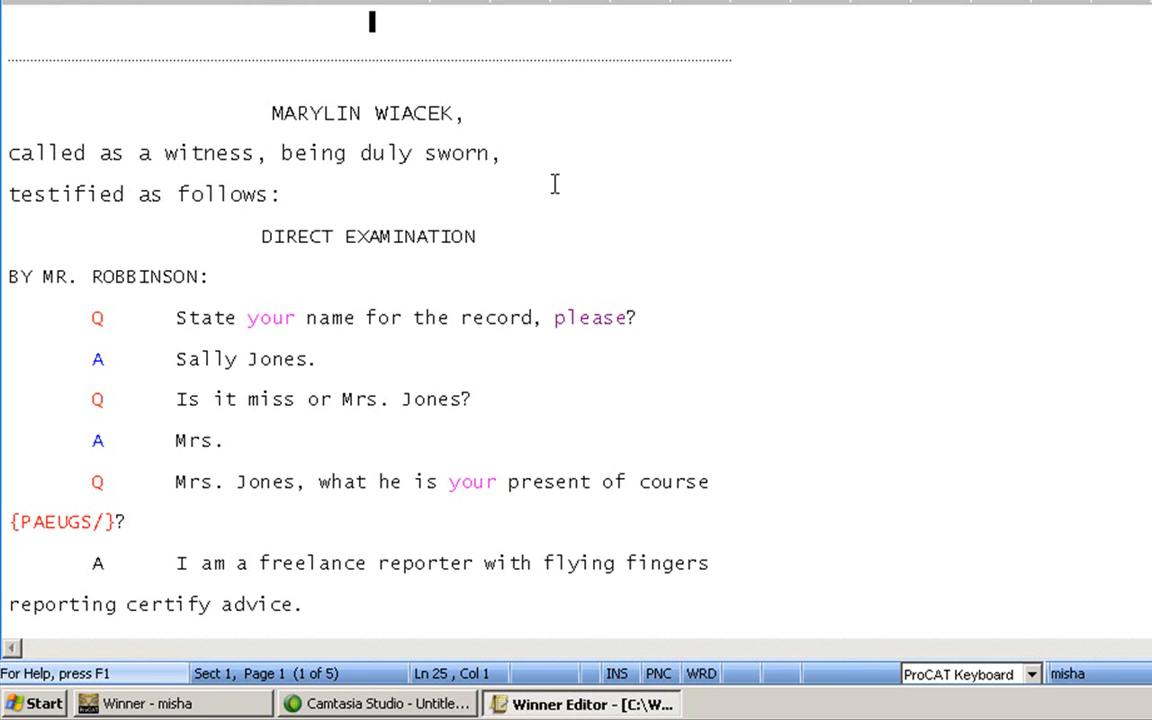
pyautogui.moveTo(245, 236)
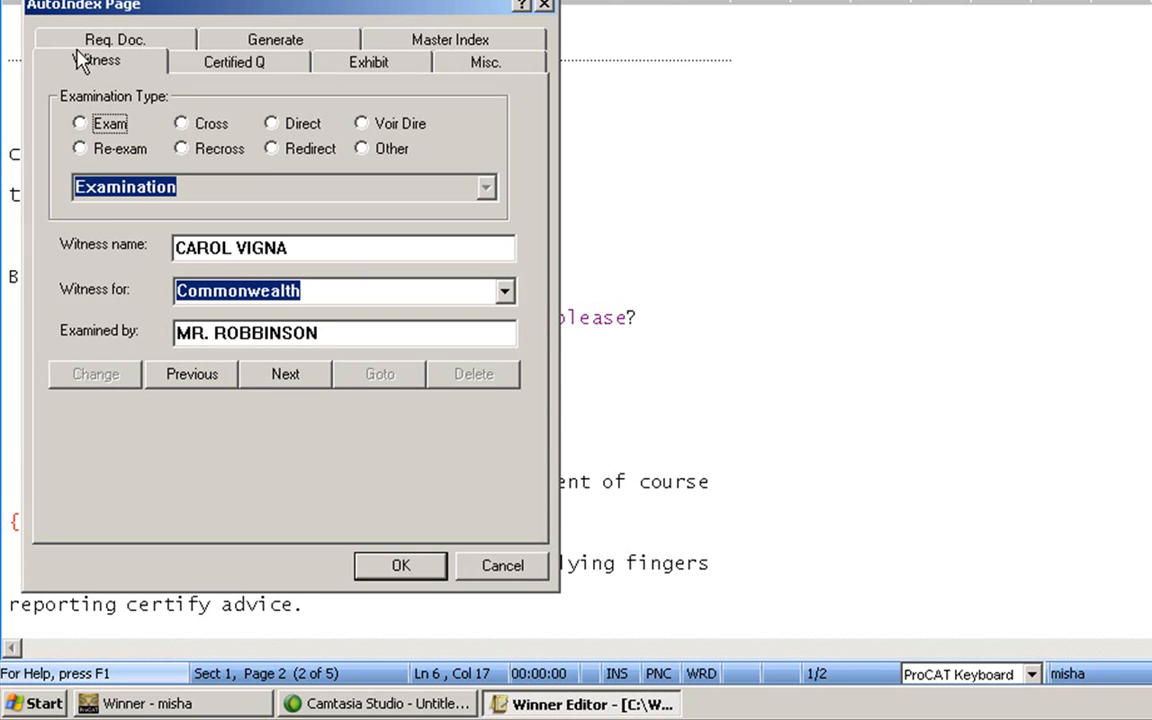
pyautogui.moveTo(147, 135)
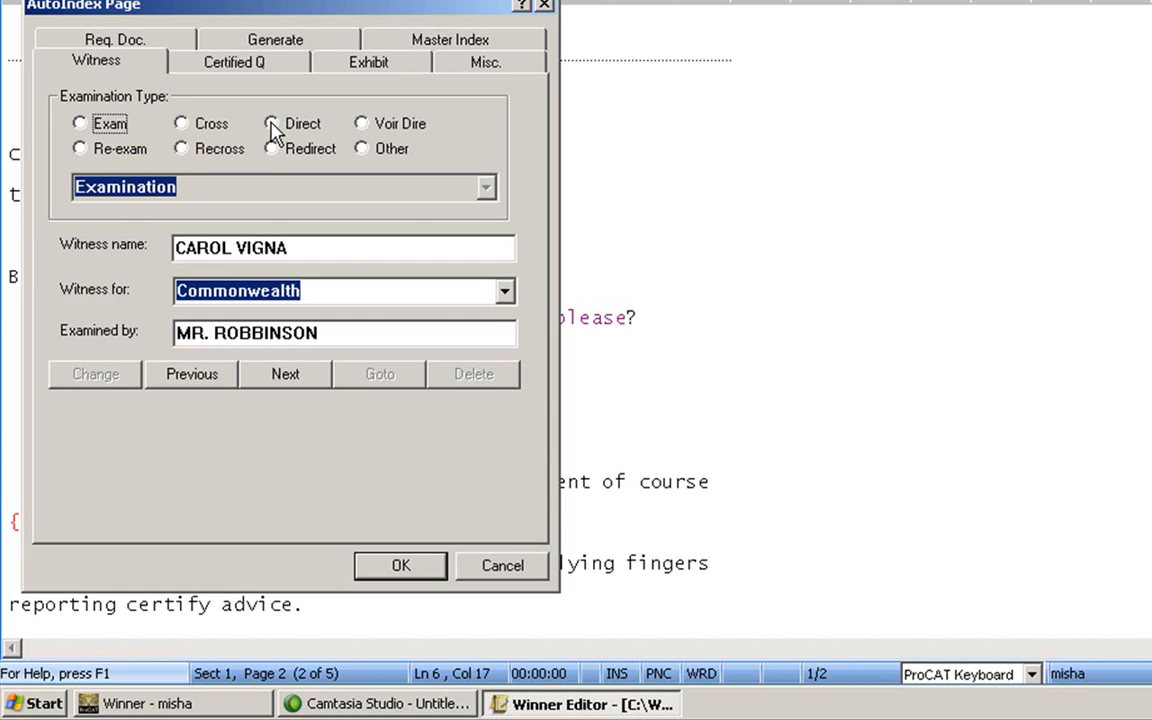
pyautogui.click(271, 123)
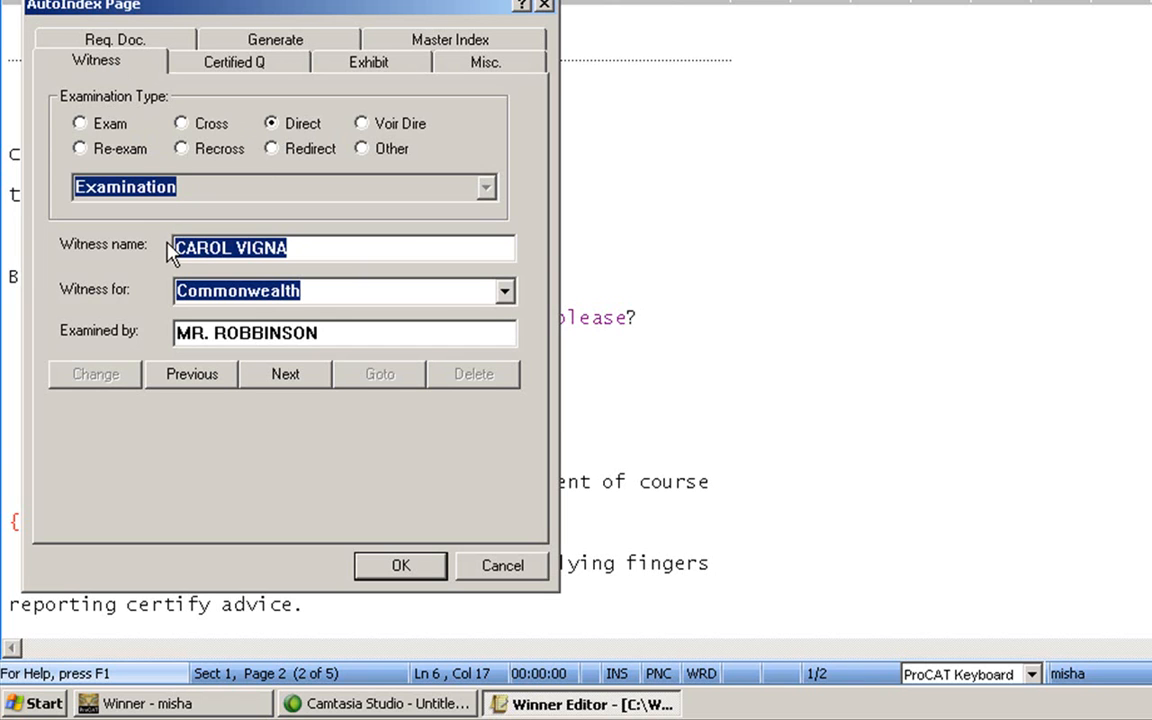
pyautogui.write('MAR')
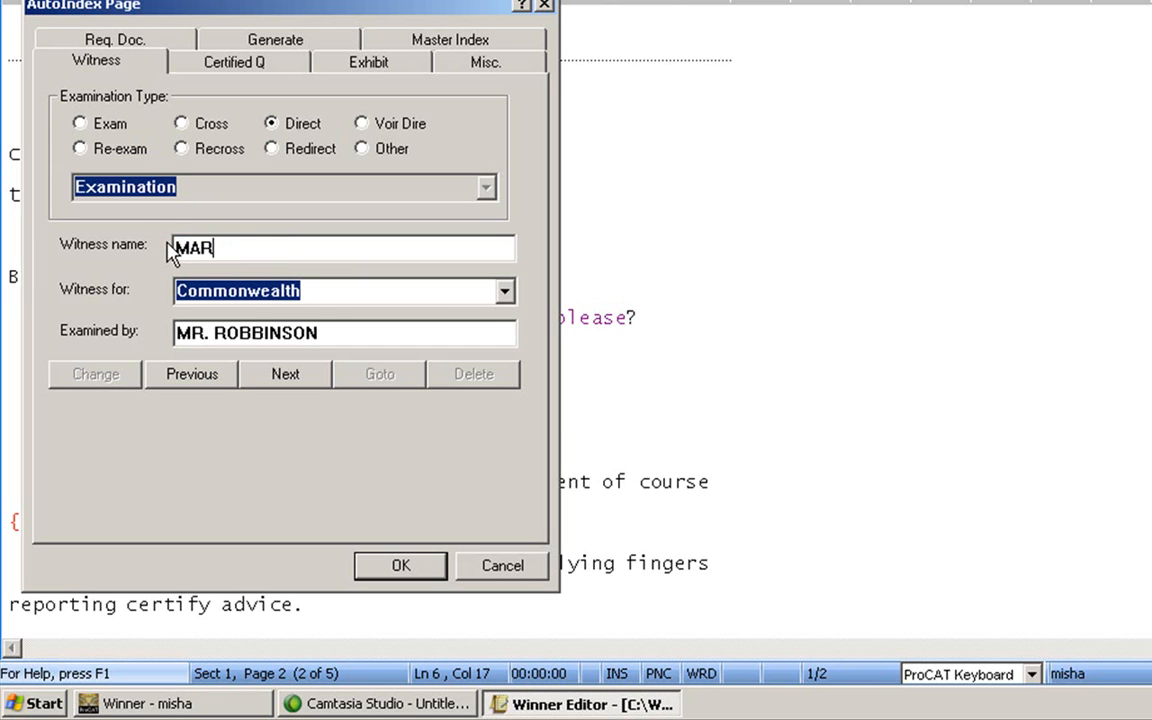
pyautogui.write('YLIN')
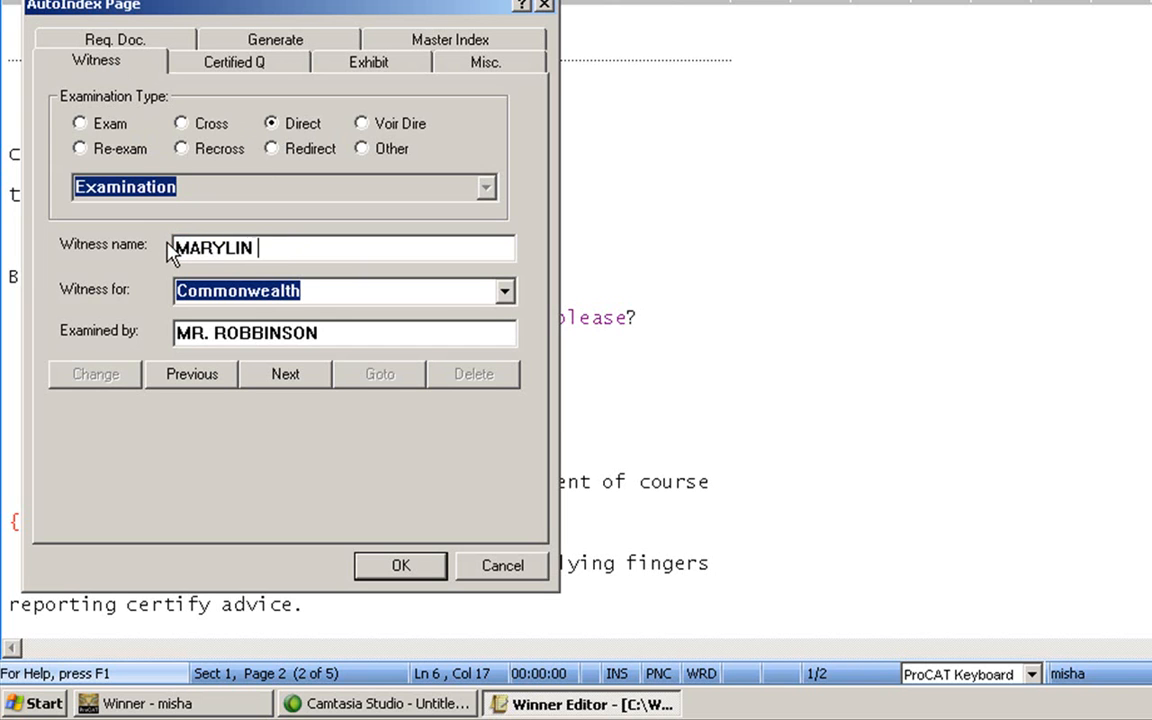
pyautogui.write('WIACEK')
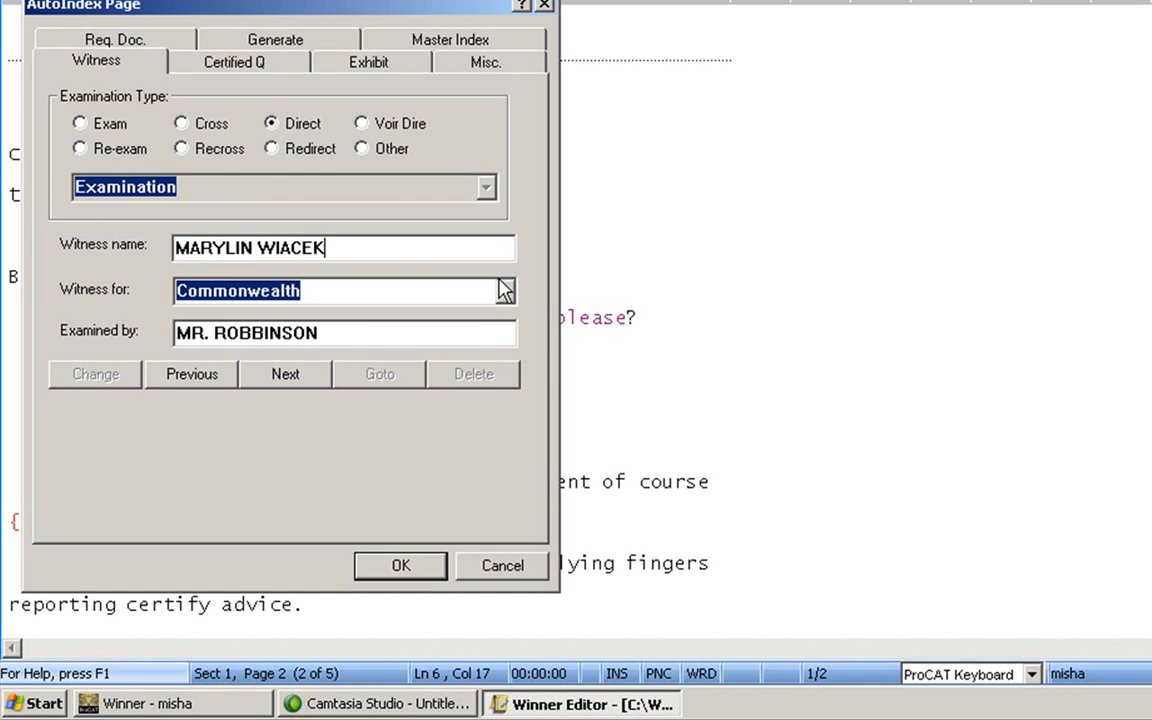
pyautogui.click(504, 290)
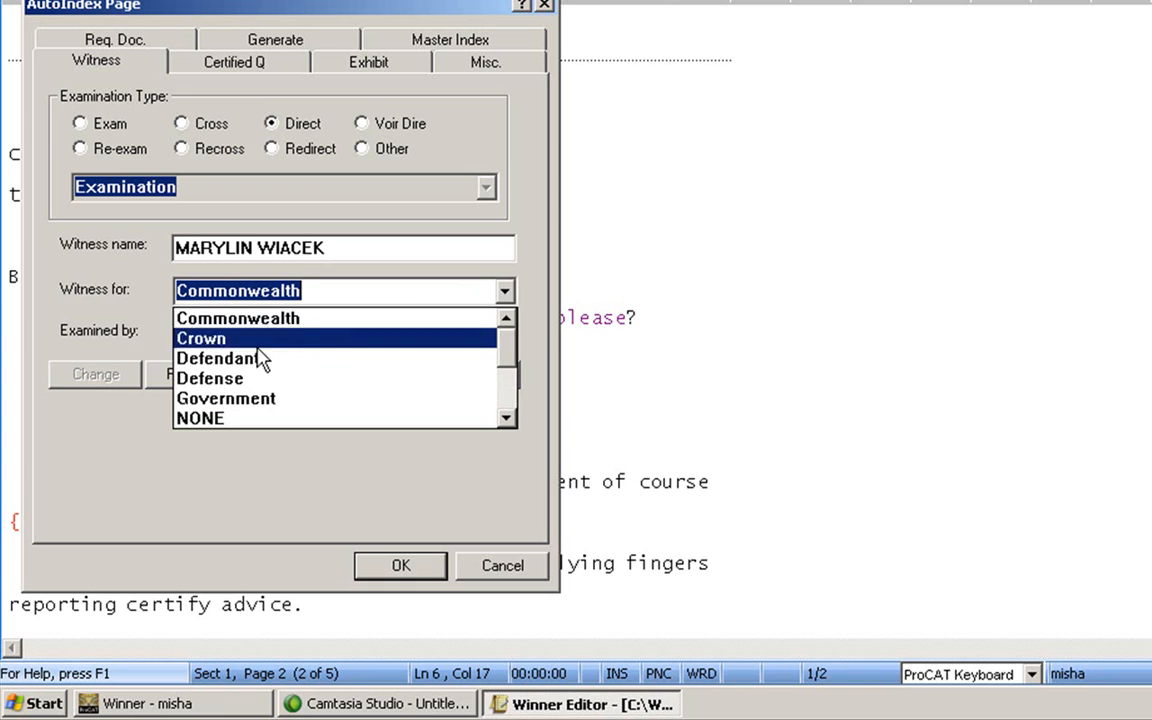
pyautogui.click(218, 358)
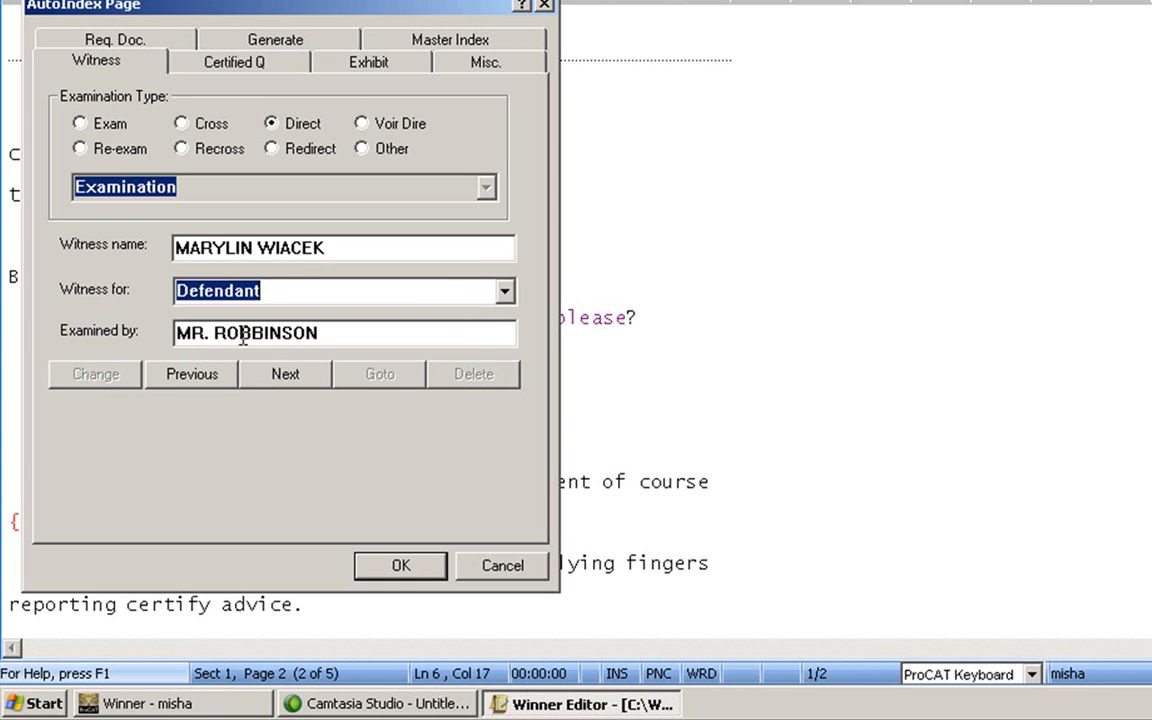
pyautogui.moveTo(378, 542)
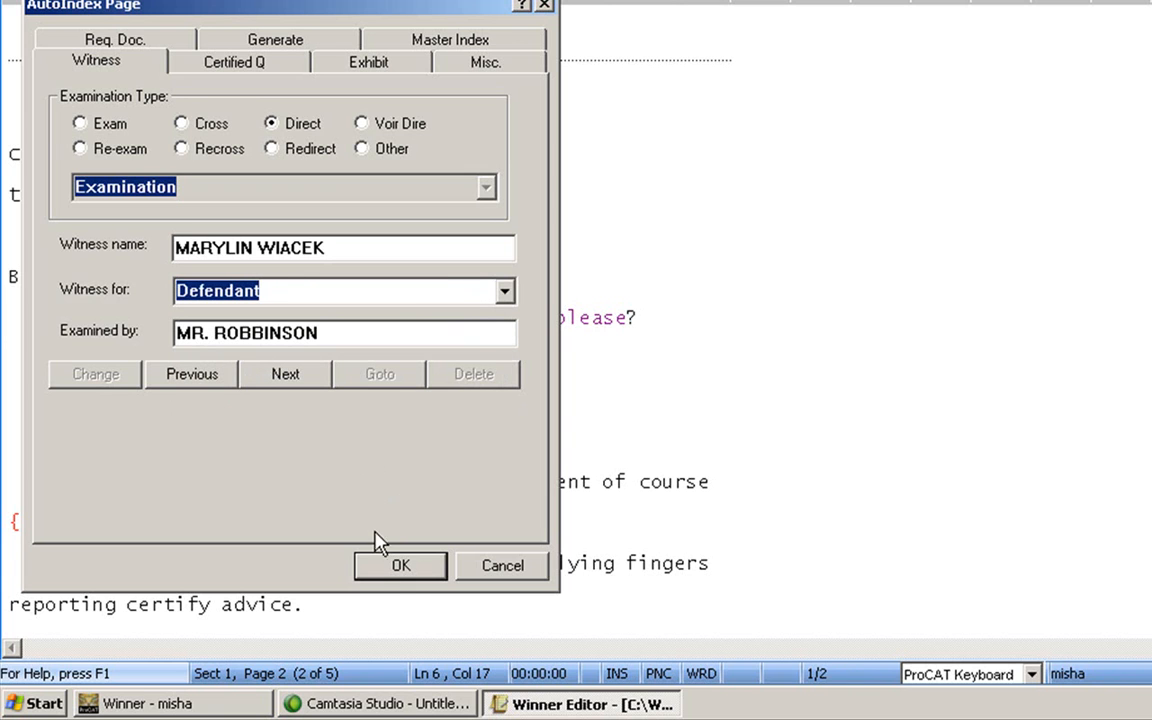
pyautogui.click(400, 565)
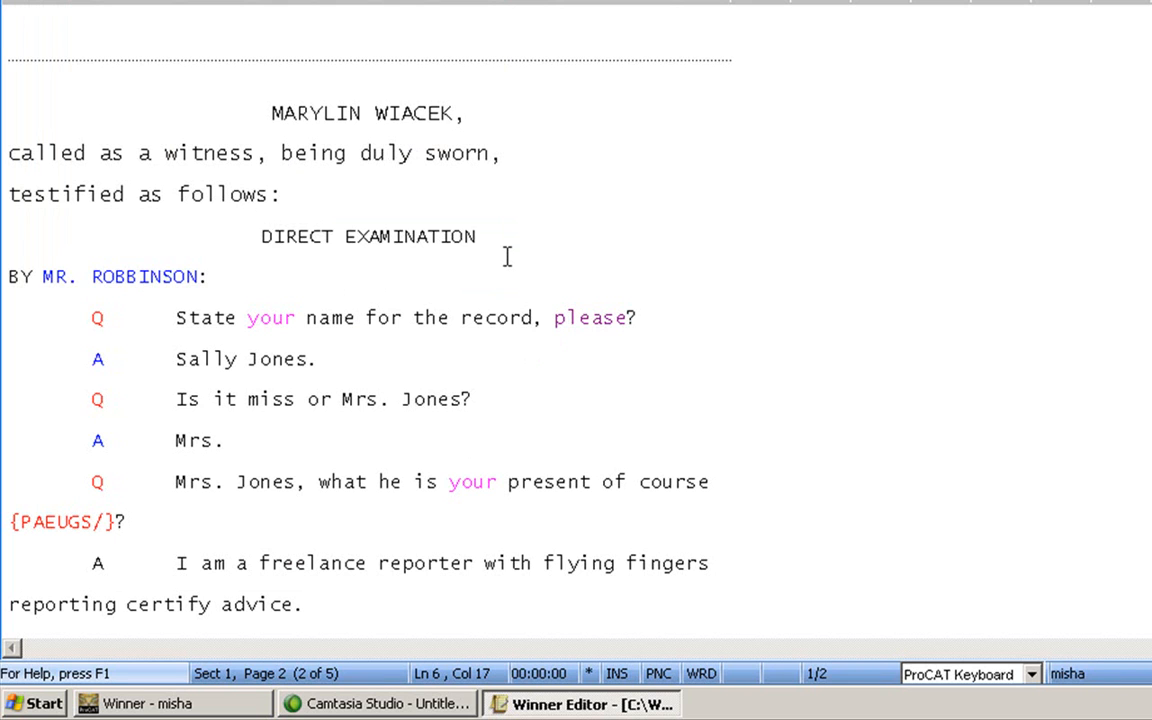
pyautogui.moveTo(723, 312)
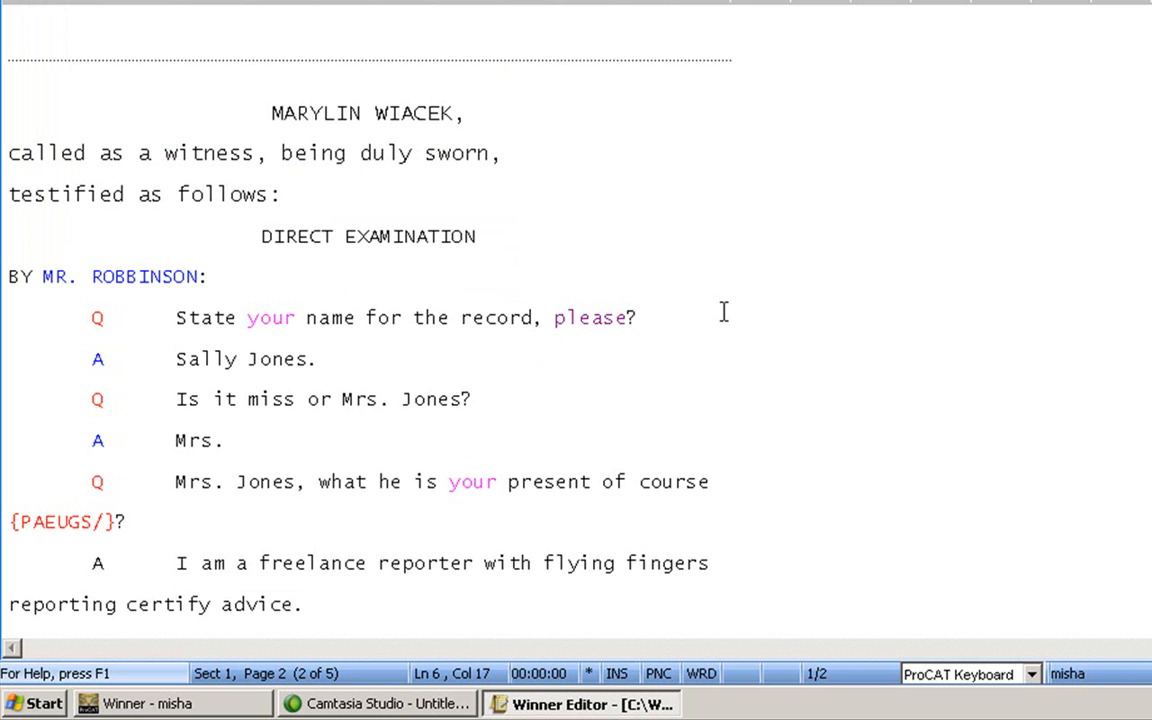
pyautogui.click(185, 317)
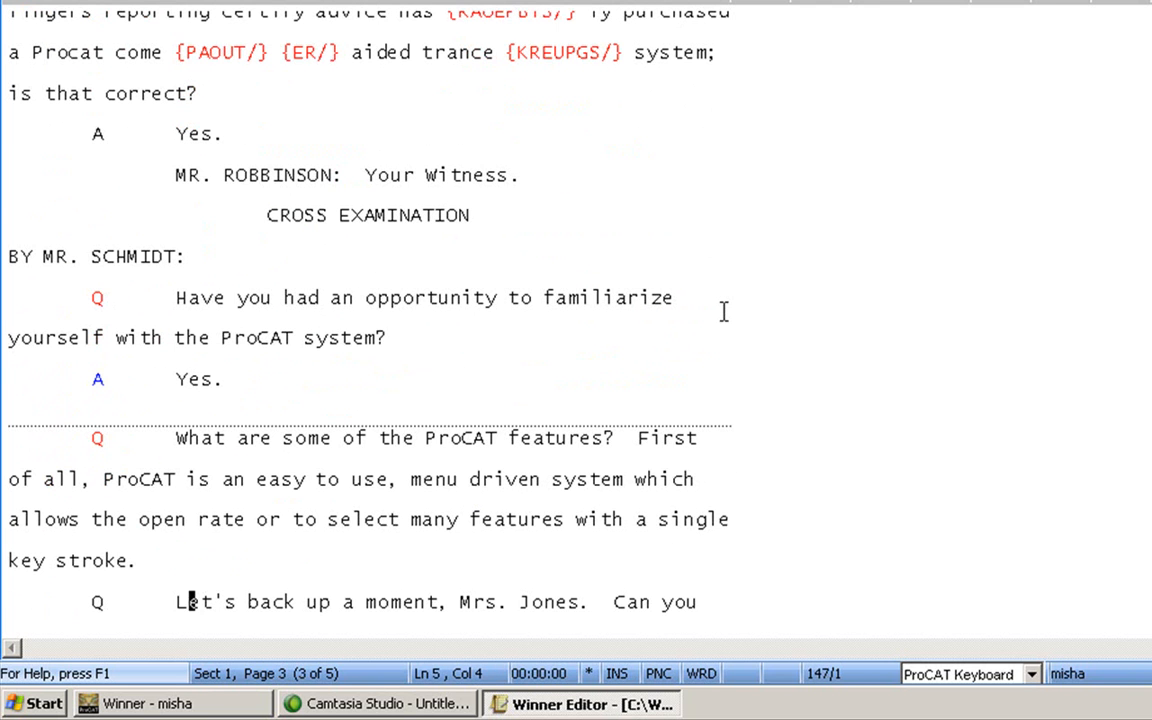
pyautogui.moveTo(159, 219)
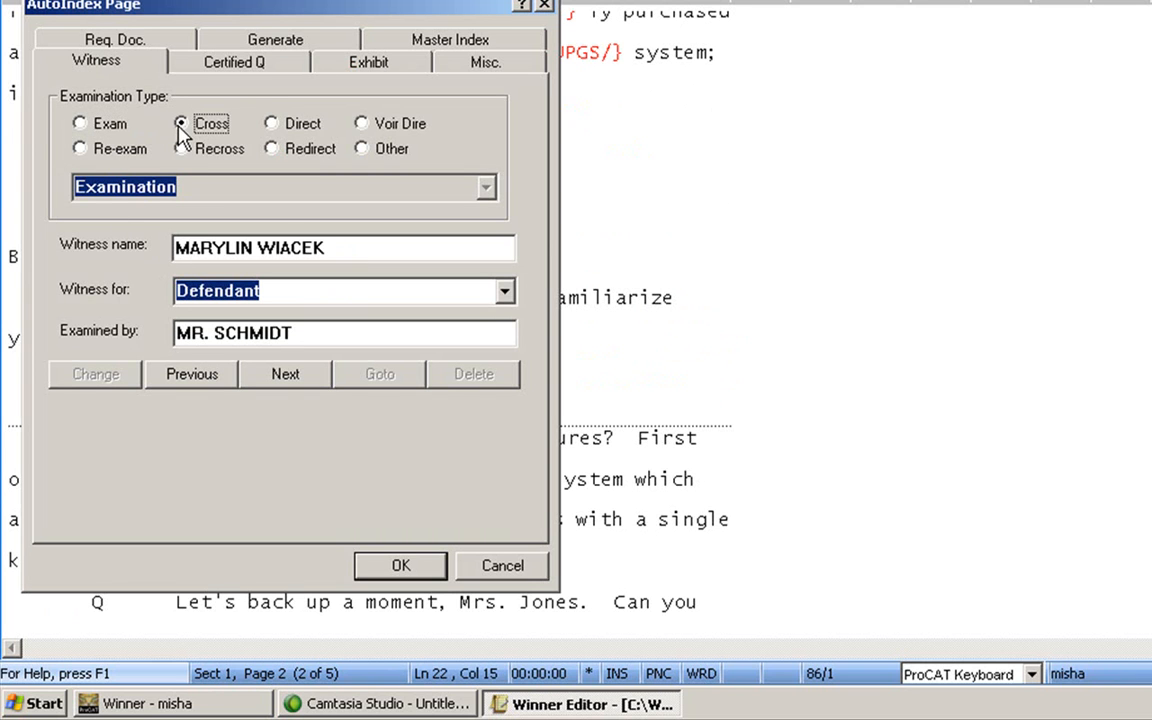
pyautogui.click(180, 122)
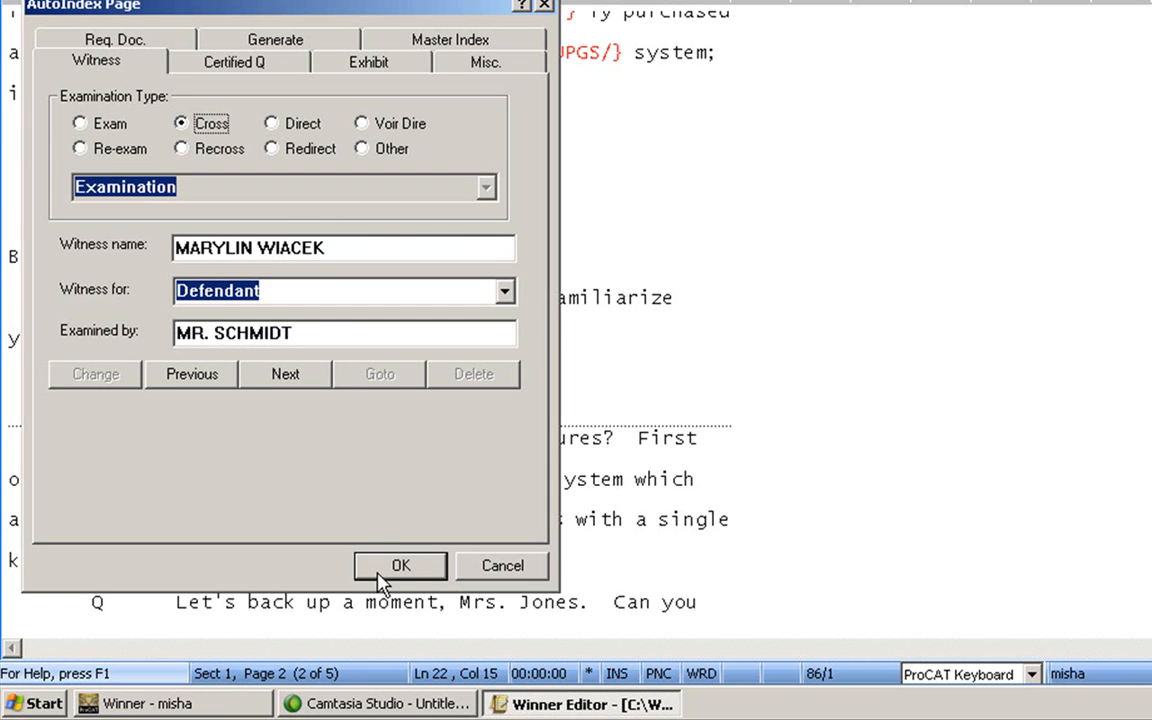
pyautogui.click(400, 565)
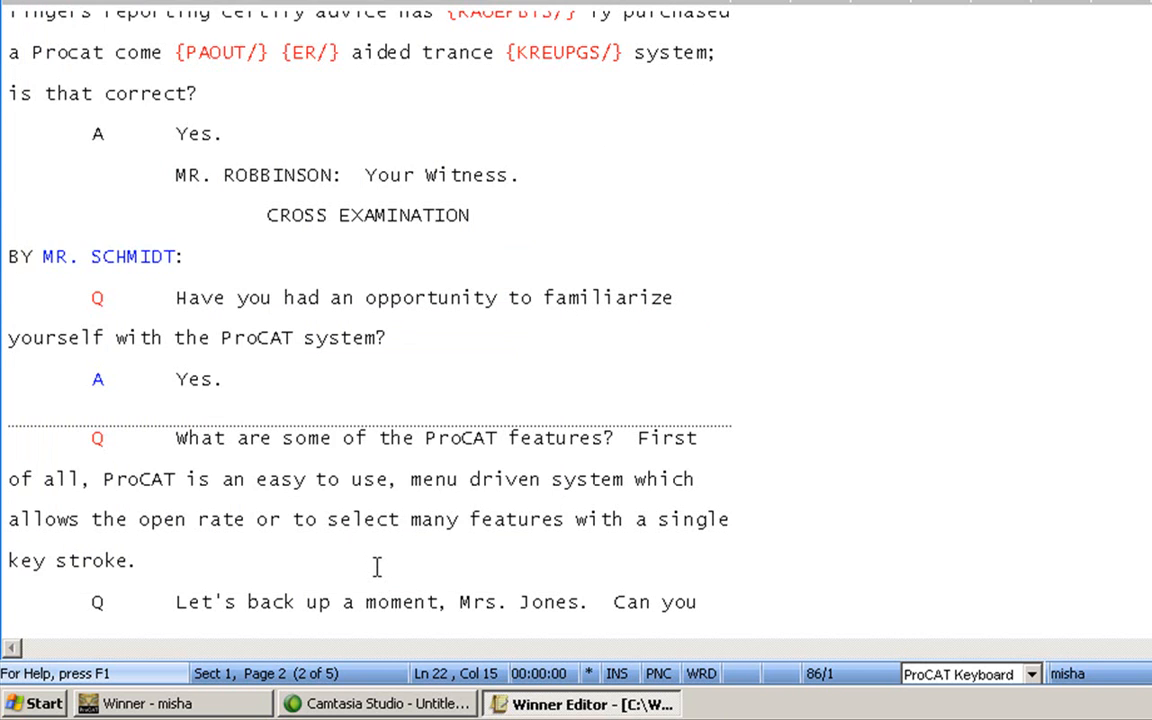
# Step: Index the word 'Document' as Exhibit No. 3 for identification, for the Defendant
pyautogui.scroll(-3)
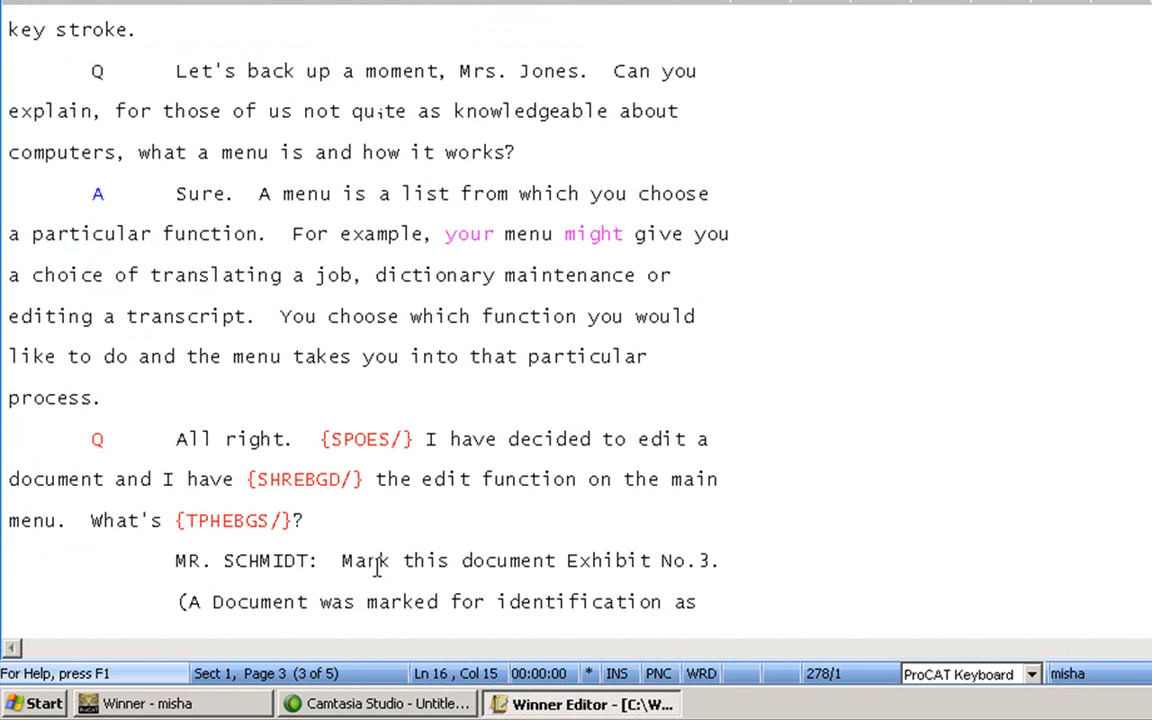
pyautogui.scroll(-3)
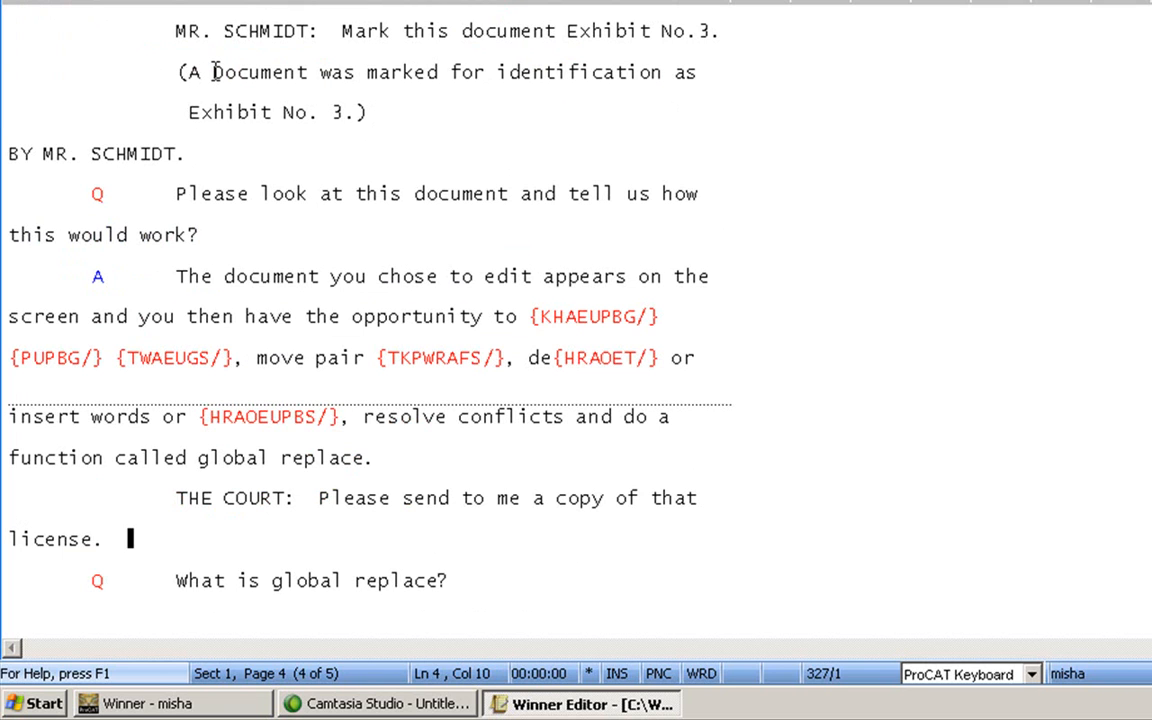
pyautogui.doubleClick(258, 72)
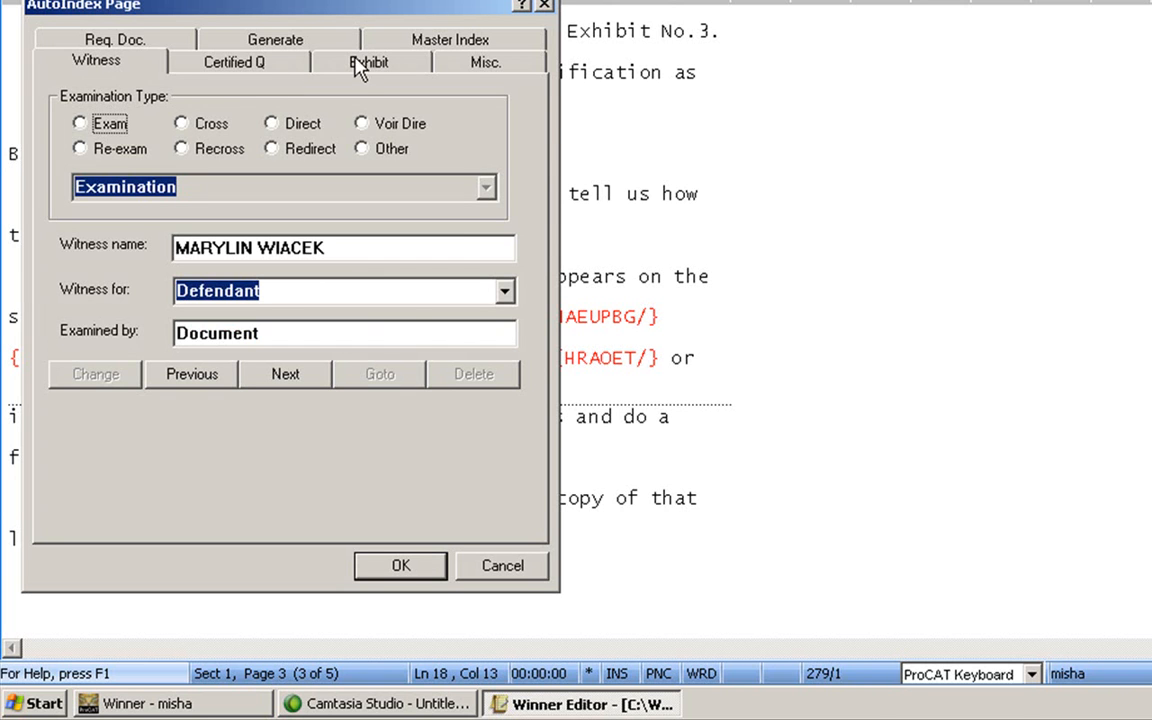
pyautogui.click(369, 61)
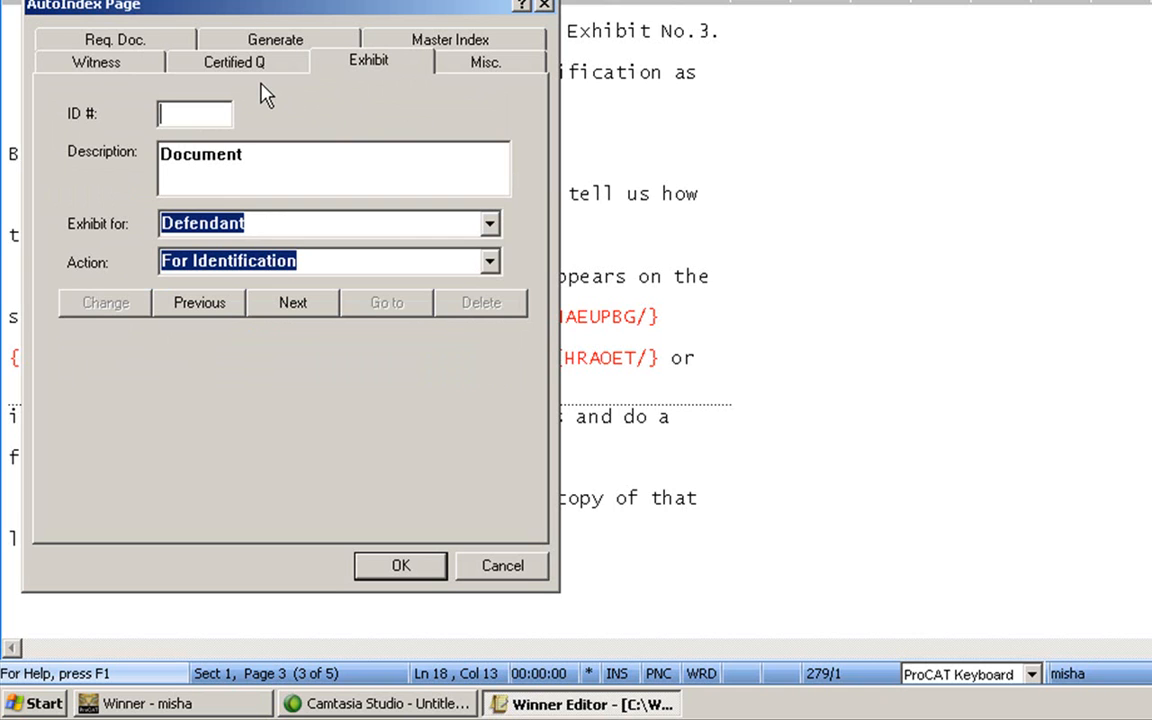
pyautogui.write('No. 3')
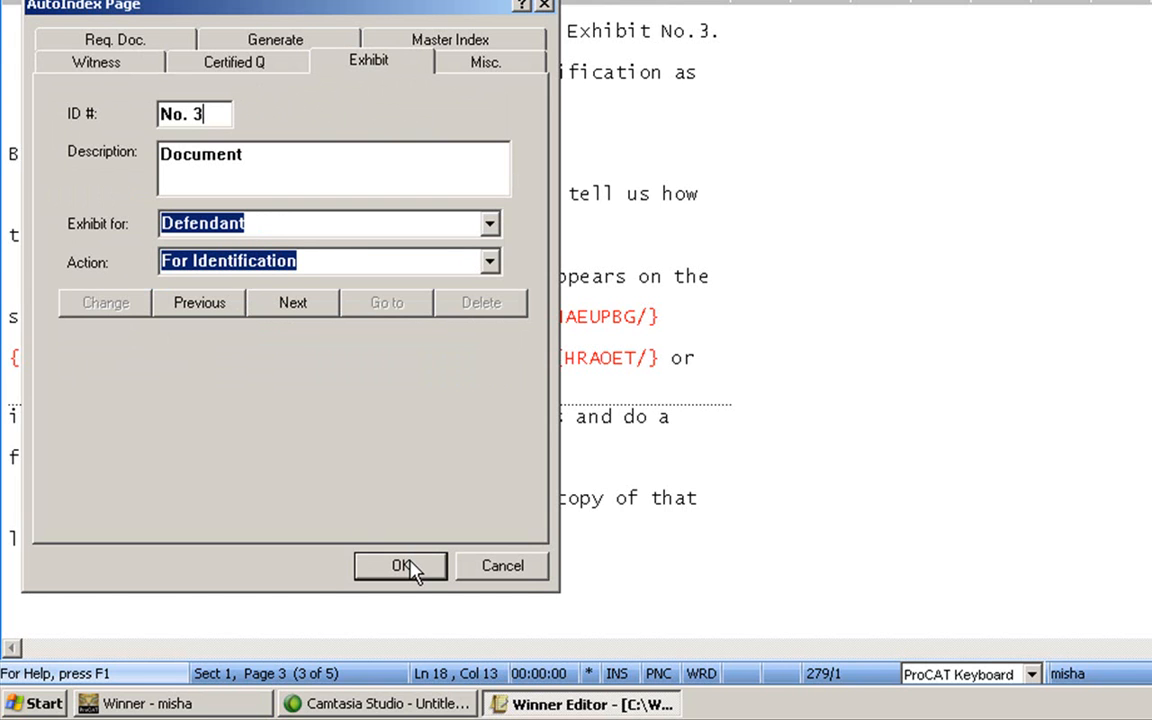
pyautogui.click(400, 566)
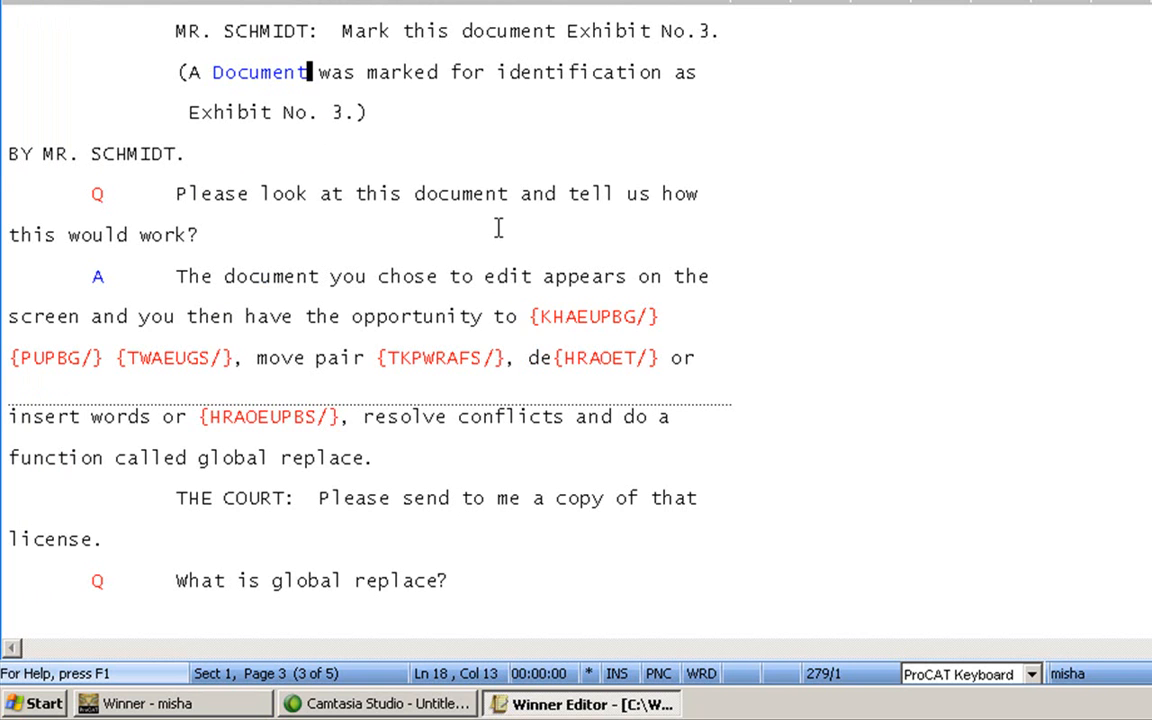
# Step: Scroll the transcript to the second witness's direct examination on page 5
pyautogui.scroll(-3)
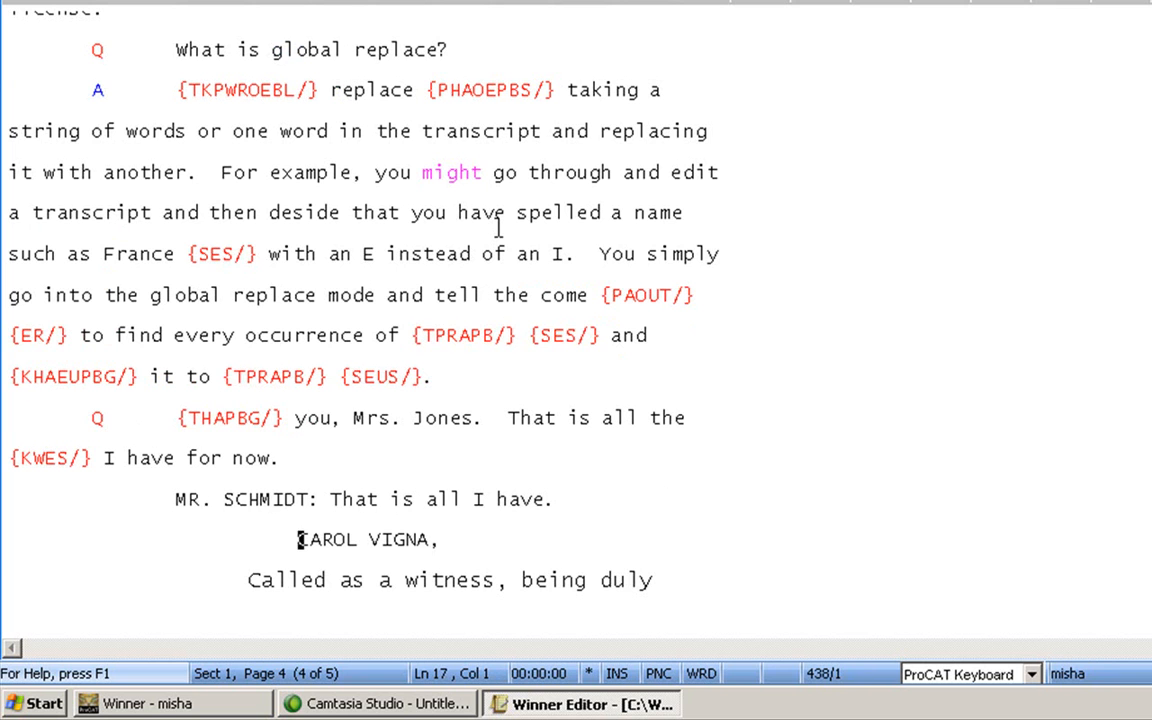
pyautogui.scroll(-3)
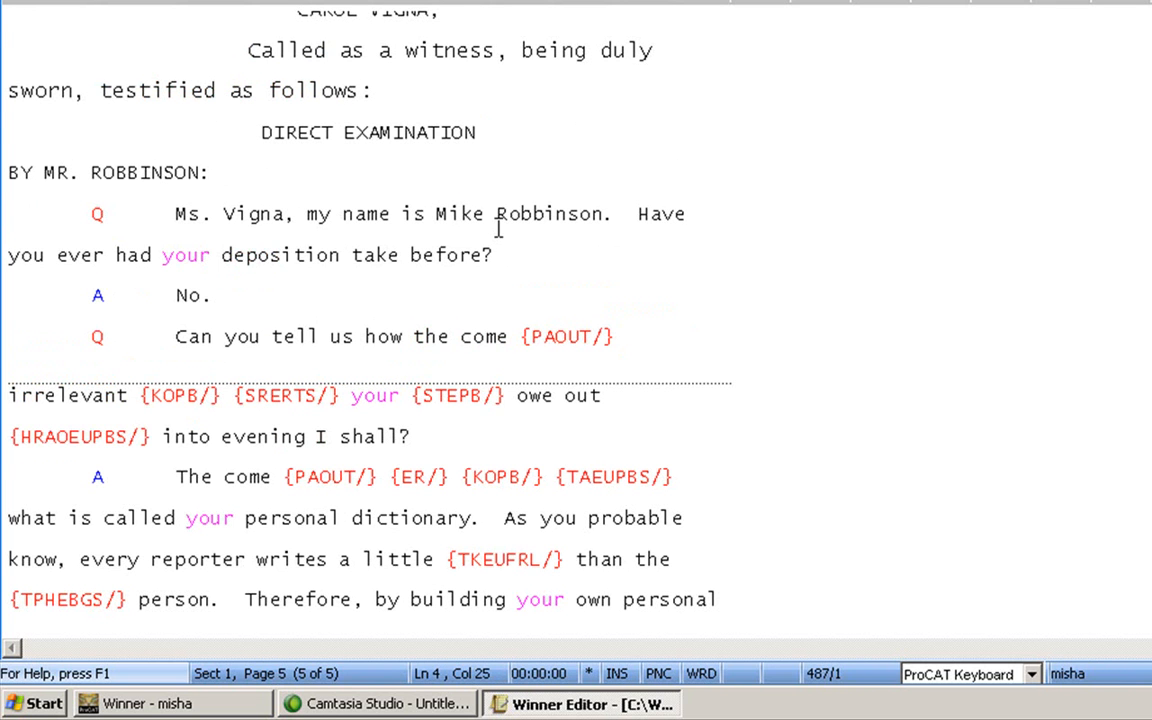
pyautogui.scroll(-3)
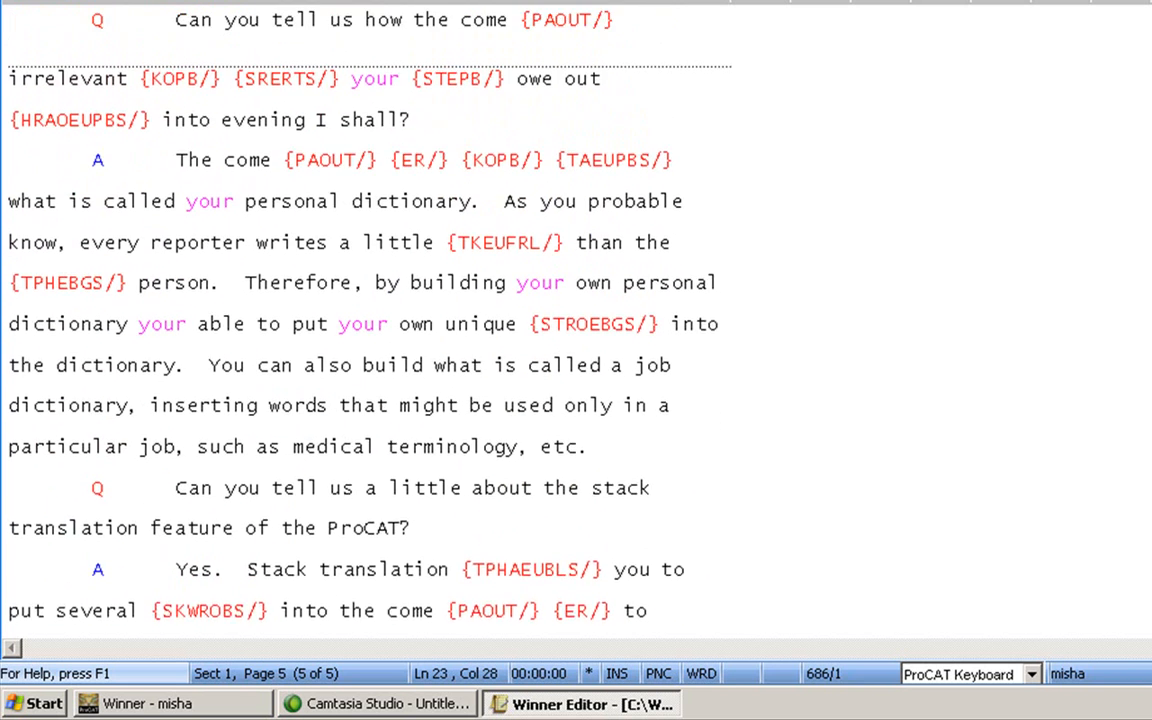
pyautogui.scroll(3)
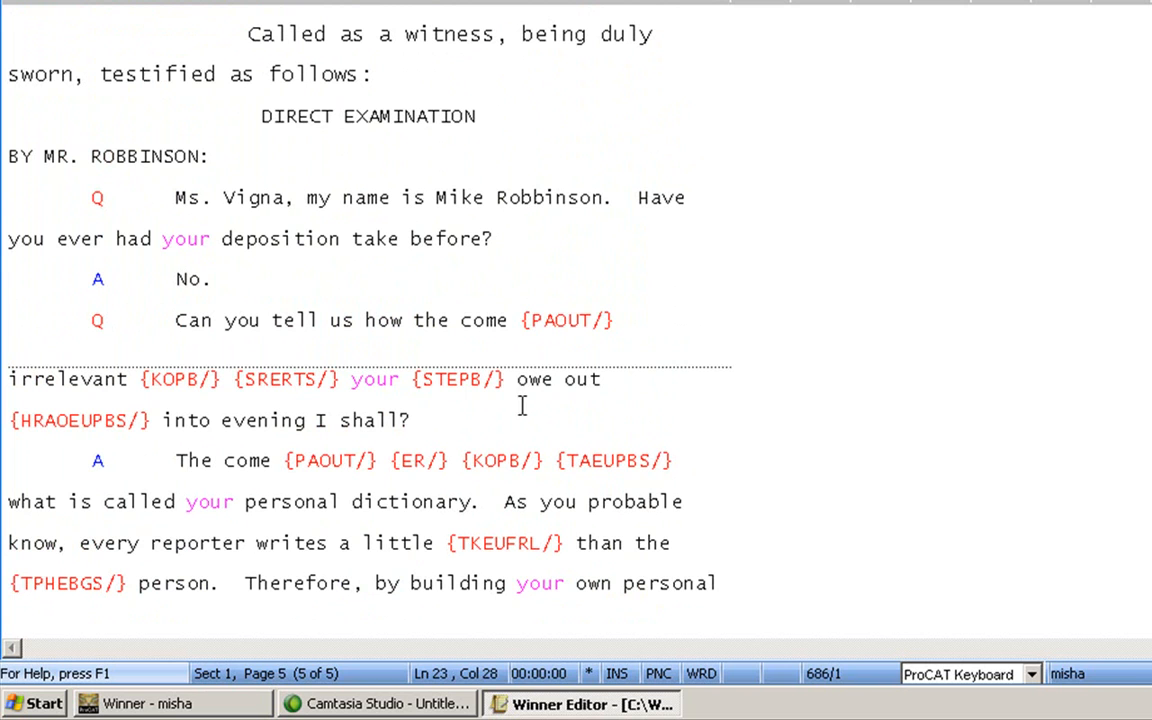
# Step: Insert 'THE COURT: Please send me a copy of the license.' after the page-5 question
pyautogui.click(412, 420)
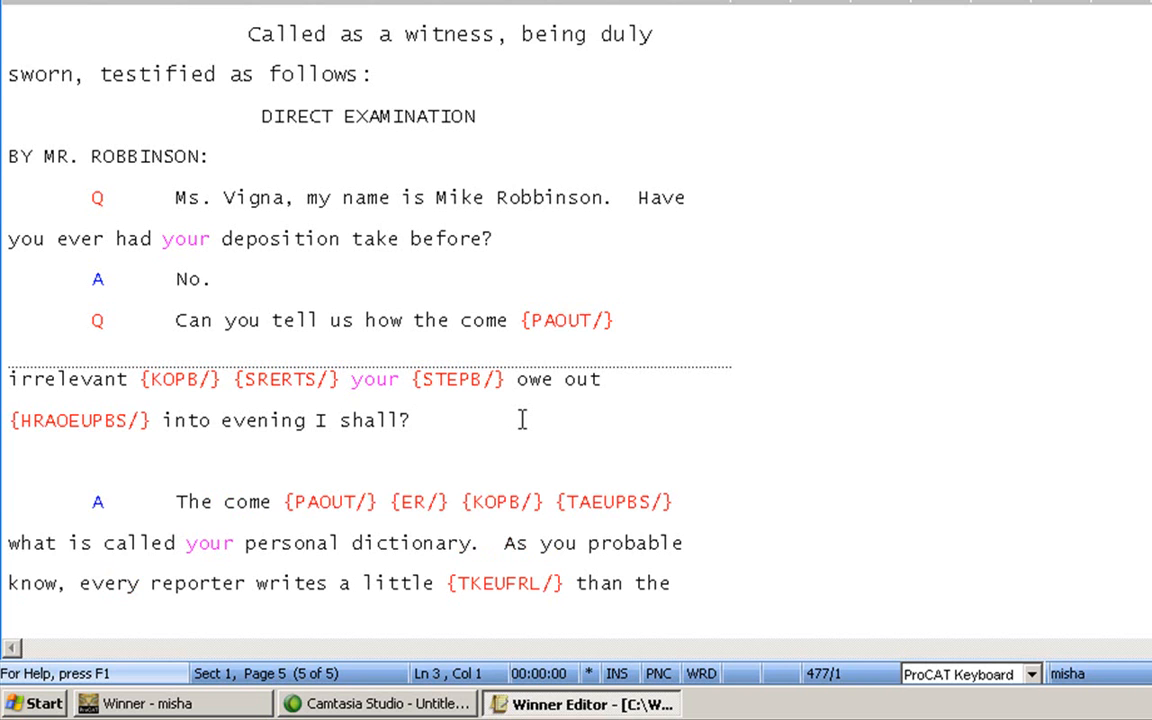
pyautogui.write('THE')
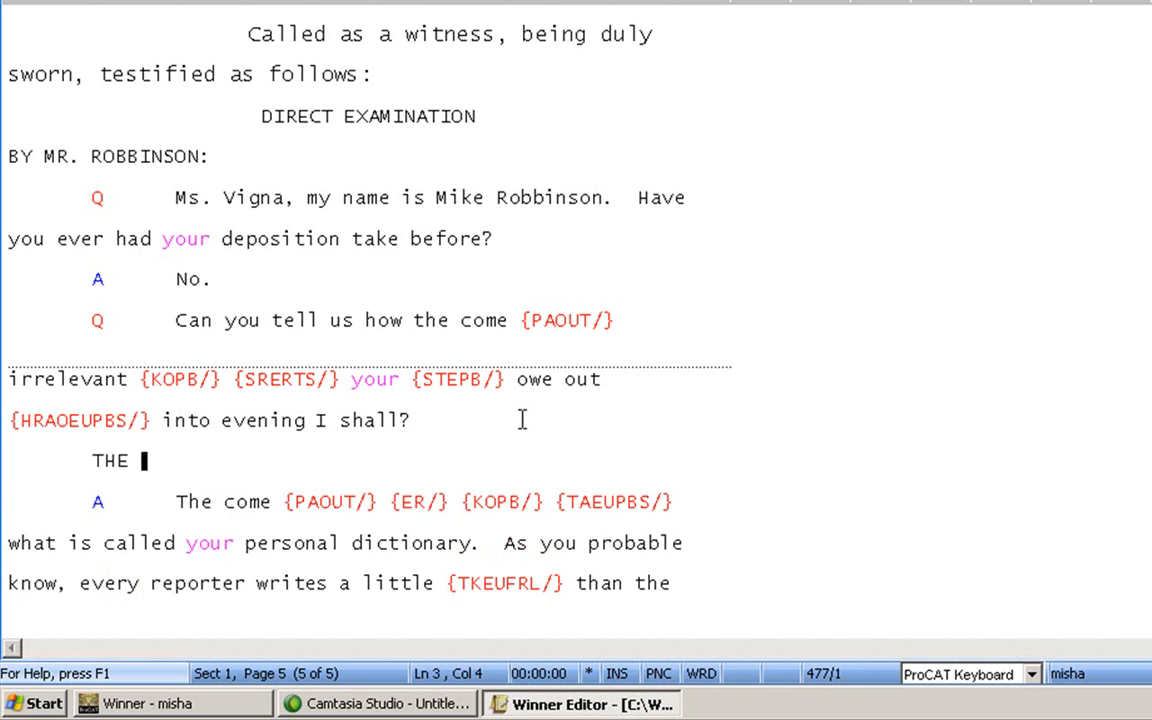
pyautogui.write('COURT:')
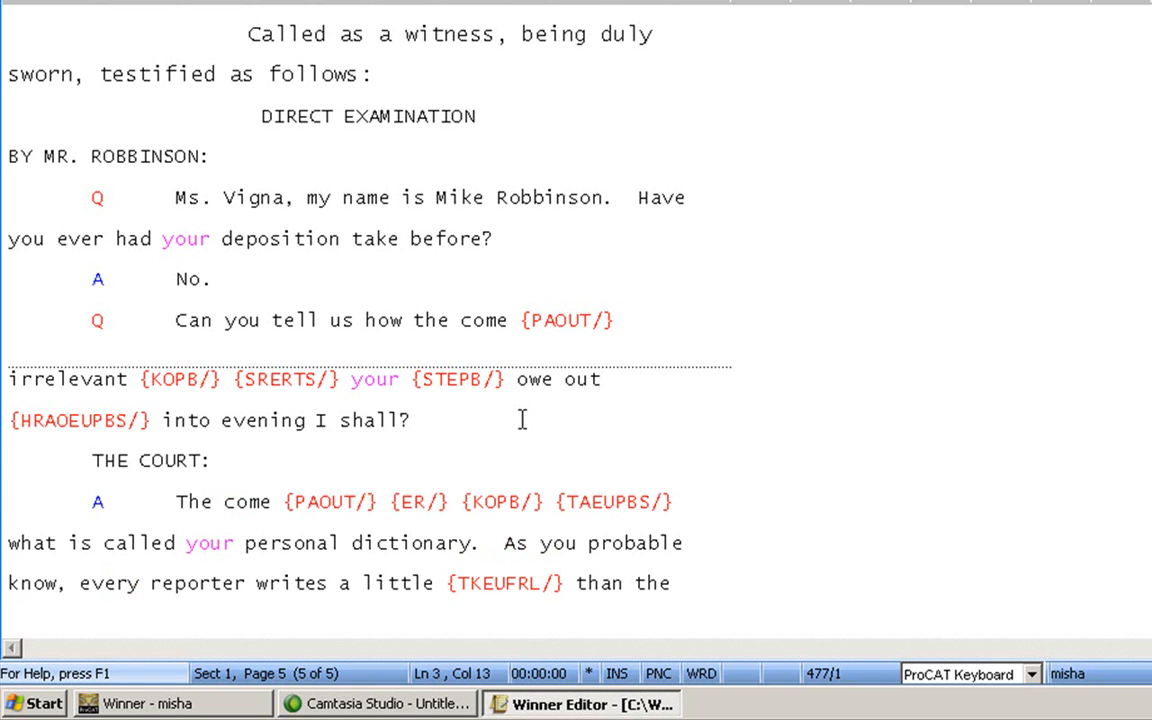
pyautogui.write('Ple')
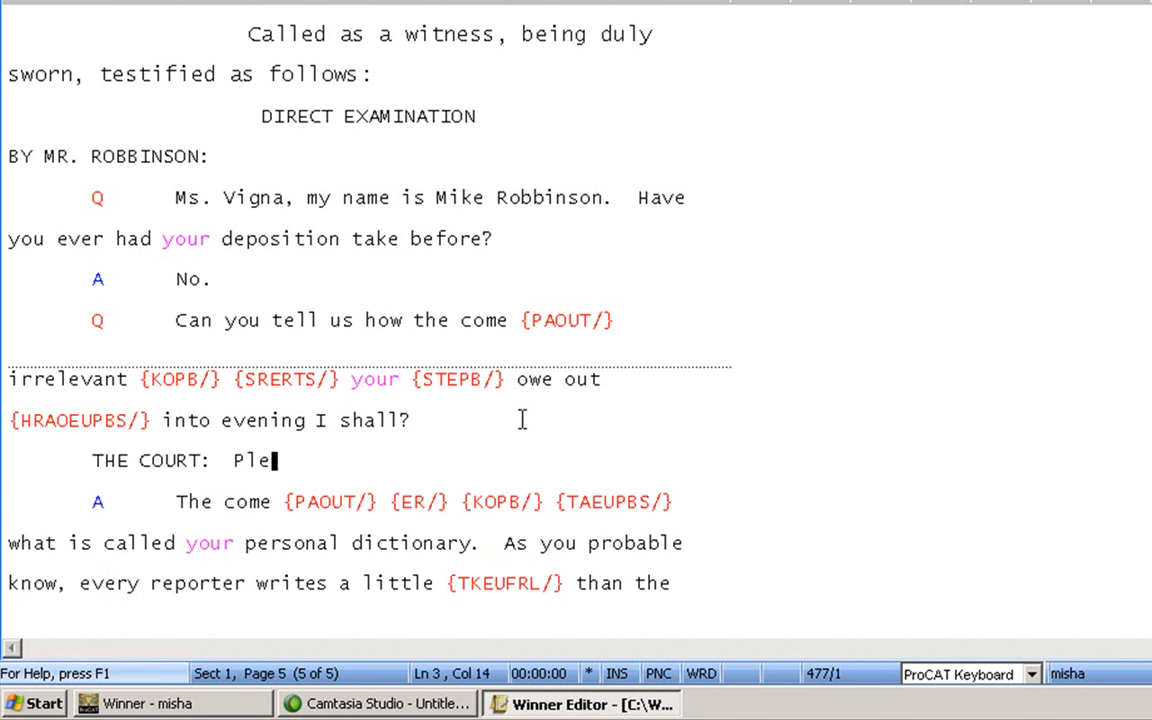
pyautogui.write('ase send me a copy of the lic')
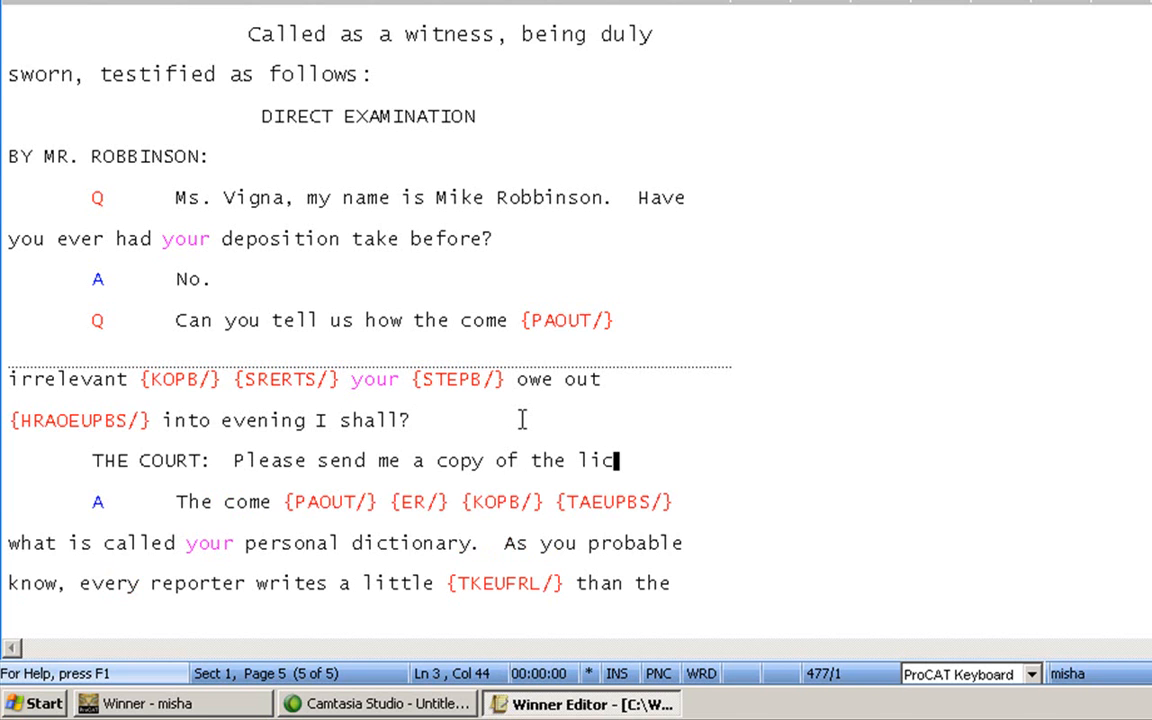
pyautogui.write('ense.')
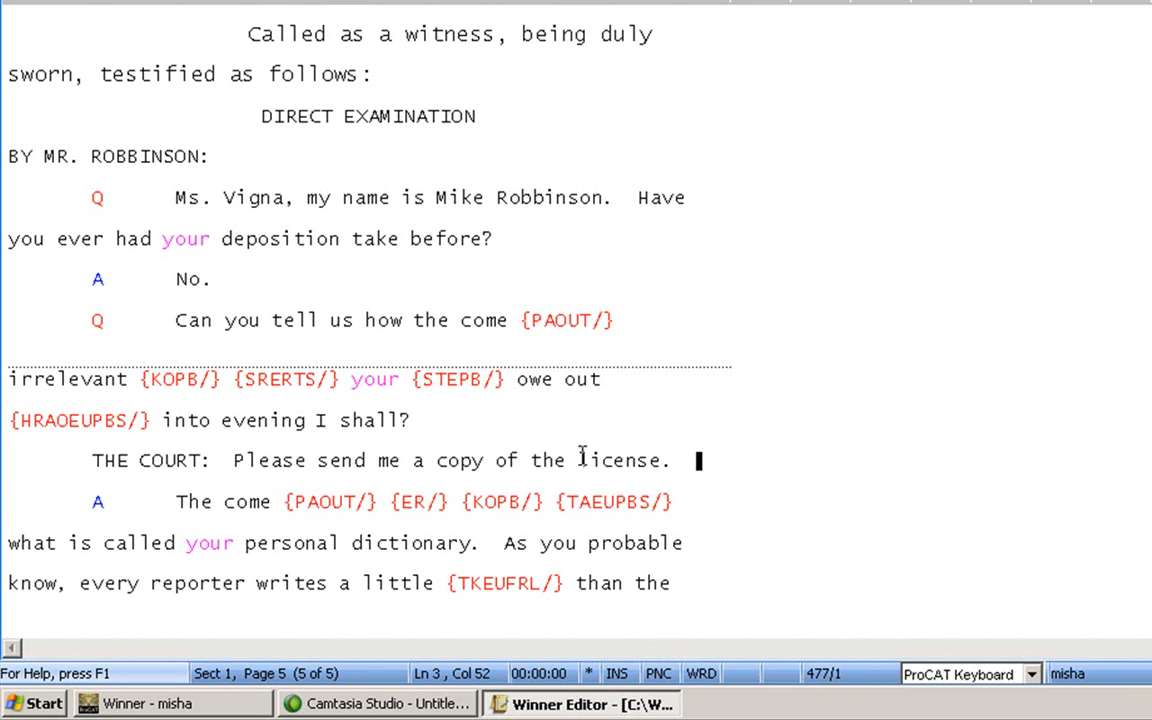
# Step: Index the word 'license' as a requested document
pyautogui.doubleClick(615, 460)
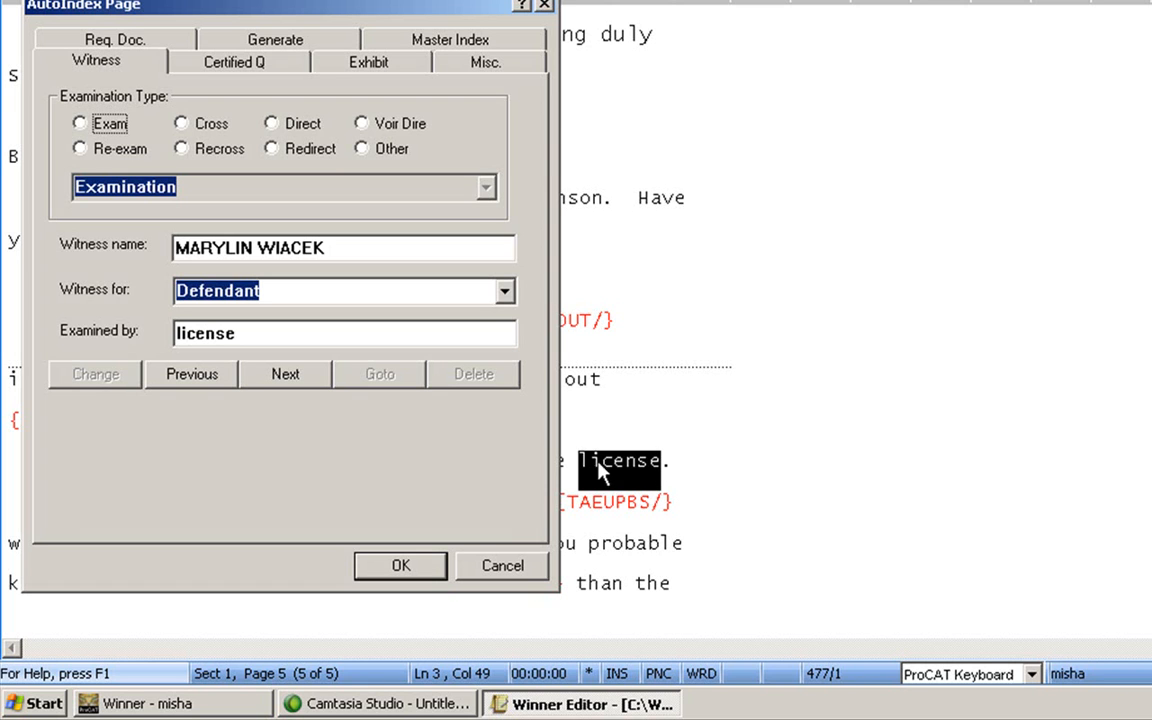
pyautogui.moveTo(105, 60)
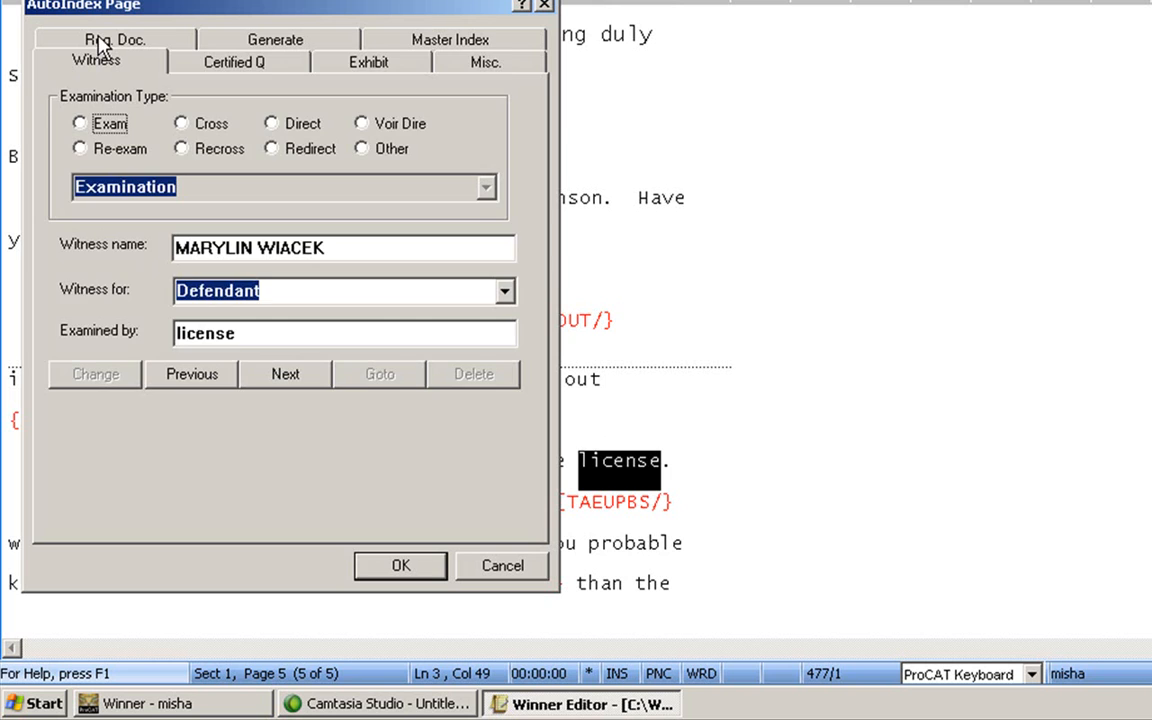
pyautogui.click(114, 39)
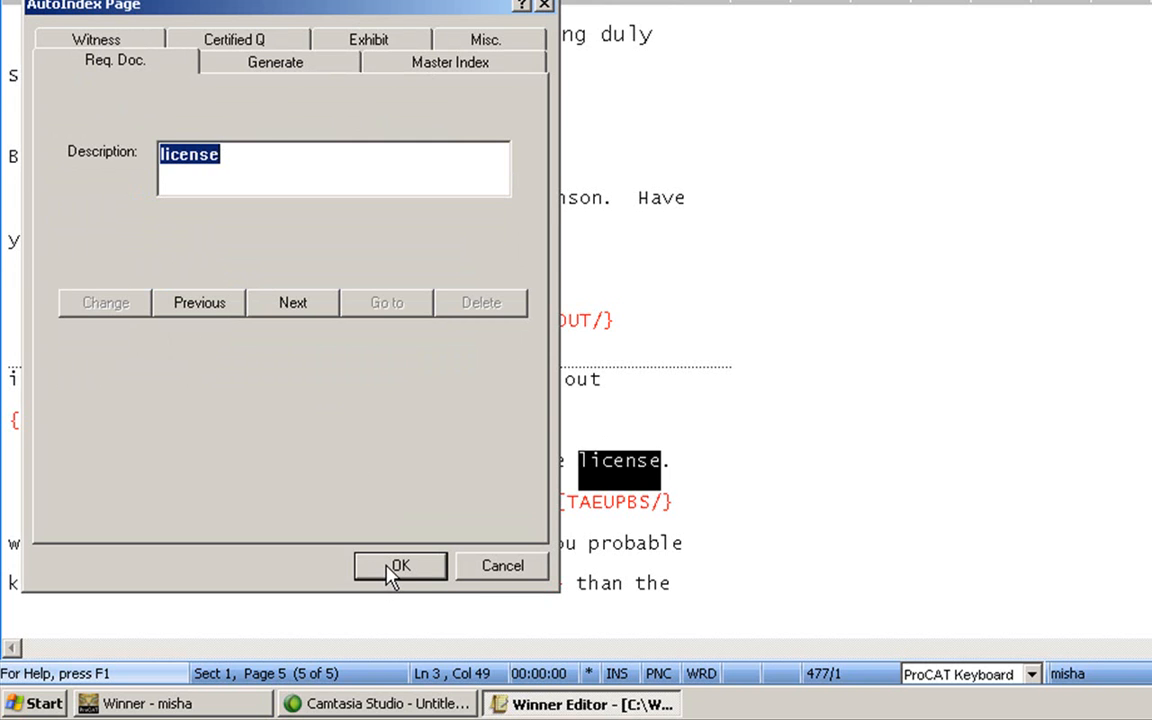
pyautogui.click(399, 566)
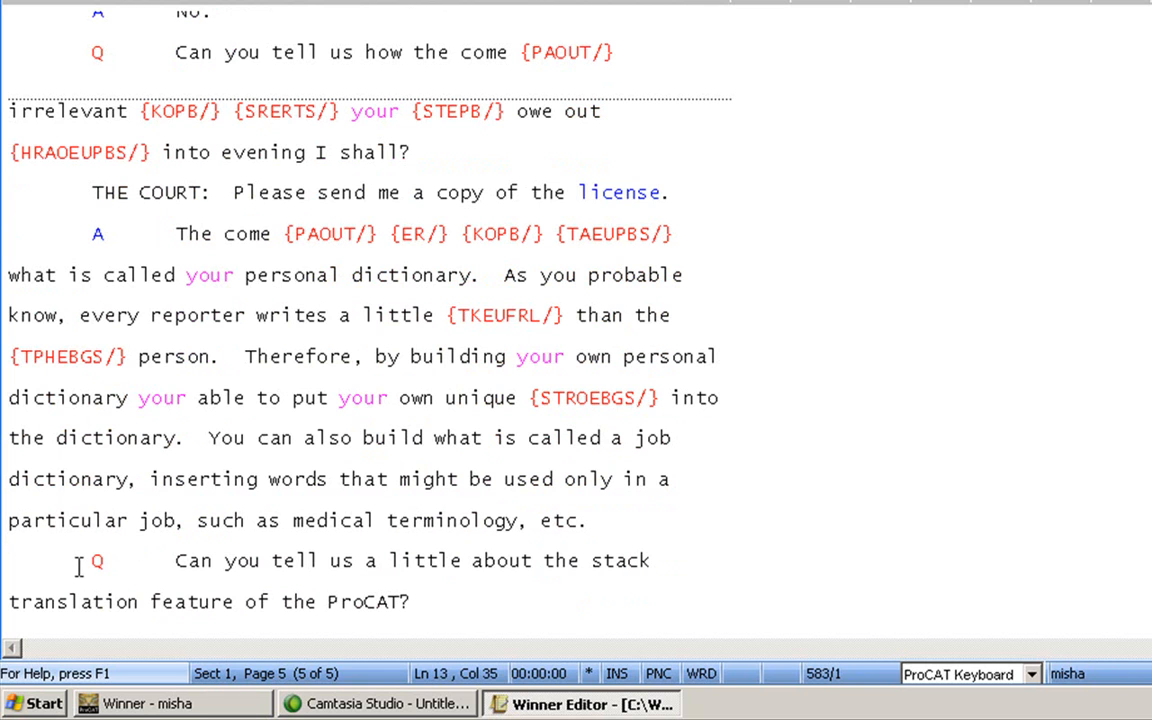
# Step: Index the stack translation question as a Certified Q entry in AutoIndex Page
pyautogui.click(97, 560)
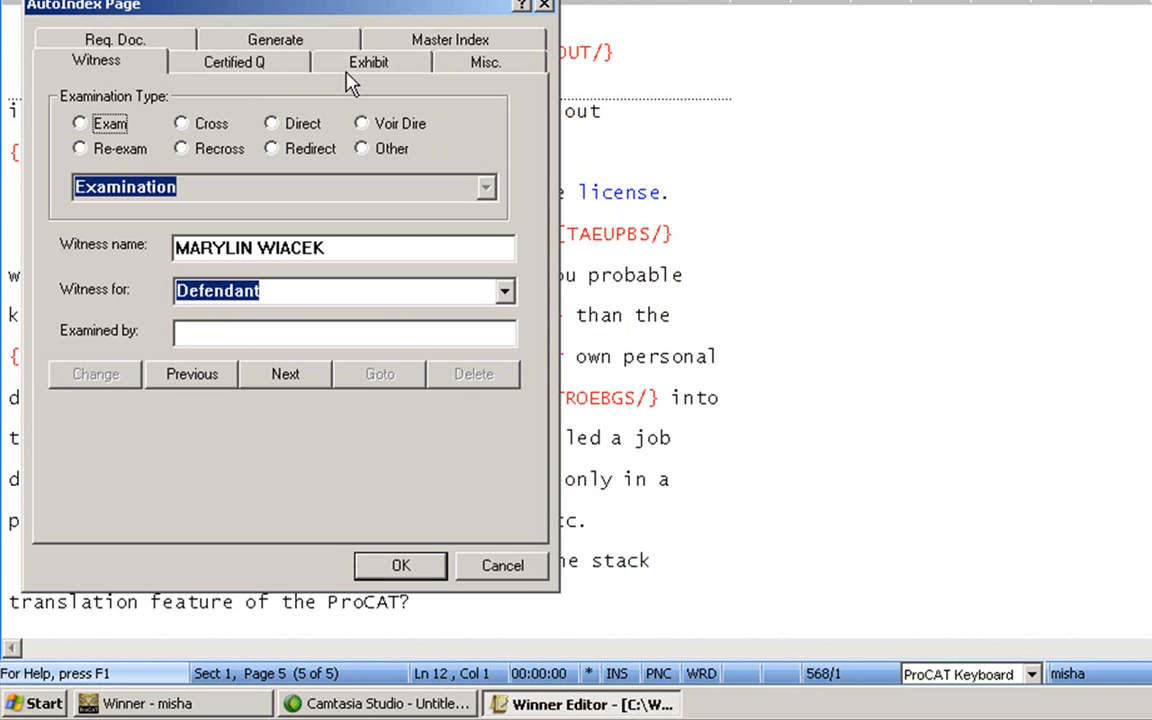
pyautogui.click(234, 61)
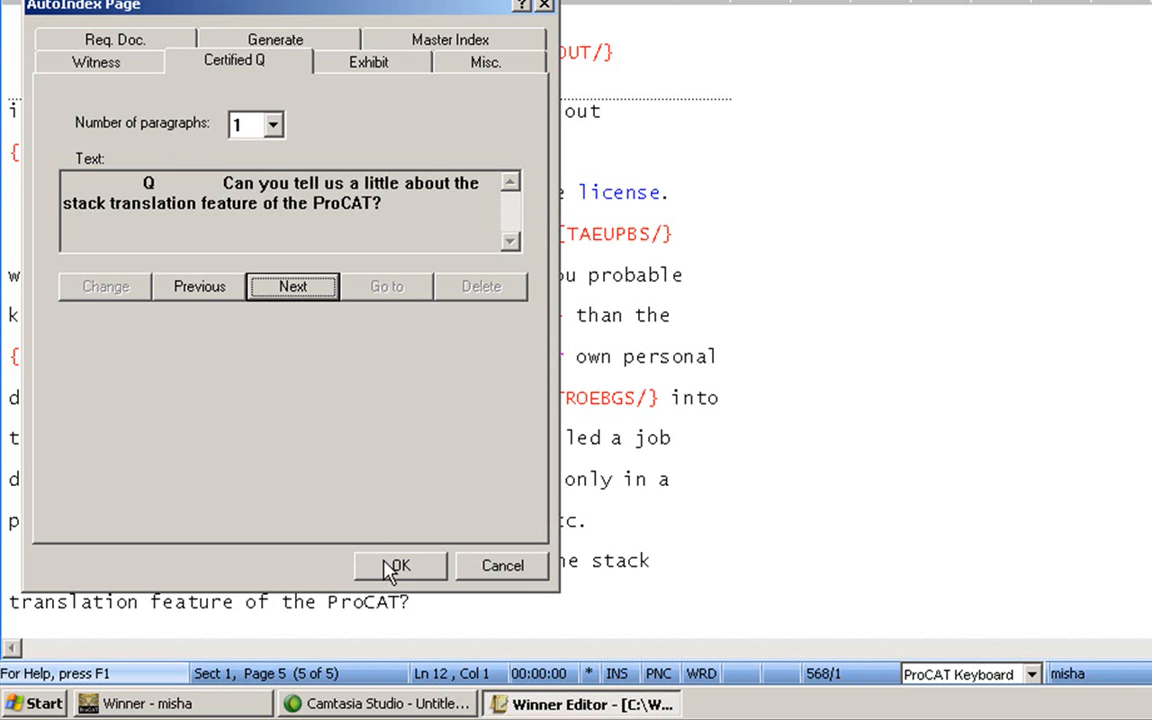
pyautogui.click(399, 565)
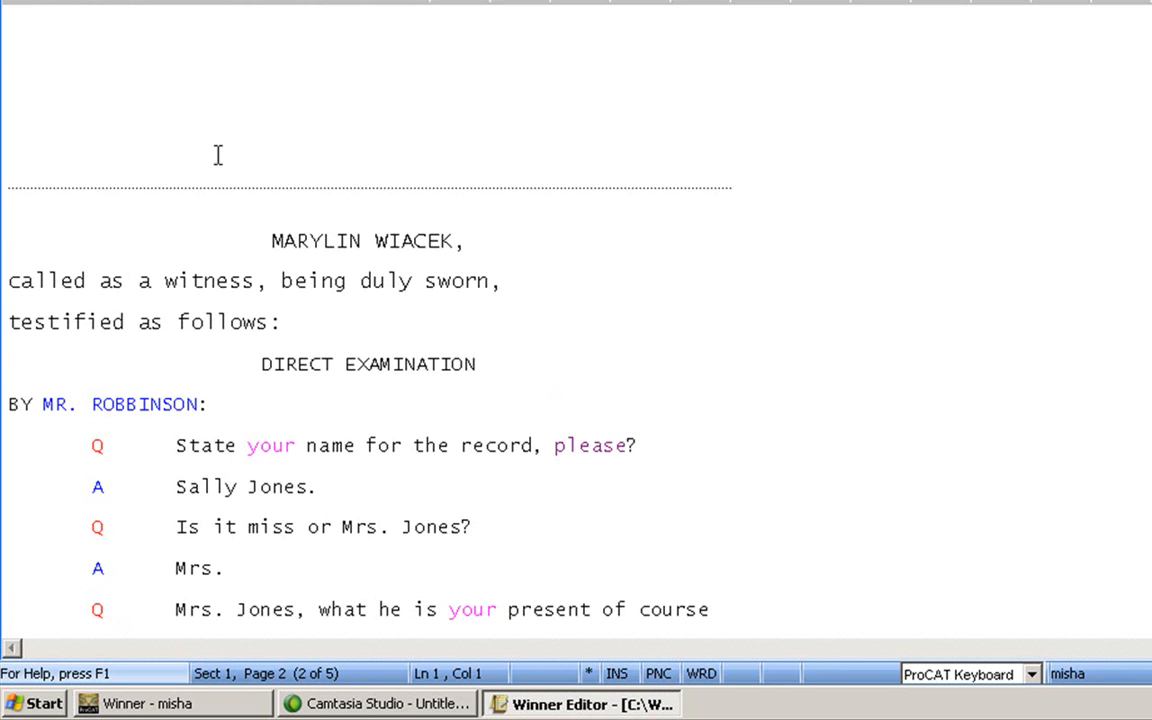
pyautogui.moveTo(278, 220)
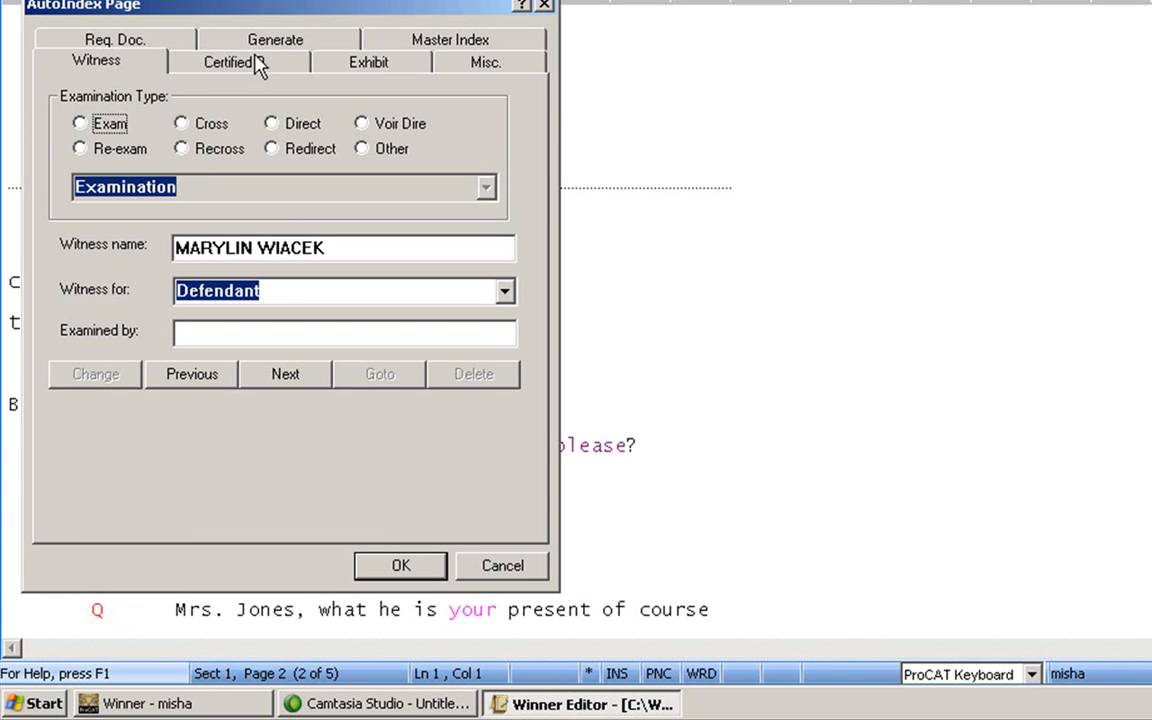
# Step: Generate an index page on page 2 via AutoIndex Page's Generate option
pyautogui.click(275, 39)
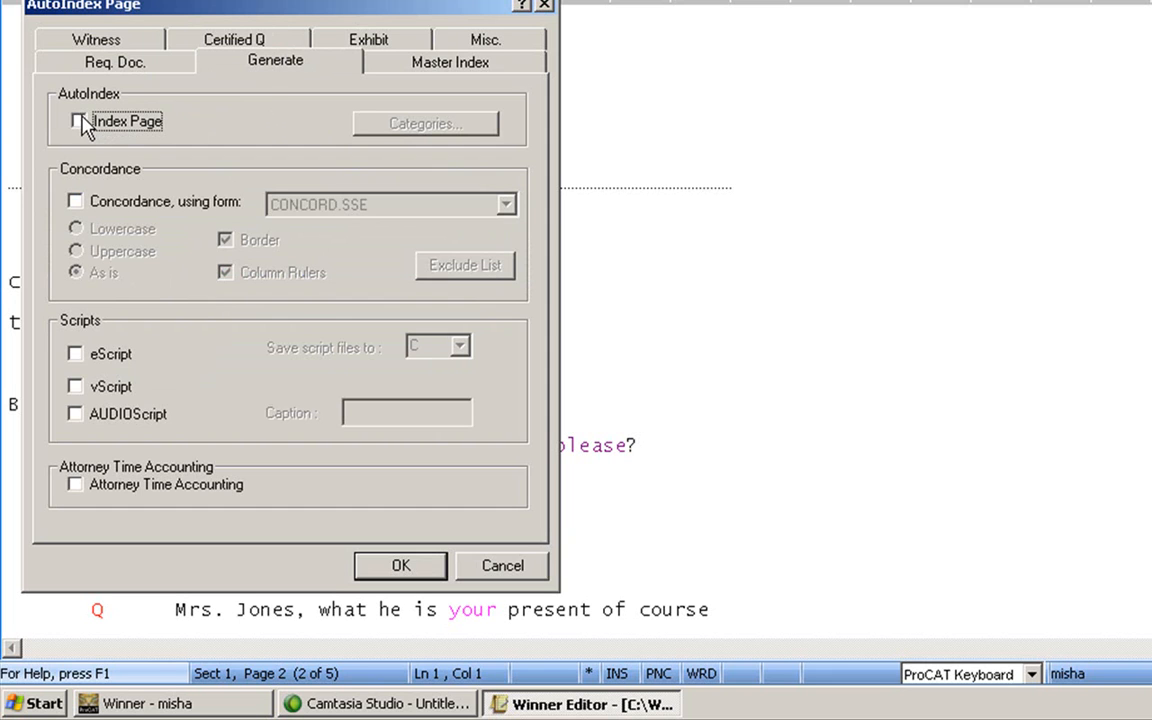
pyautogui.click(78, 121)
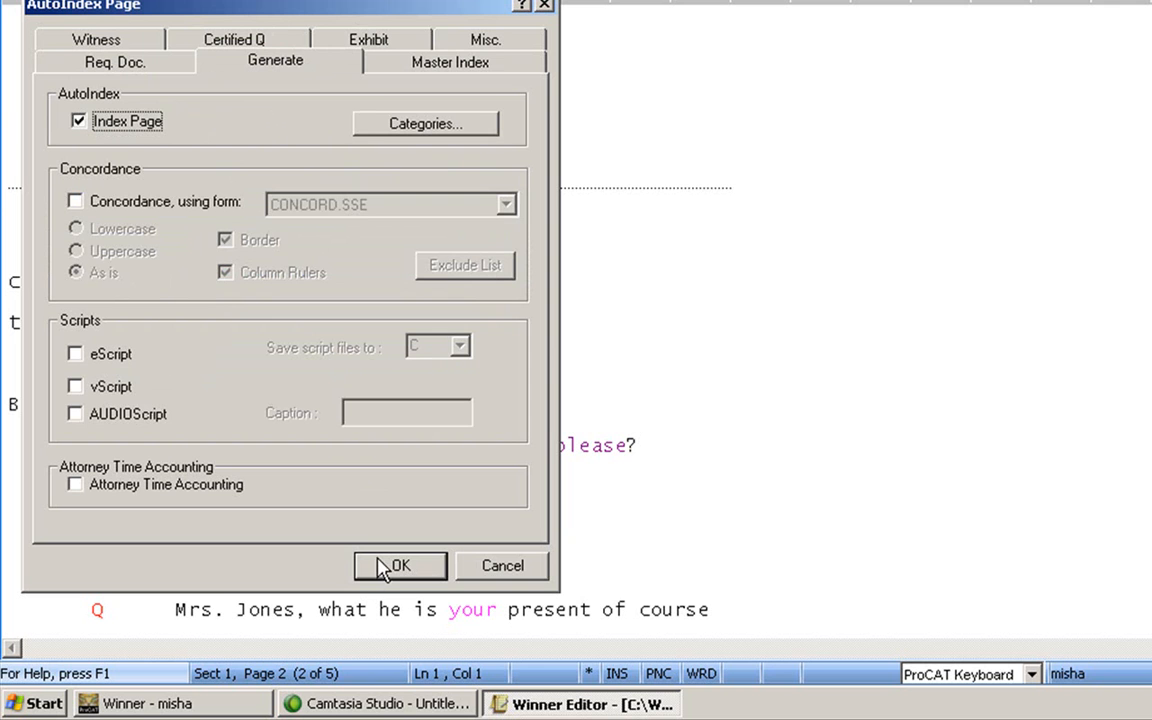
pyautogui.click(399, 565)
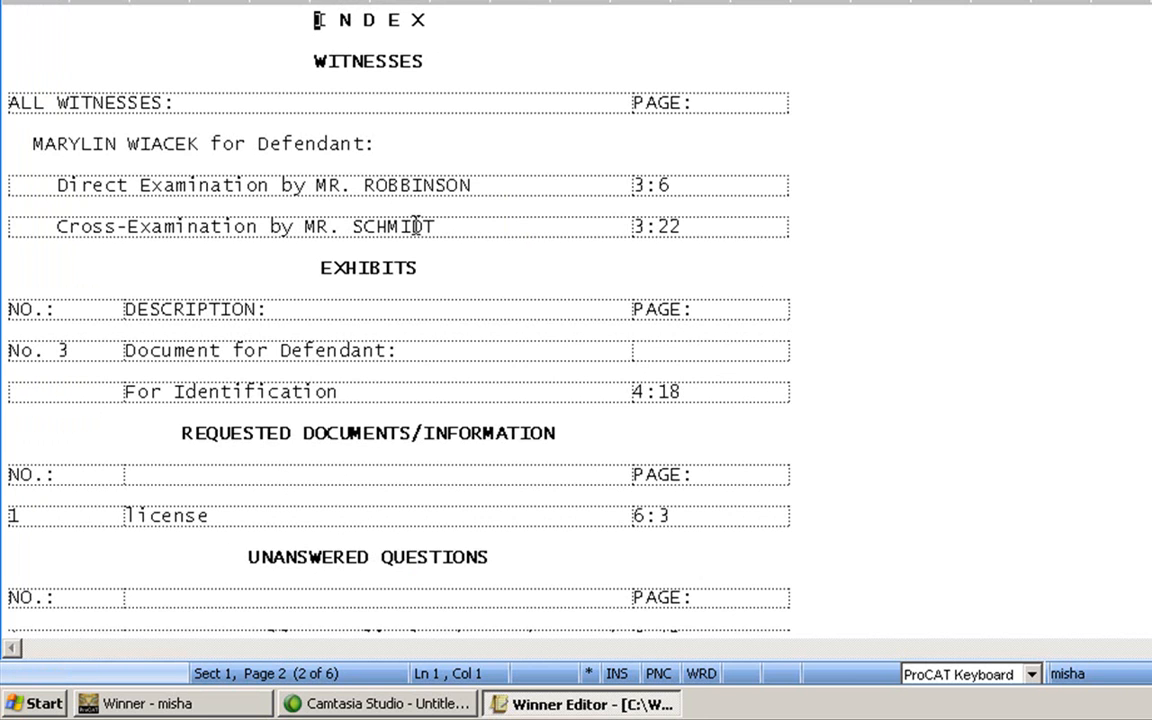
pyautogui.moveTo(140, 158)
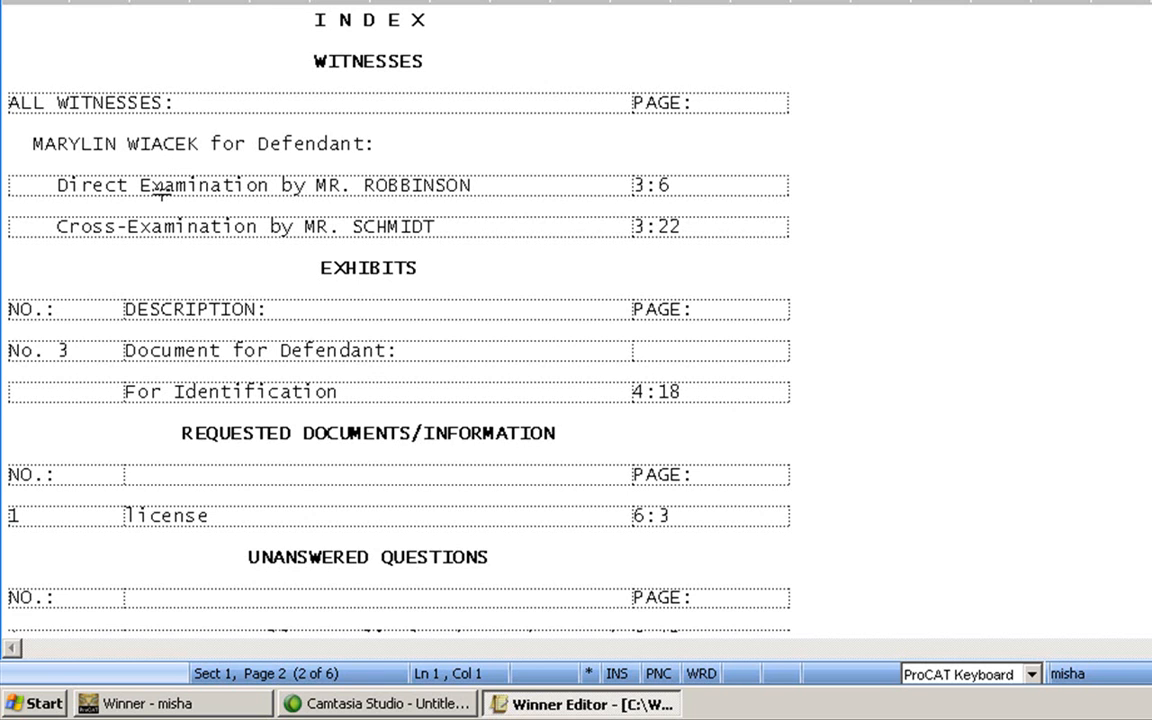
pyautogui.moveTo(305, 227)
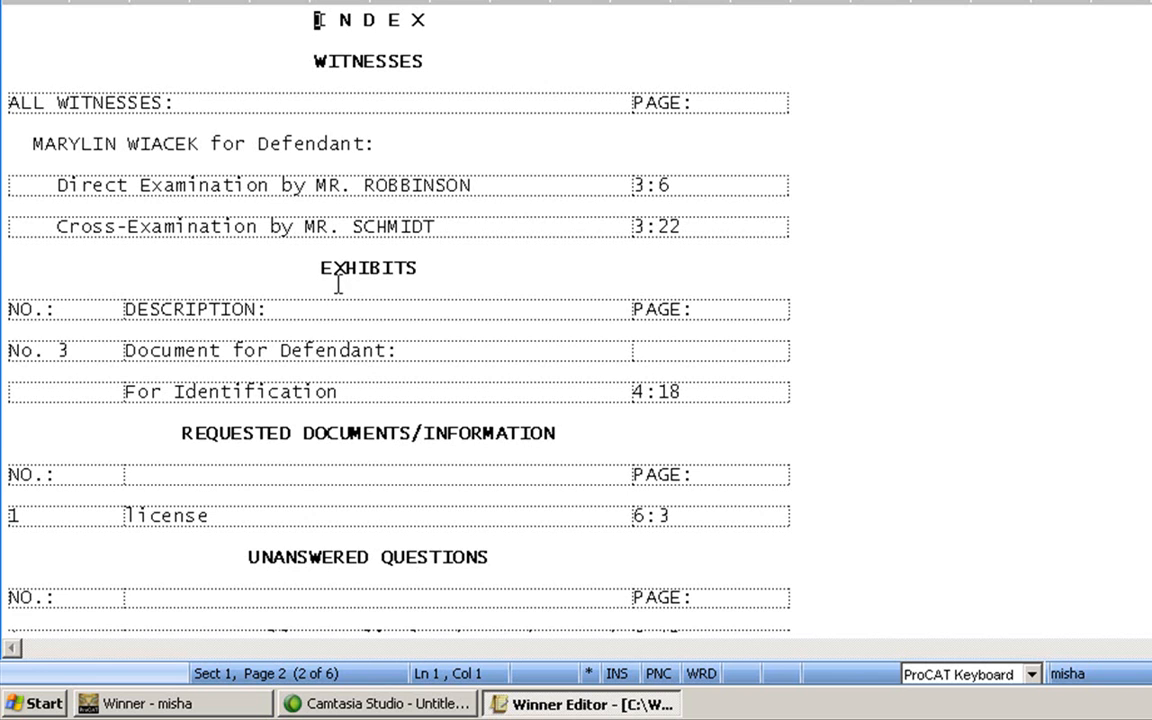
pyautogui.moveTo(226, 373)
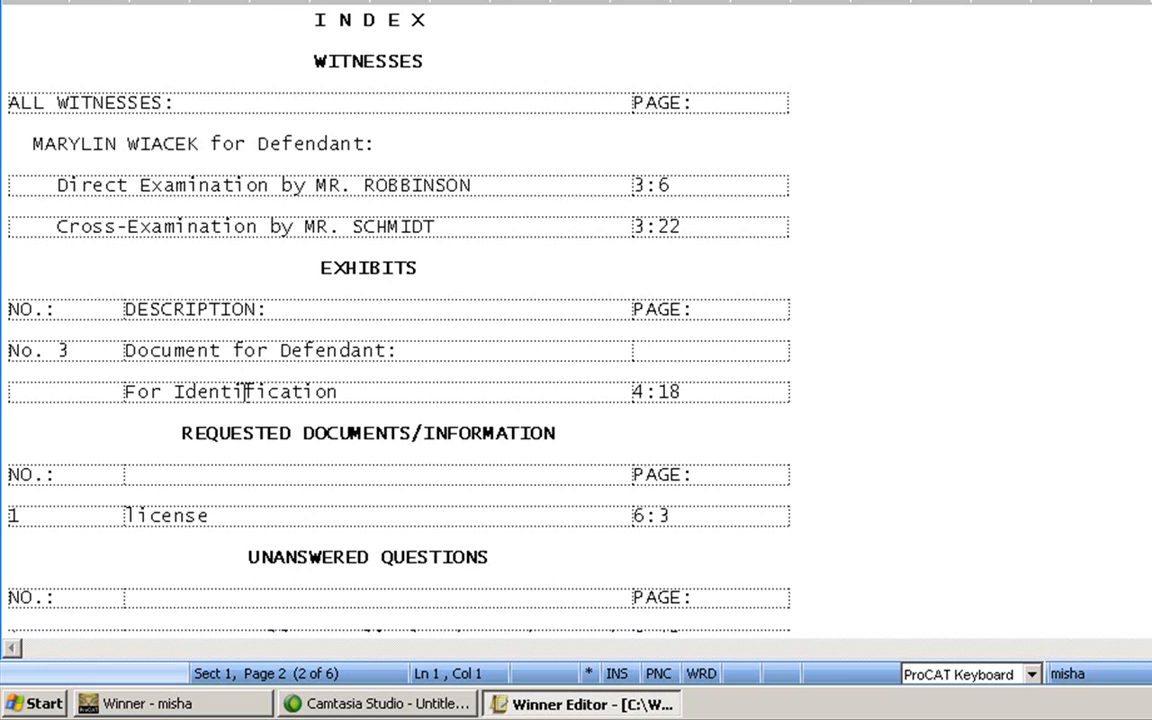
pyautogui.moveTo(214, 458)
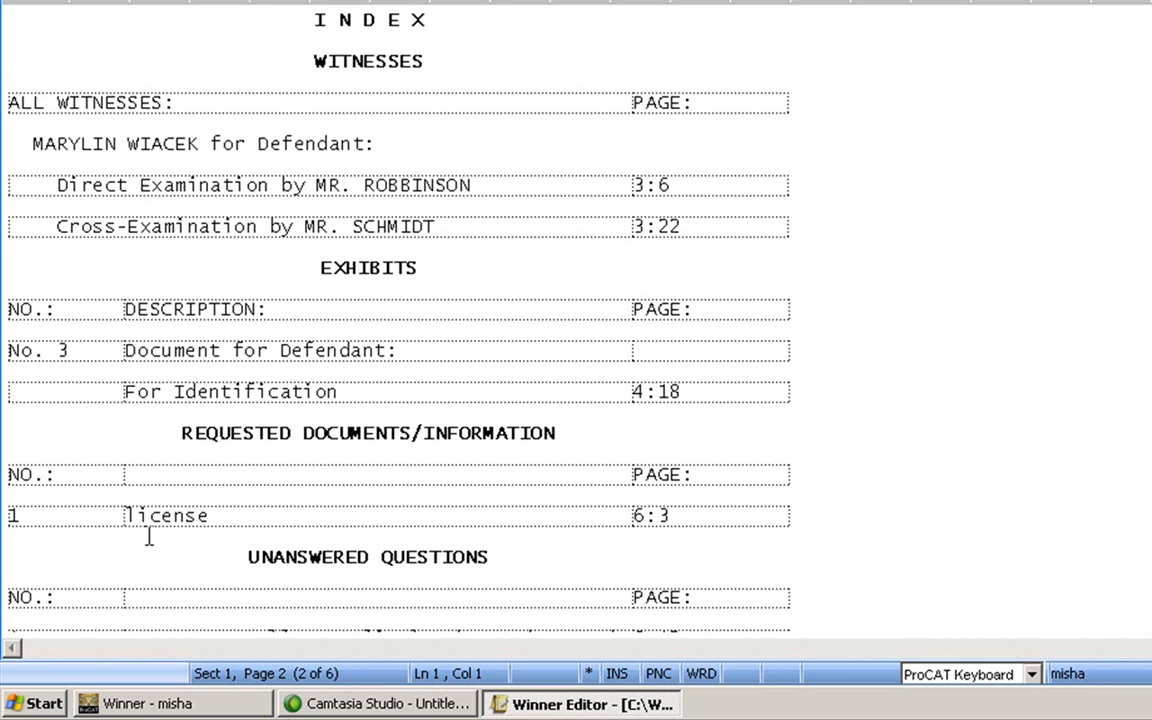
pyautogui.moveTo(913, 474)
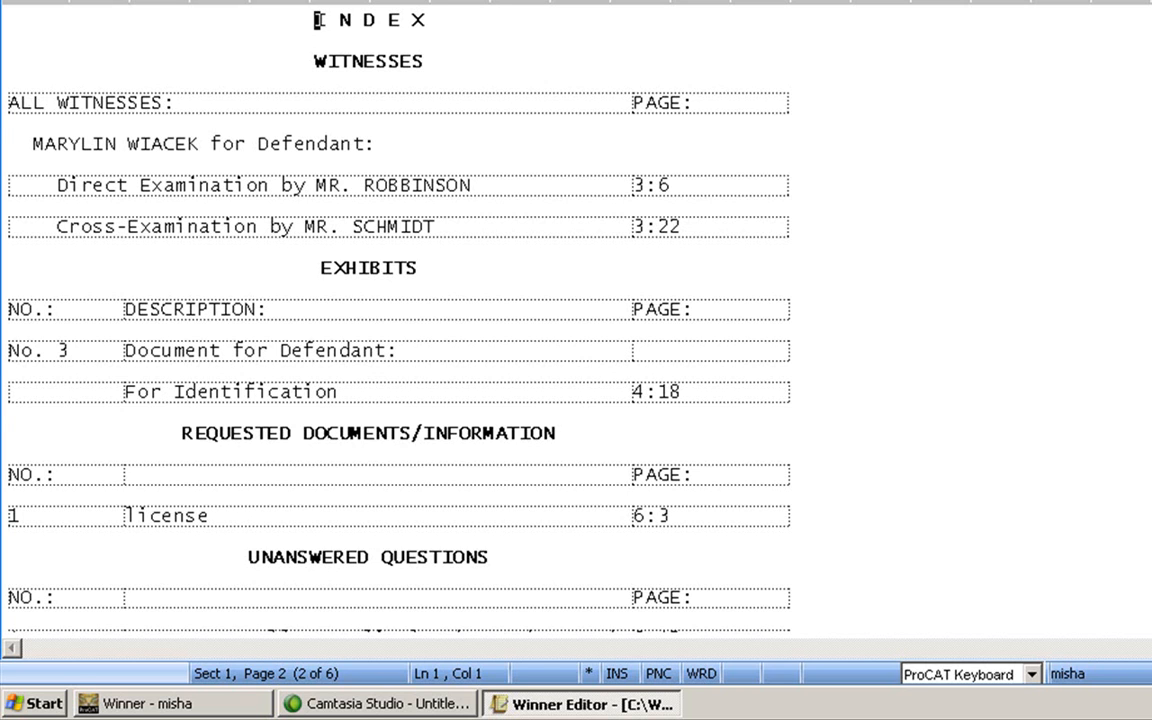
# Step: Change the index heading from UNANSWERED QUESTIONS to CERTIFIED QUESTIONS
pyautogui.scroll(-3)
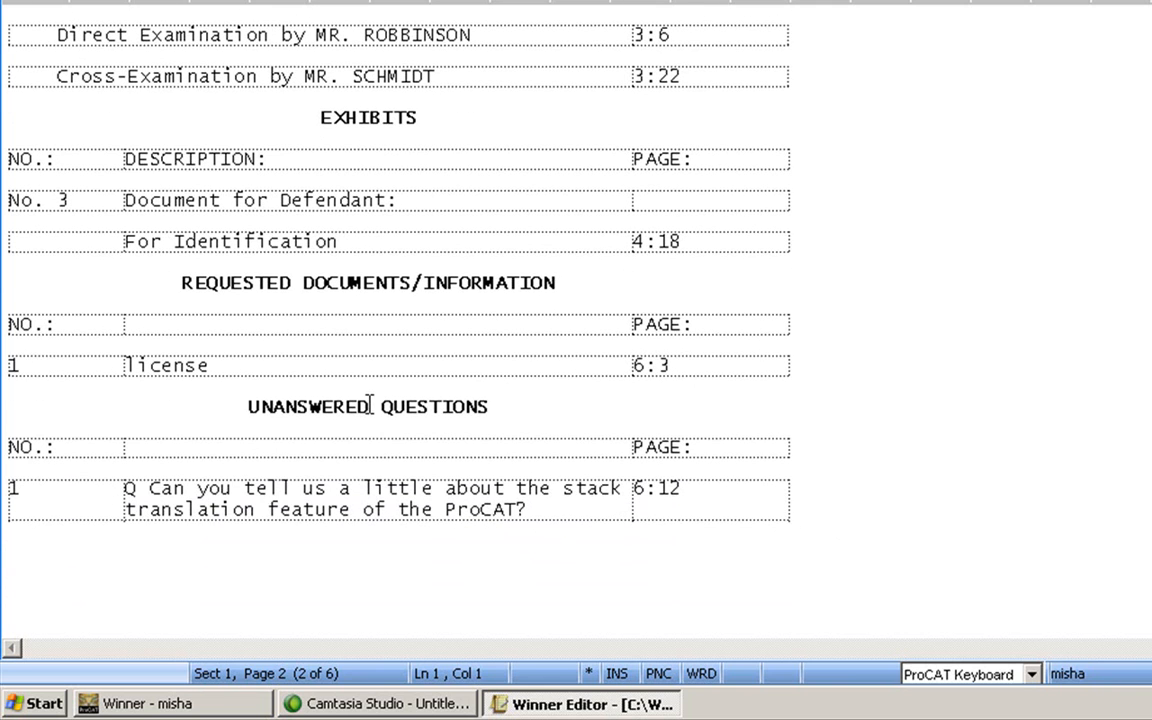
pyautogui.doubleClick(307, 406)
pyautogui.write('CERTIF')
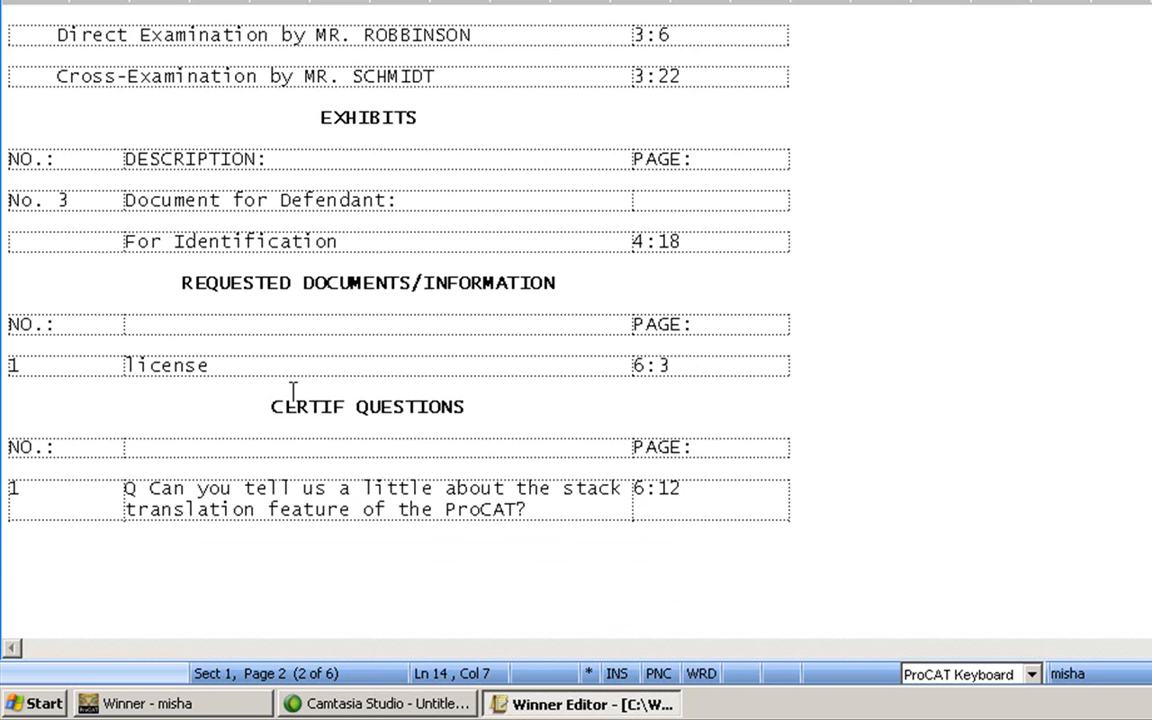
pyautogui.write('IED')
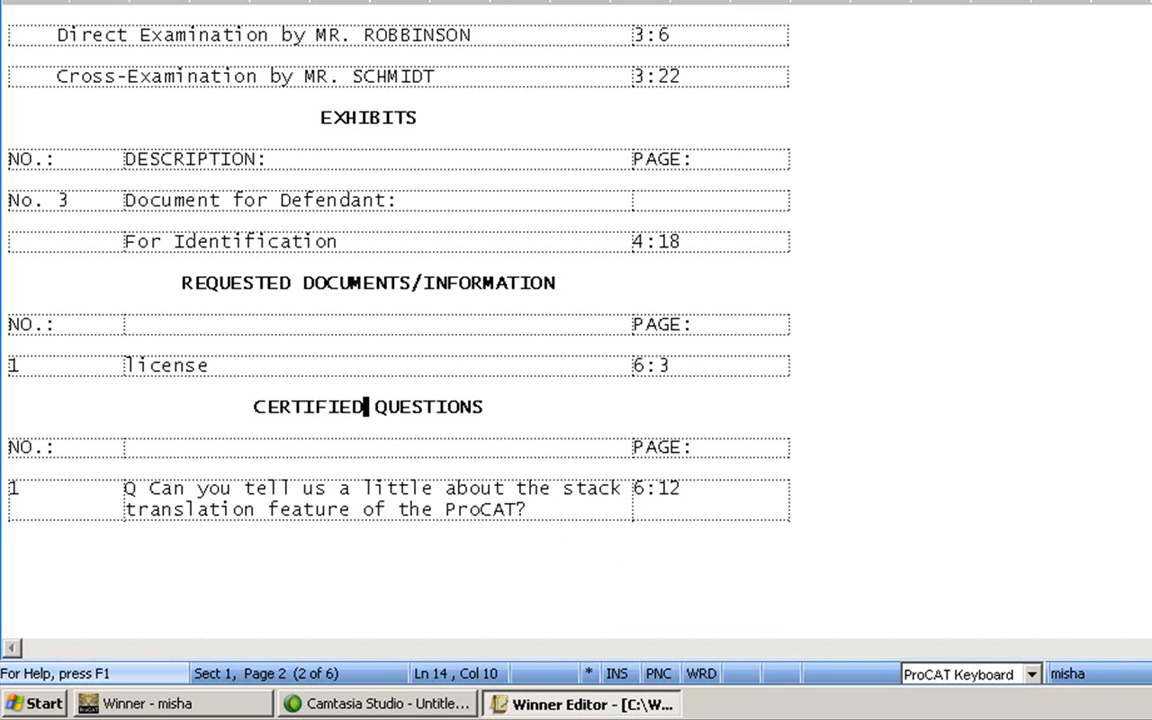
pyautogui.click(25, 5)
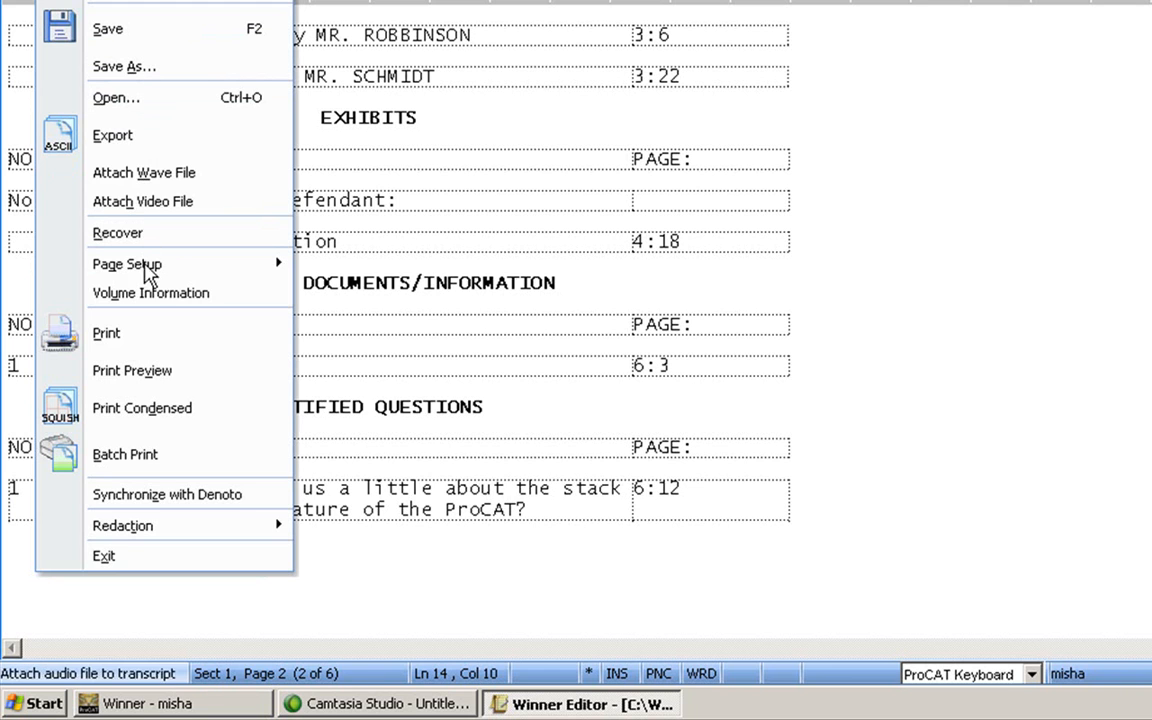
pyautogui.moveTo(106, 332)
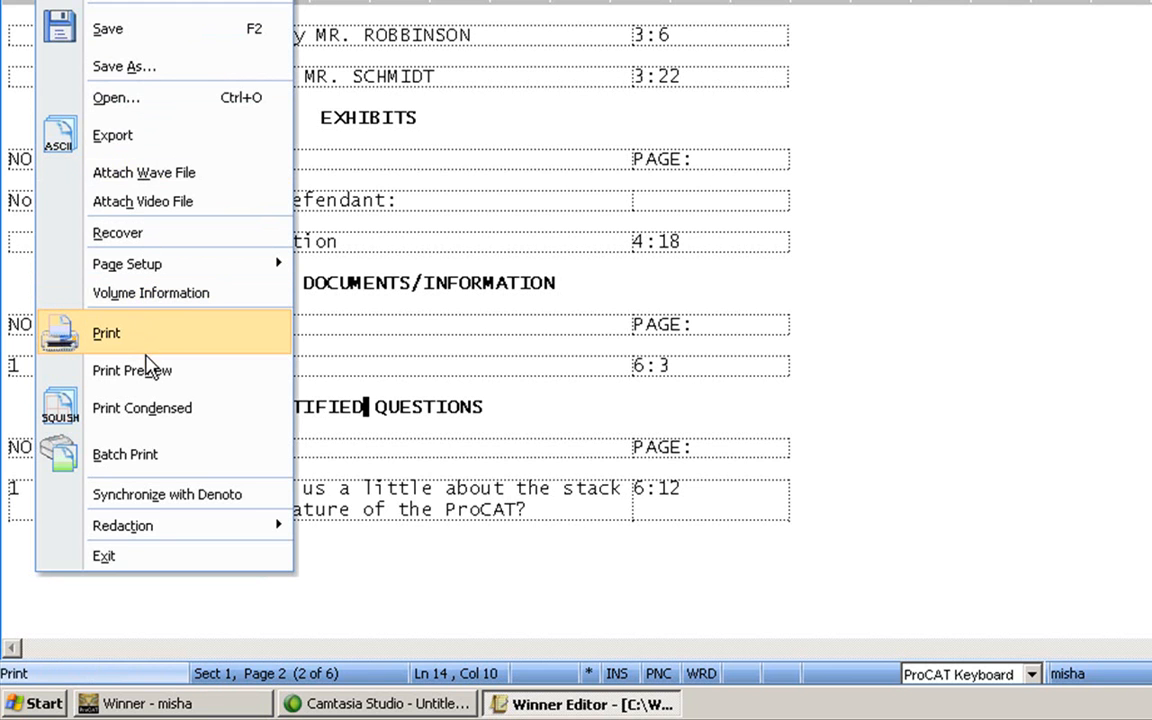
pyautogui.click(106, 333)
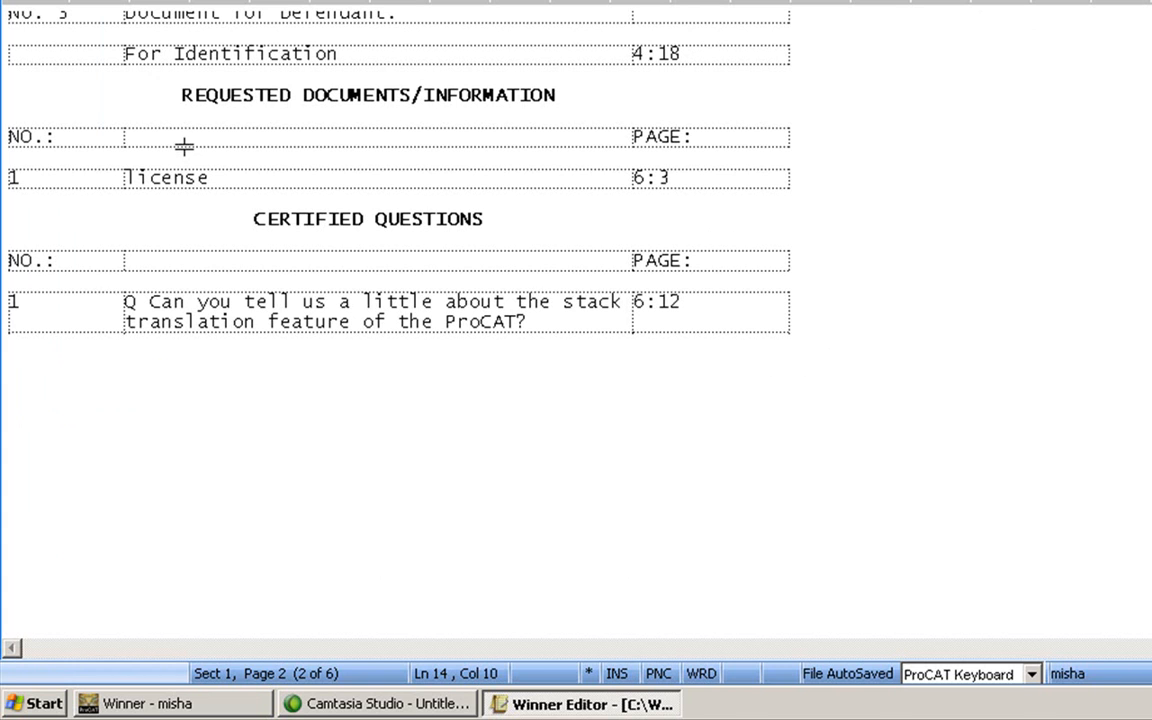
pyautogui.moveTo(257, 185)
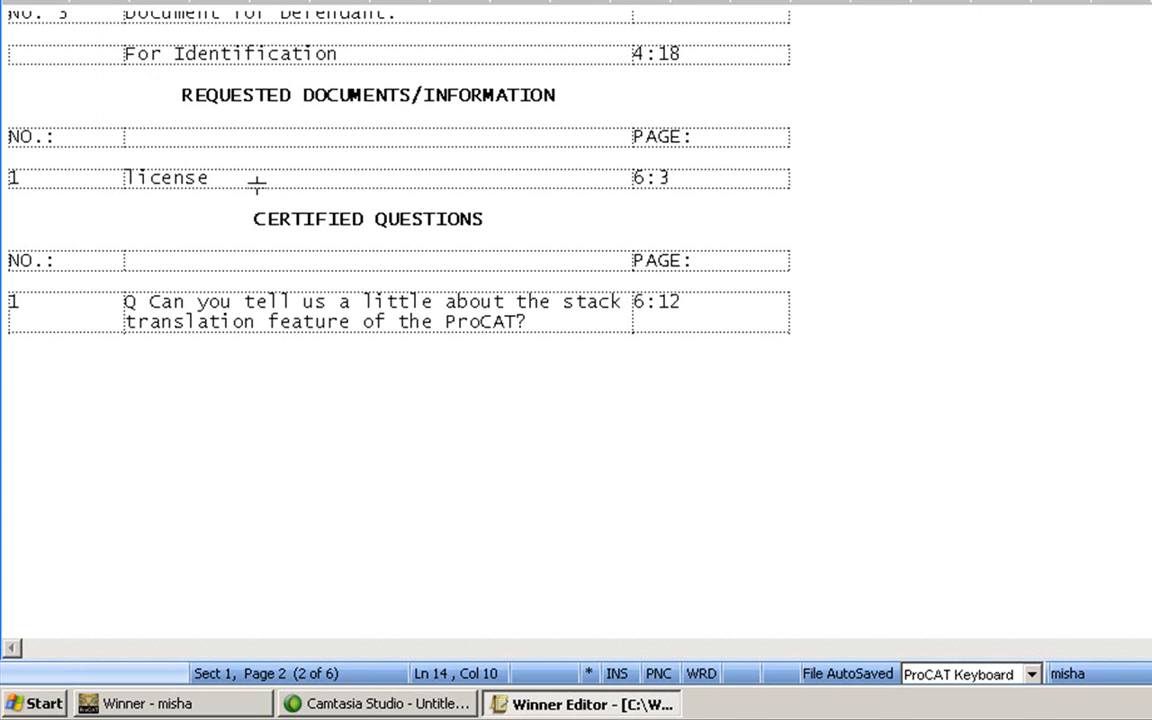
pyautogui.moveTo(220, 190)
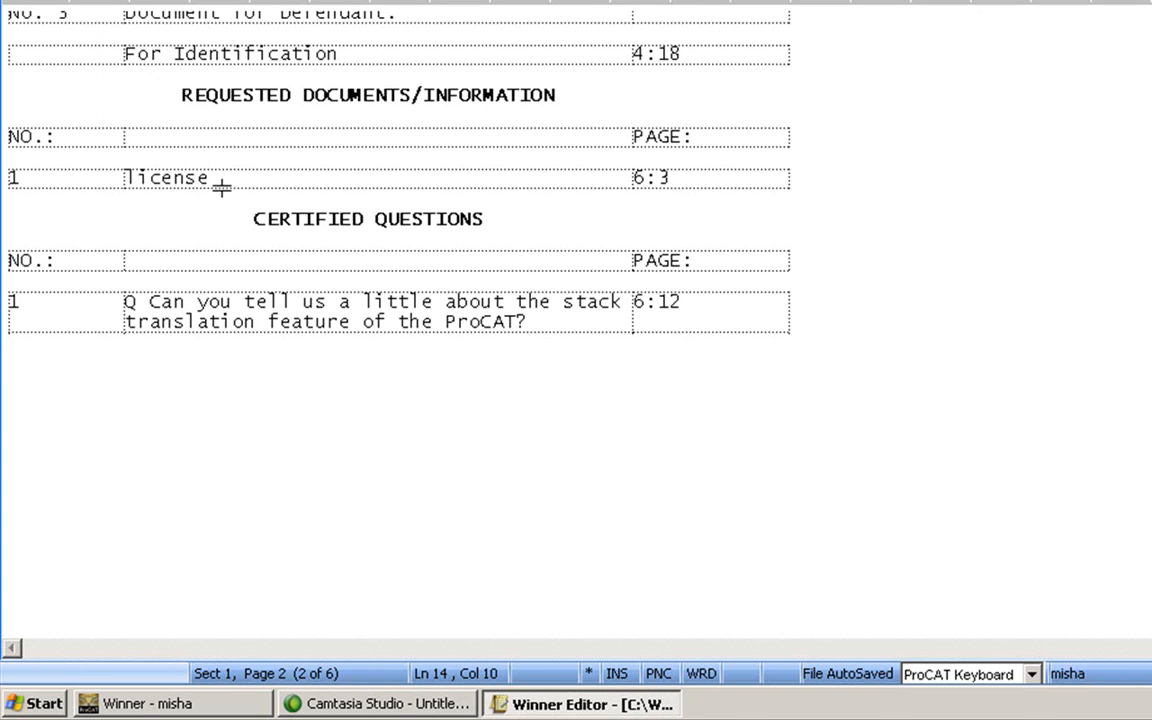
# Step: Append ' to be submitted' after 'license' in the Requested Documents index entry
pyautogui.click(230, 177)
pyautogui.write(' to be s')
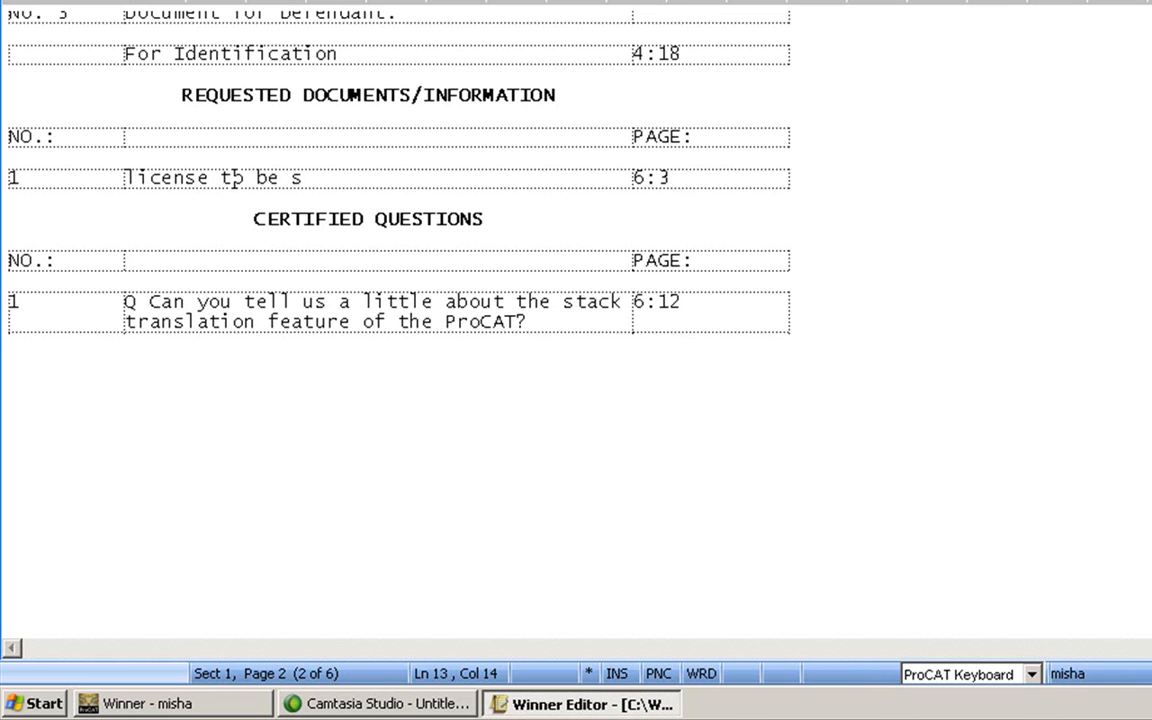
pyautogui.write('ubmitted')
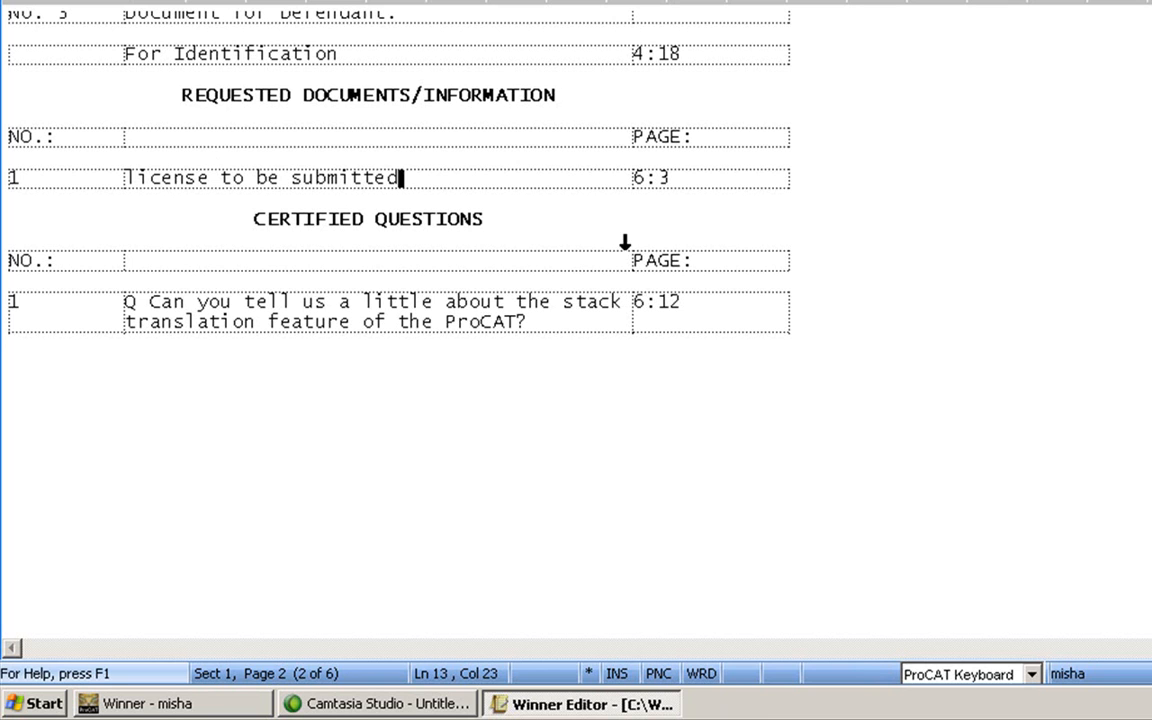
pyautogui.moveTo(883, 300)
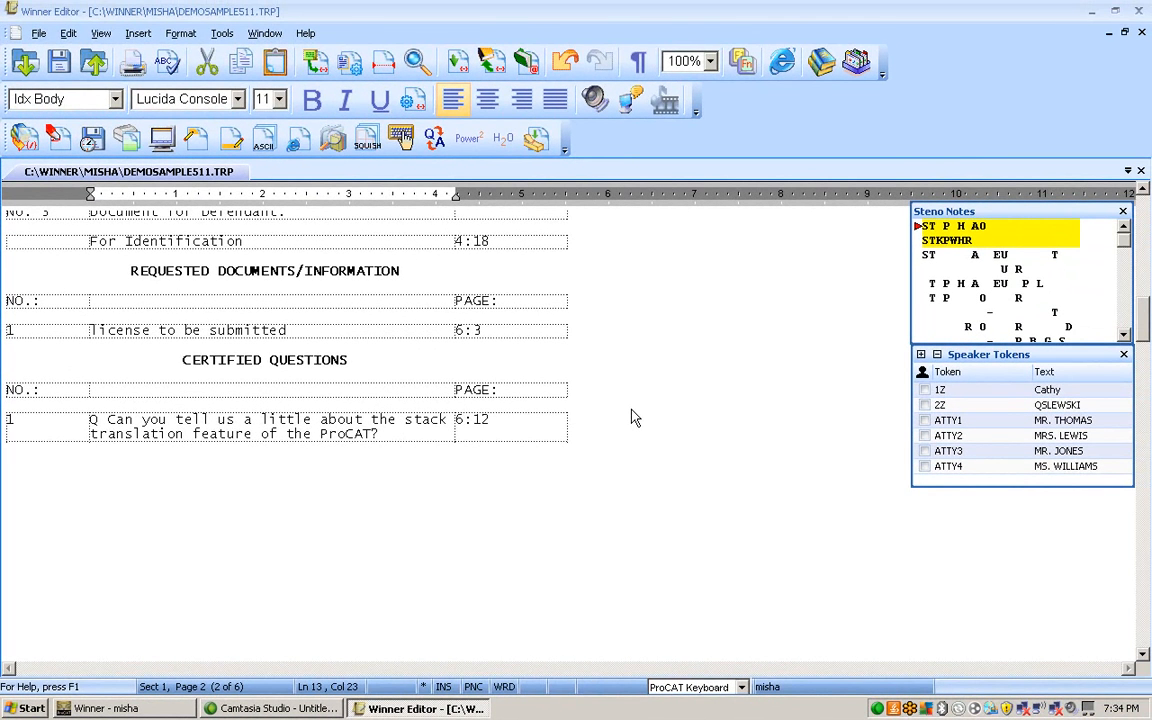
pyautogui.click(288, 330)
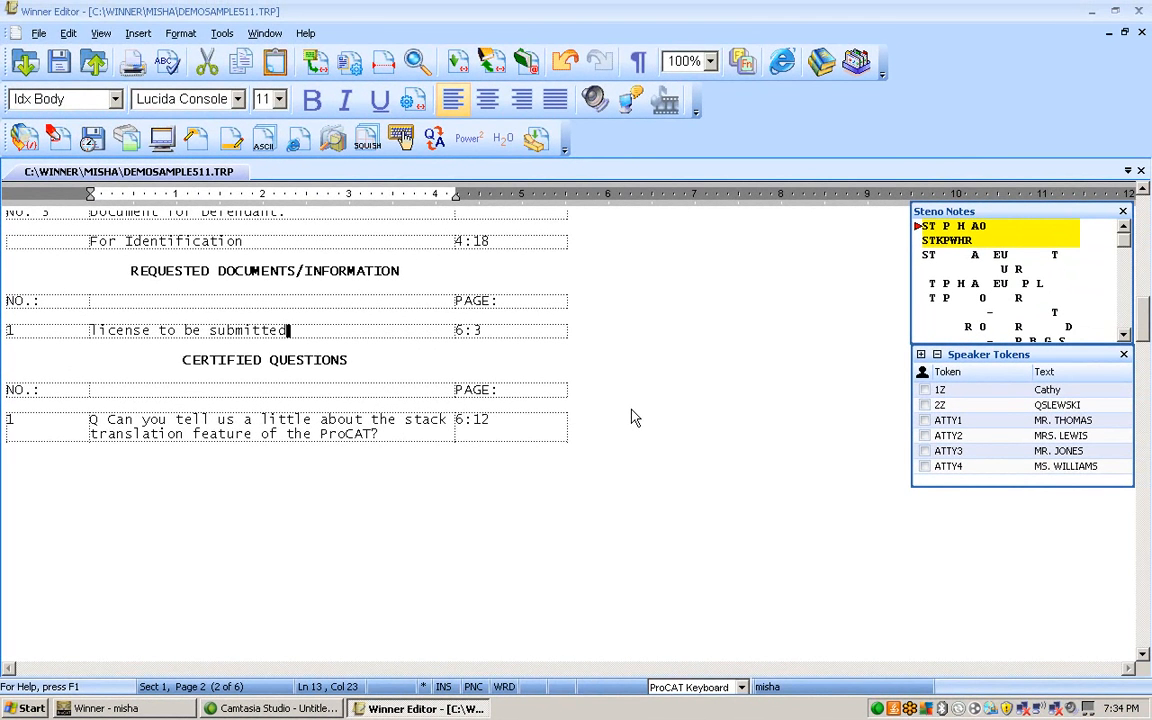